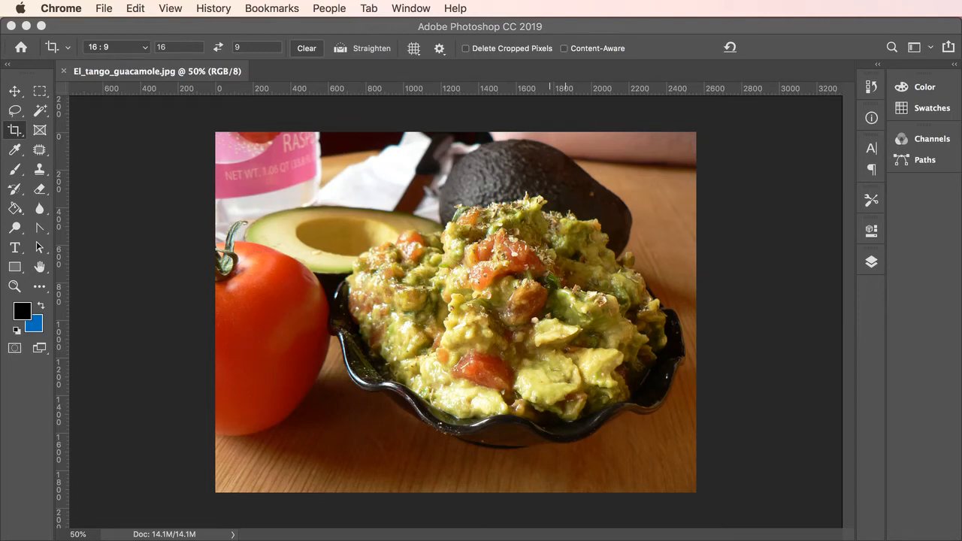
mouse_move(337, 291)
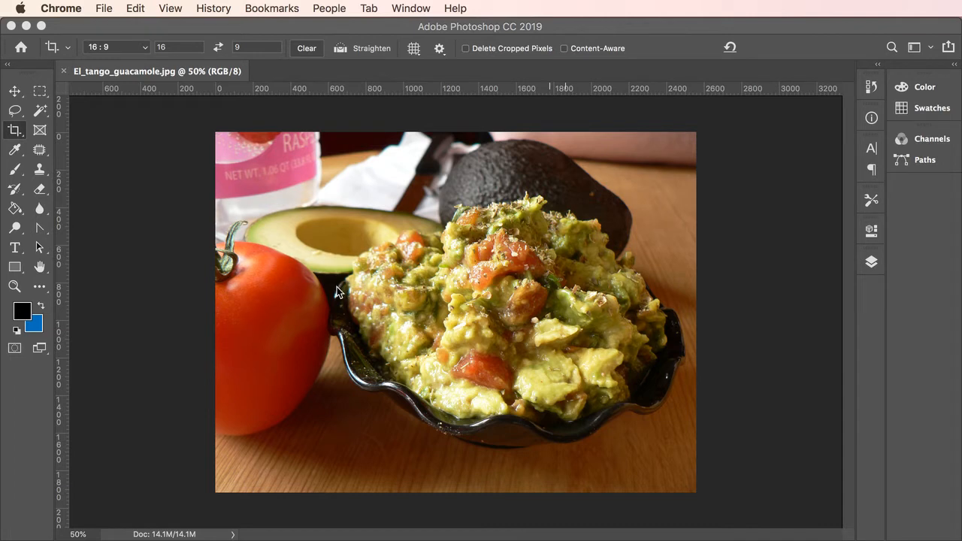
mouse_move(338, 293)
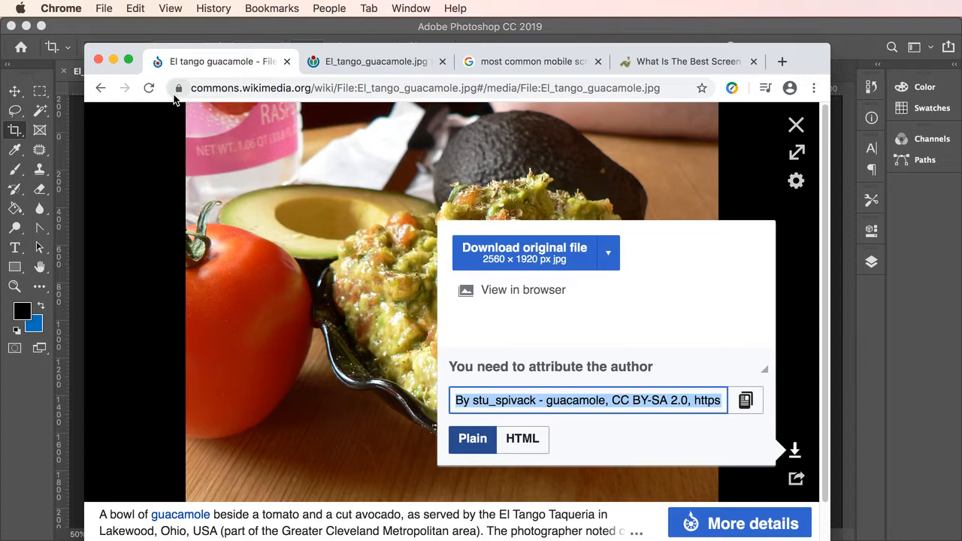
mouse_move(228, 107)
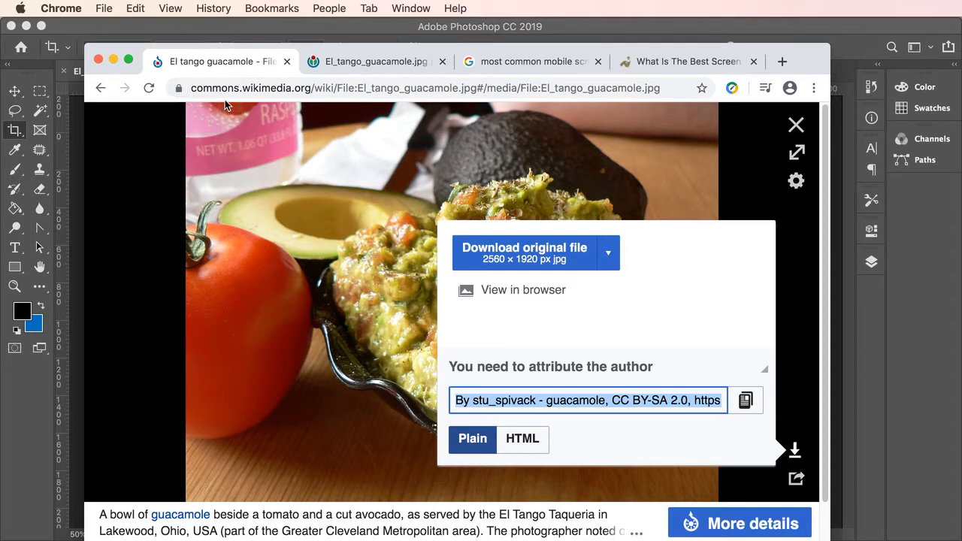
mouse_move(261, 95)
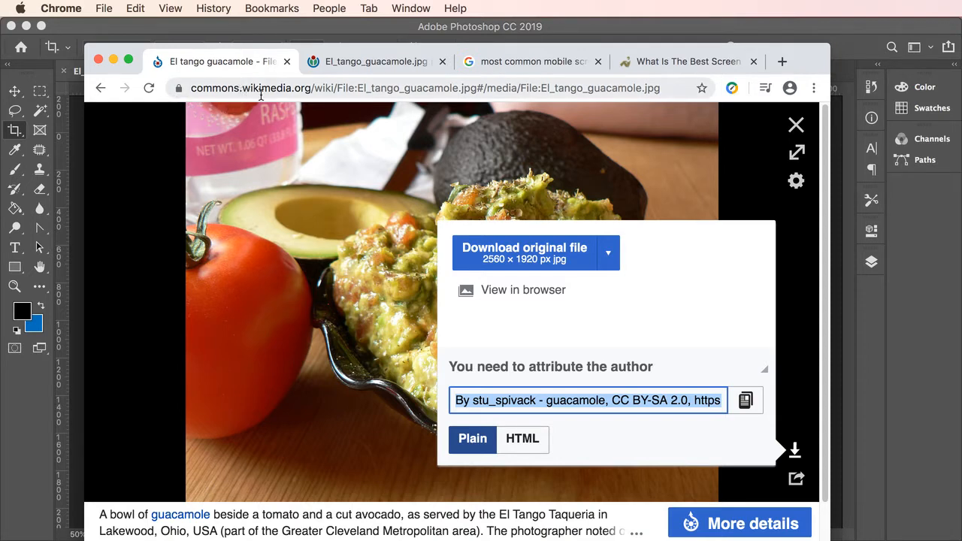
mouse_move(387, 157)
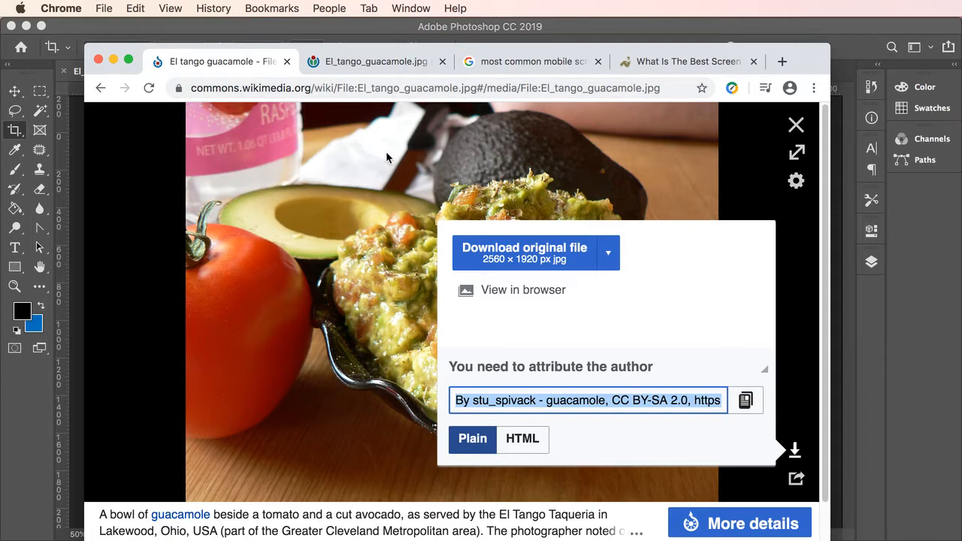
mouse_move(341, 177)
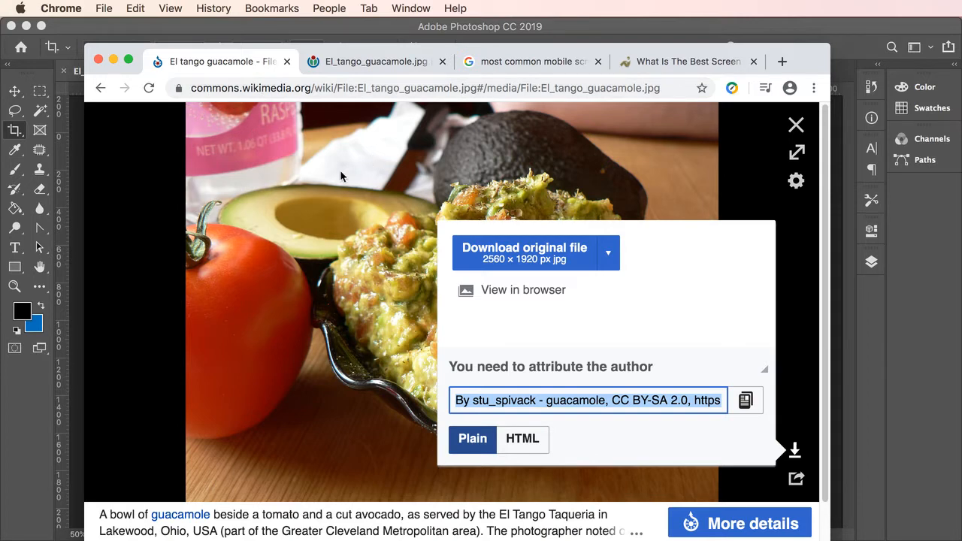
mouse_move(337, 175)
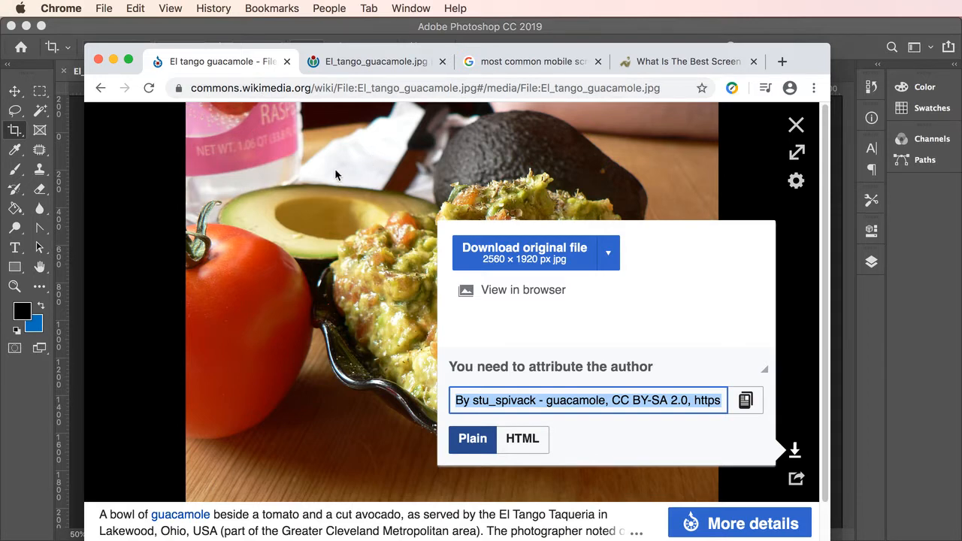
mouse_move(385, 147)
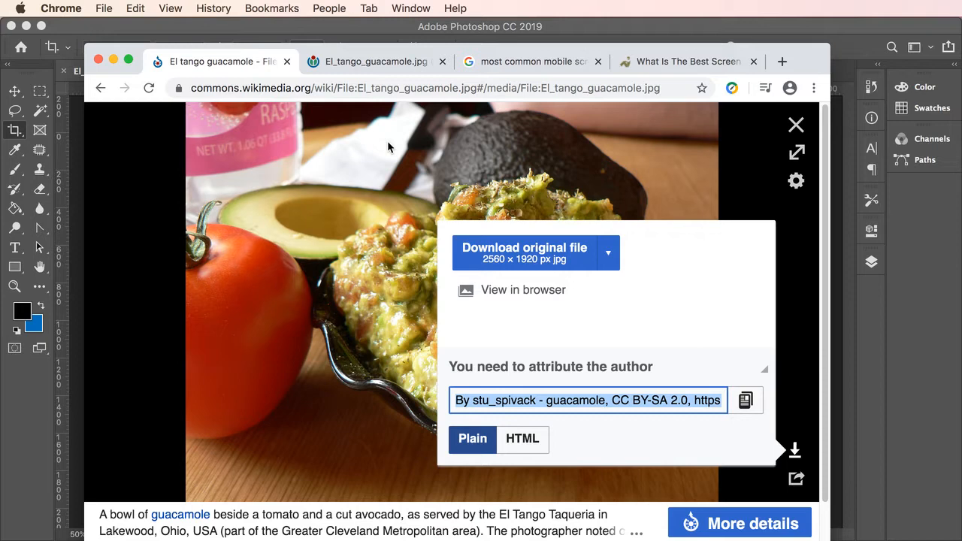
mouse_move(385, 137)
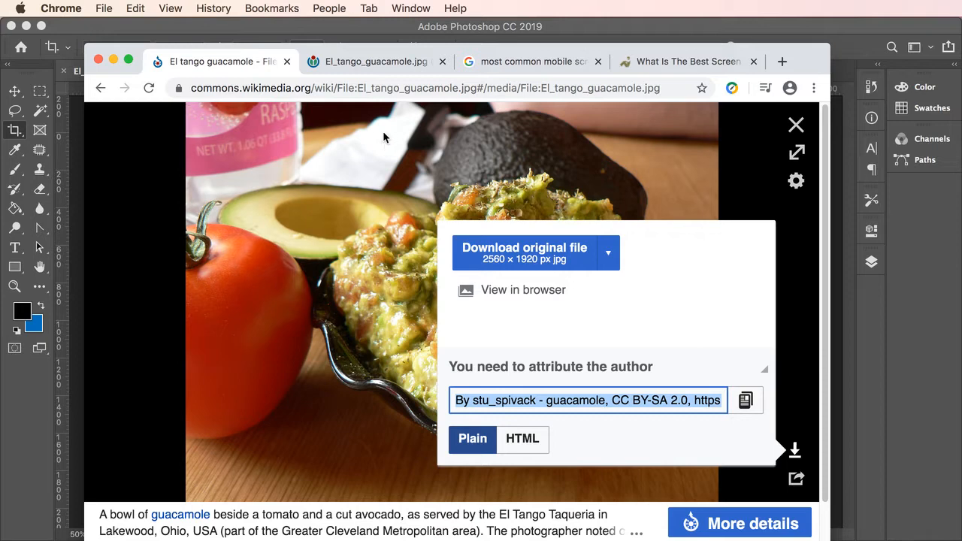
mouse_move(654, 335)
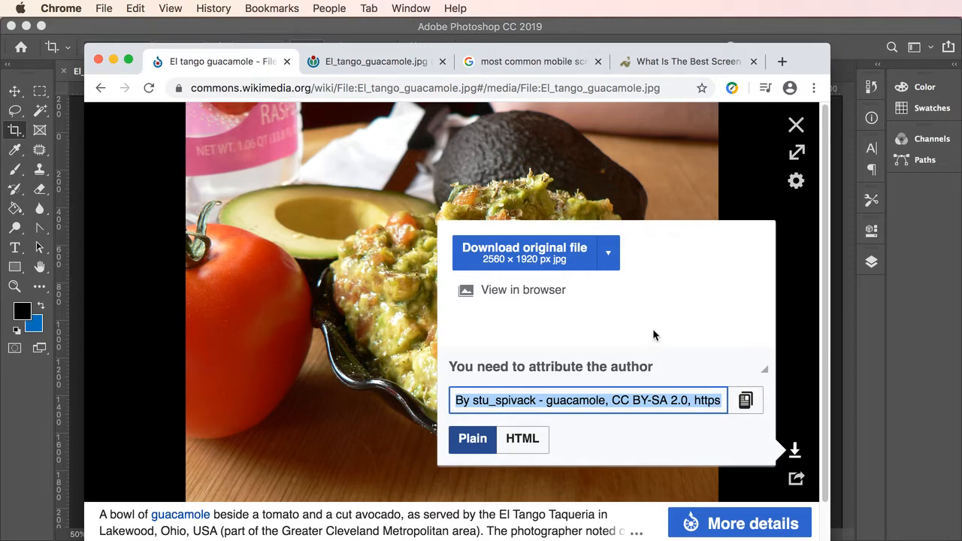
mouse_move(704, 284)
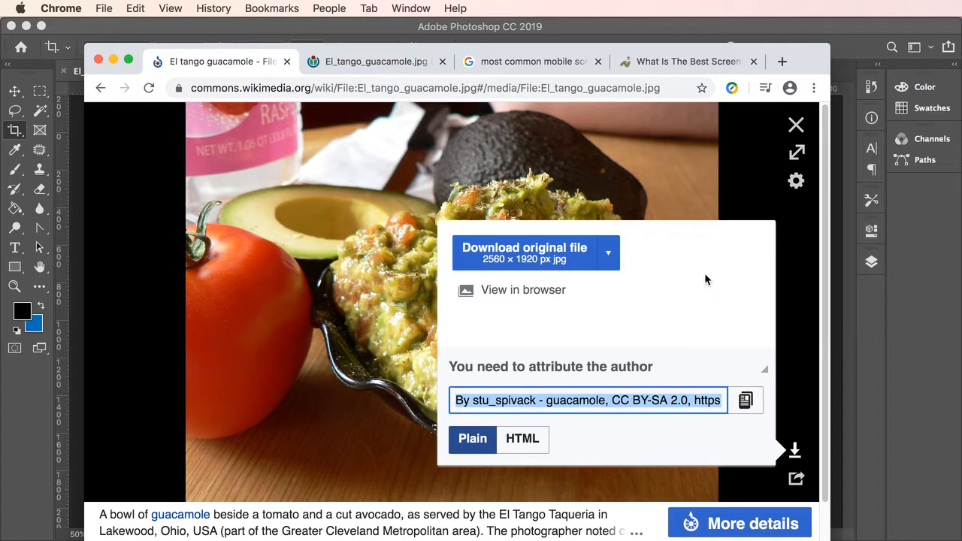
mouse_move(715, 280)
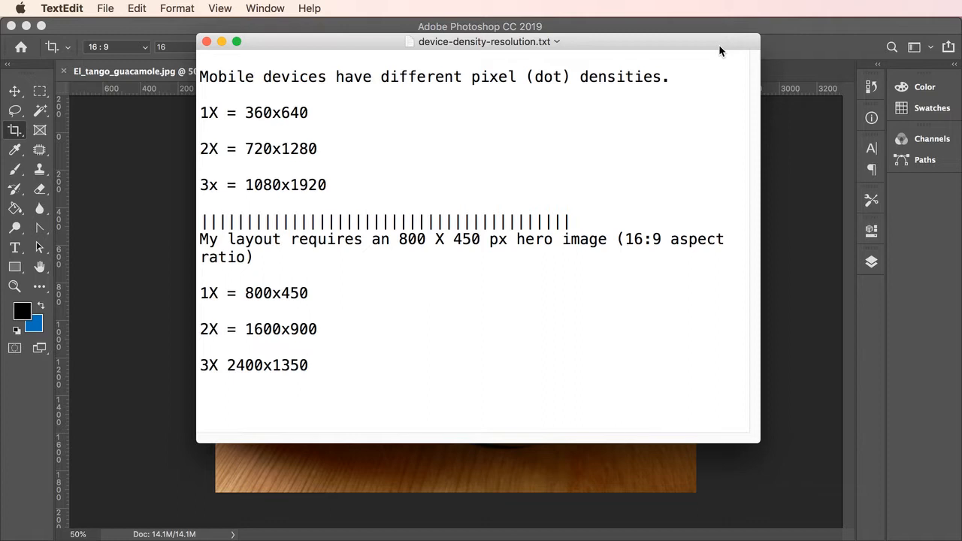
Step: Go from the Google results for mobile screen sizes to the hobo-web 2020 article
click(309, 364)
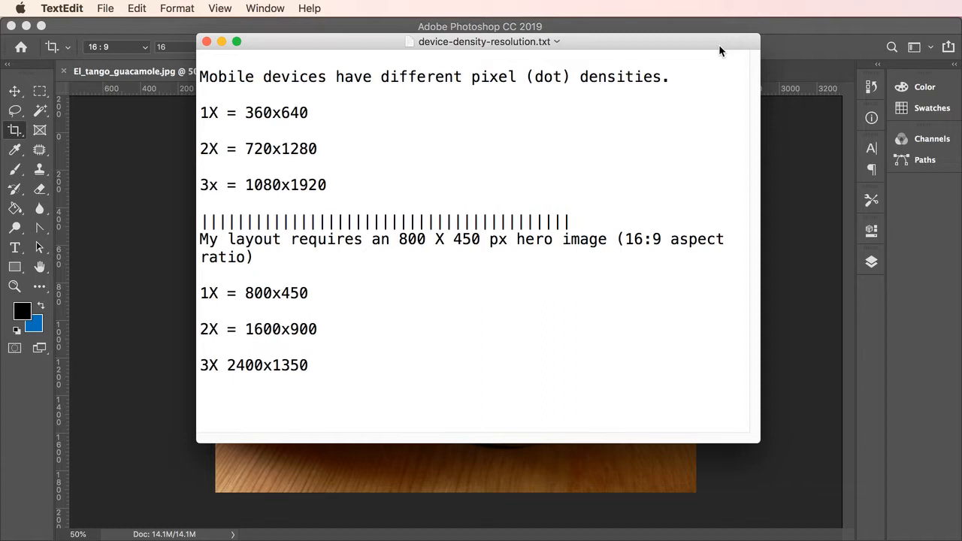
click(309, 365)
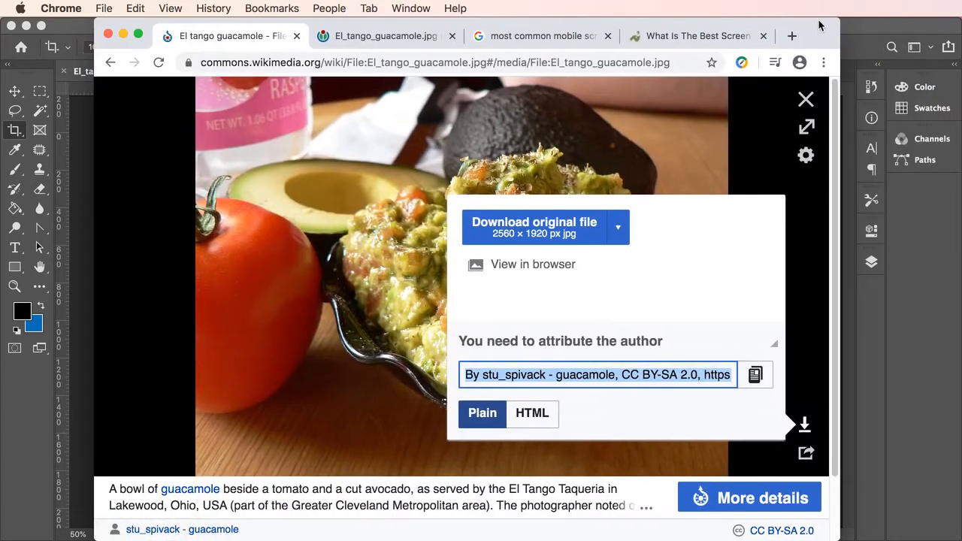
click(538, 35)
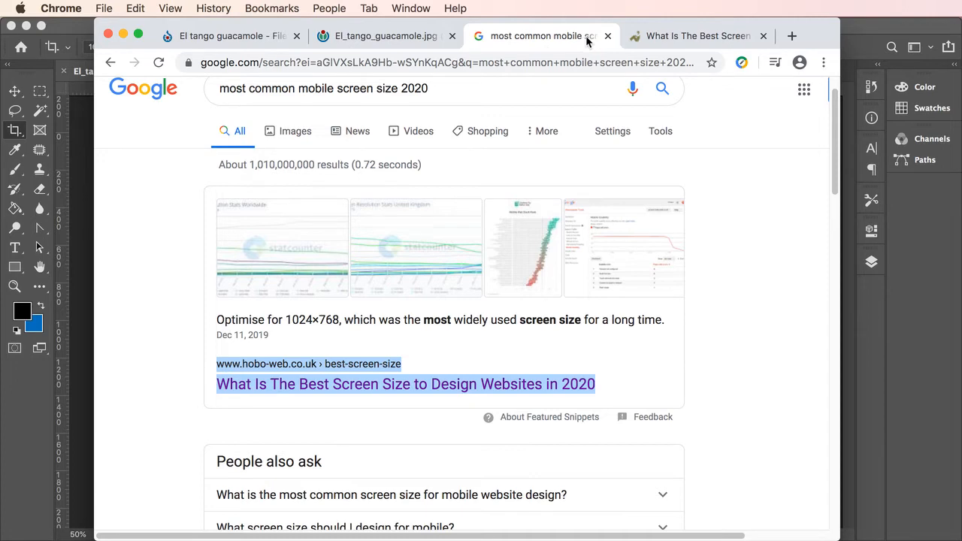
mouse_move(748, 61)
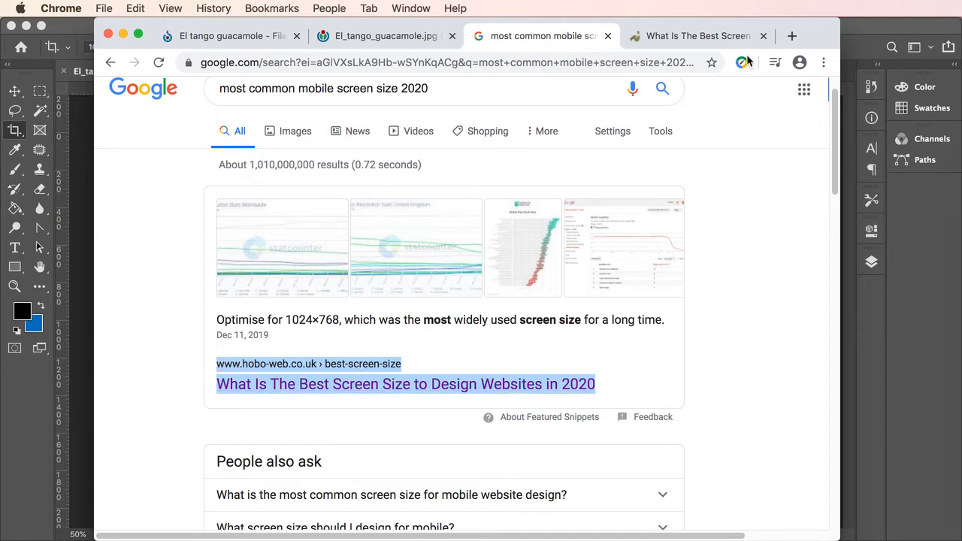
click(698, 36)
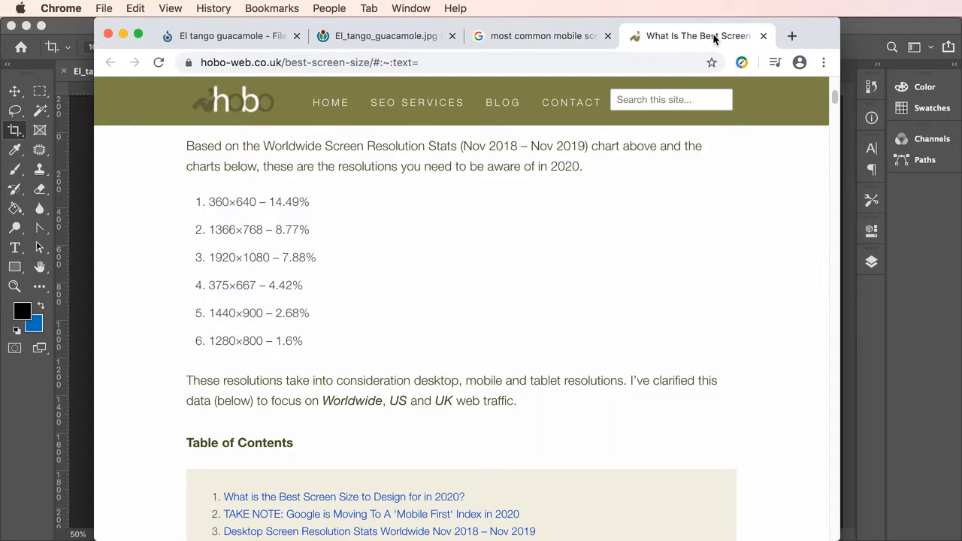
mouse_move(689, 193)
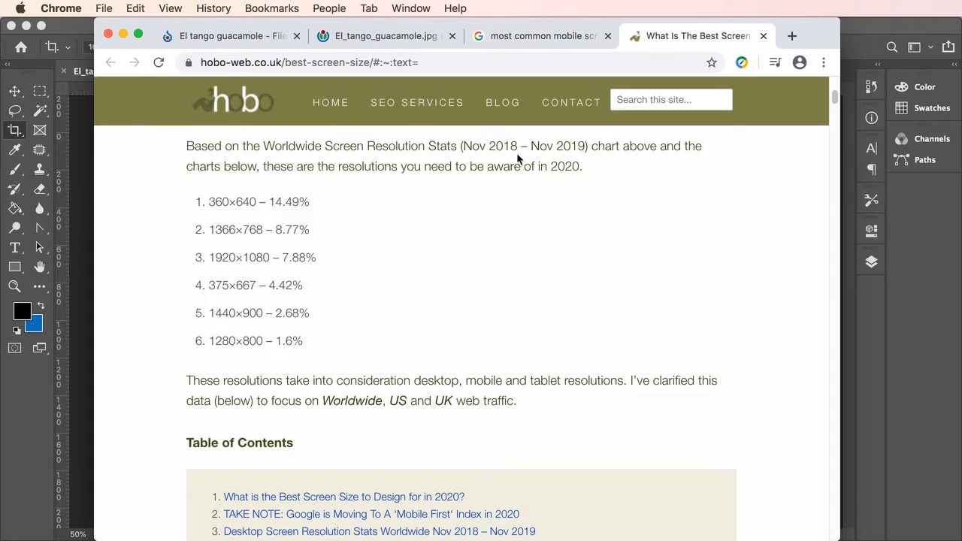
mouse_move(166, 197)
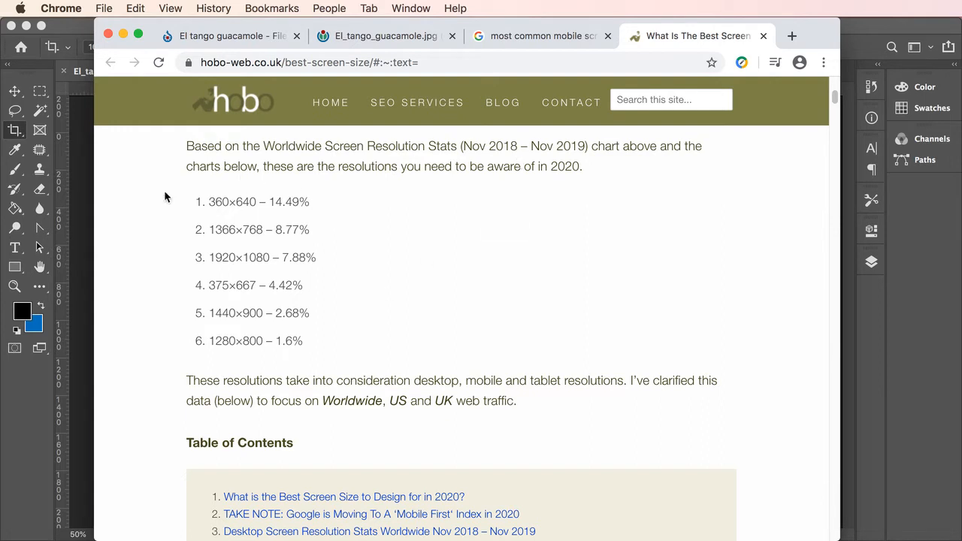
mouse_move(313, 398)
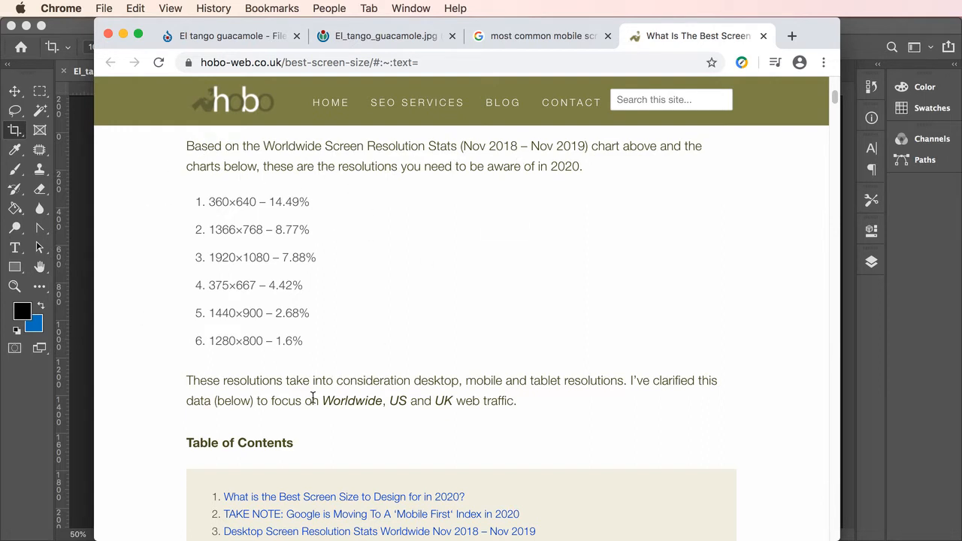
mouse_move(304, 366)
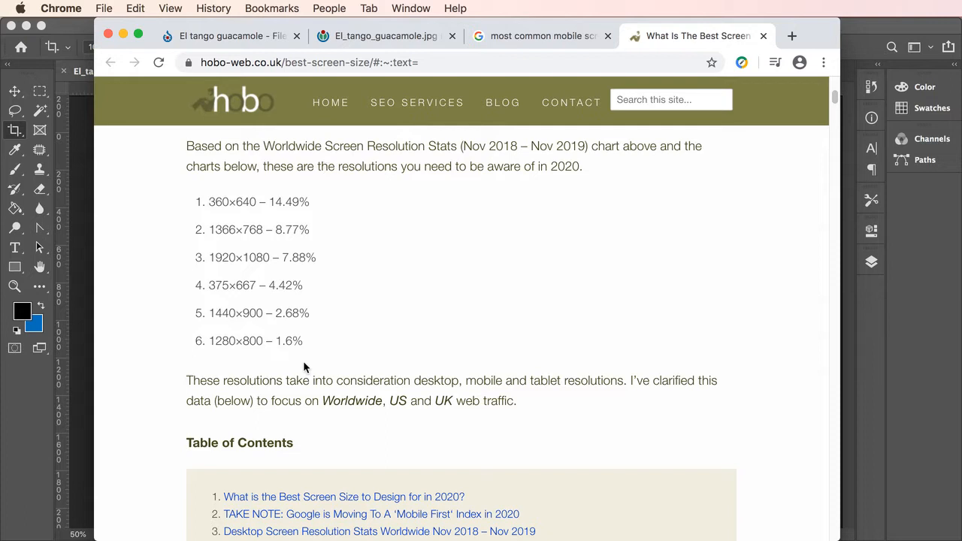
mouse_move(350, 342)
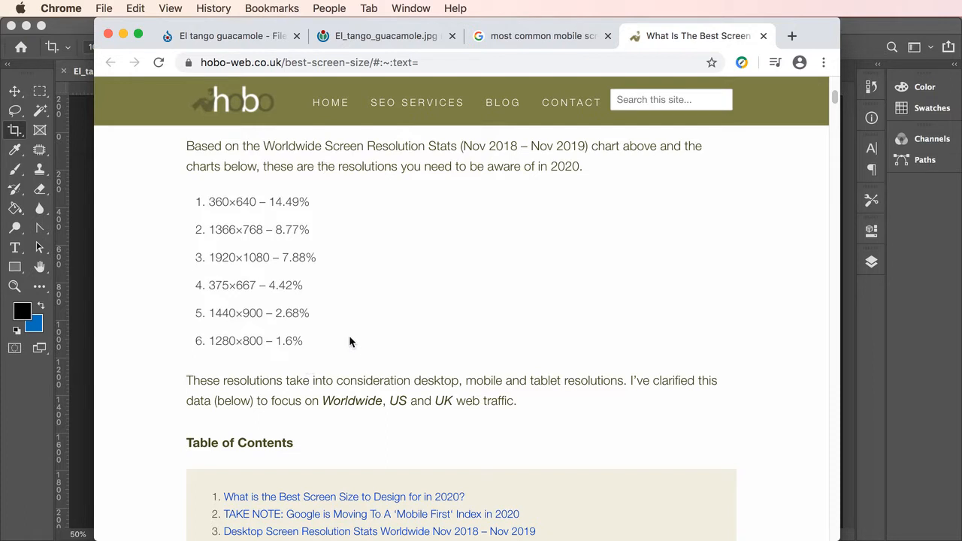
mouse_move(376, 326)
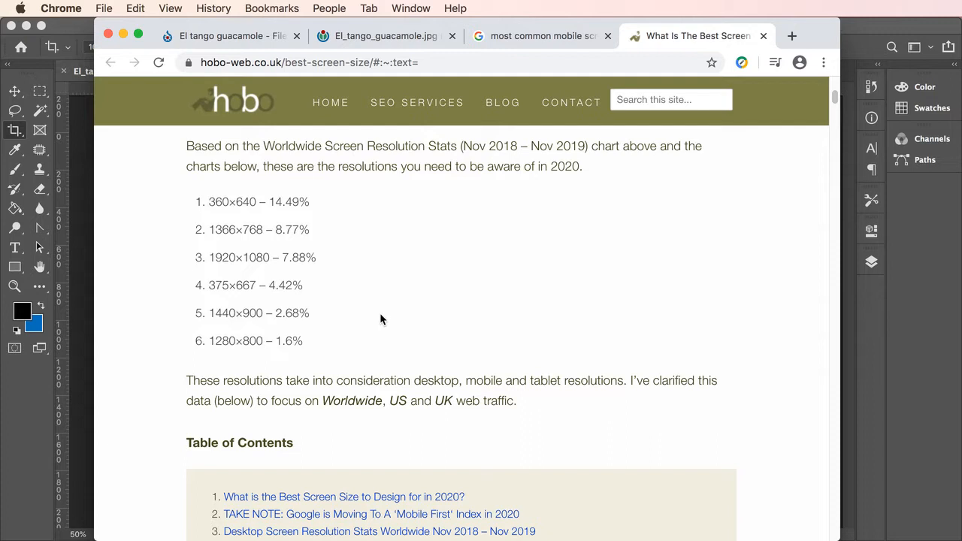
mouse_move(380, 314)
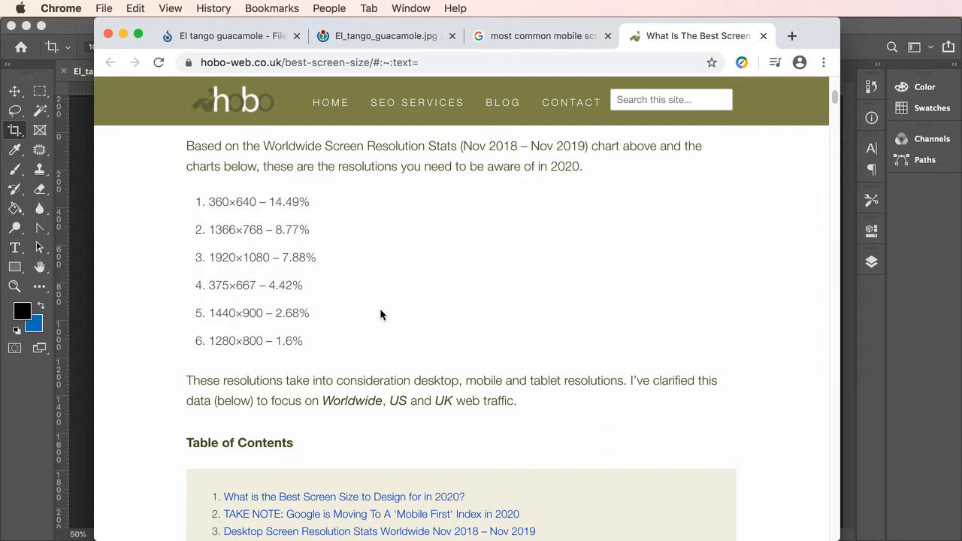
mouse_move(431, 314)
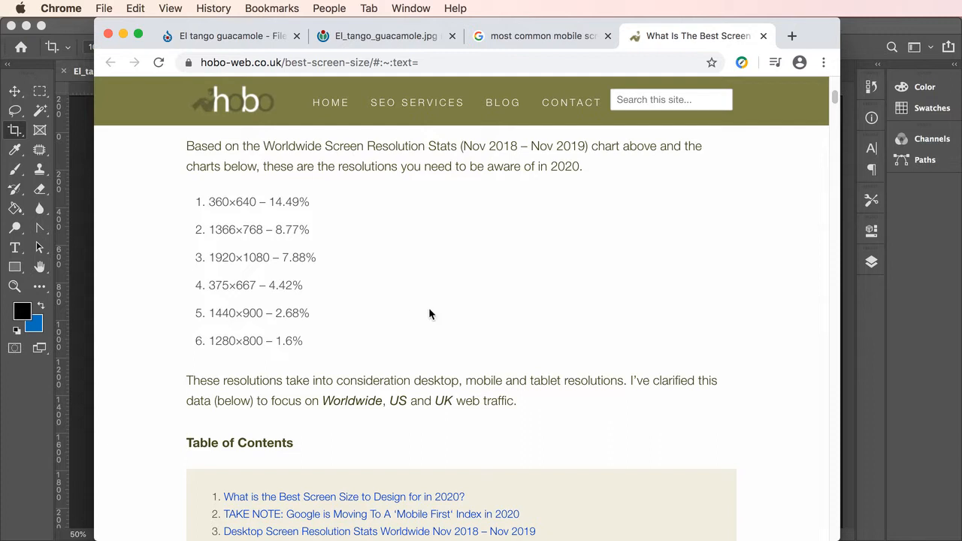
mouse_move(436, 306)
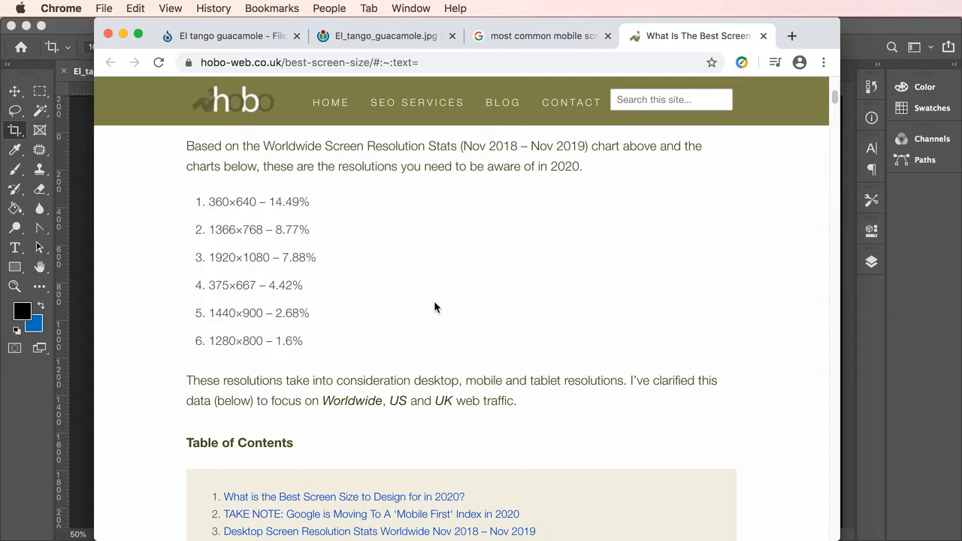
mouse_move(429, 293)
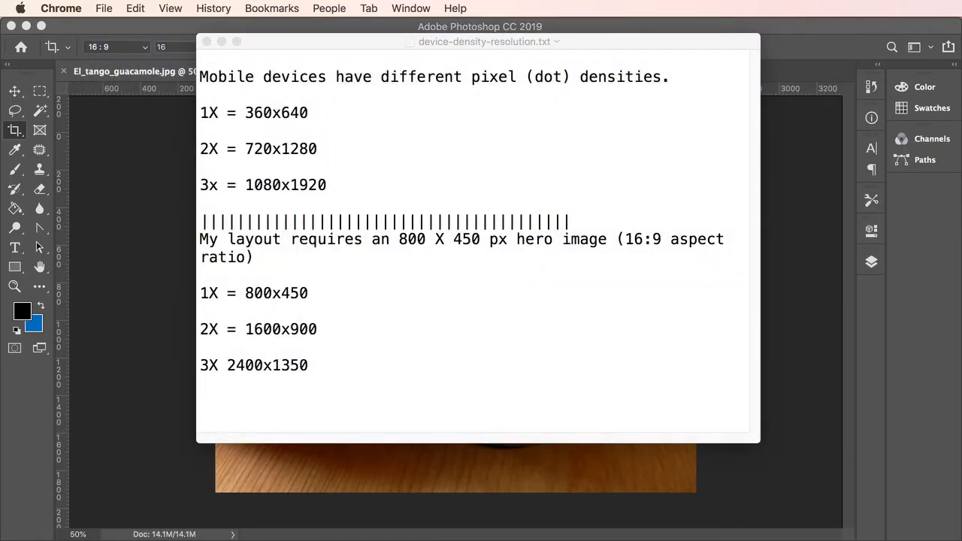
mouse_move(227, 128)
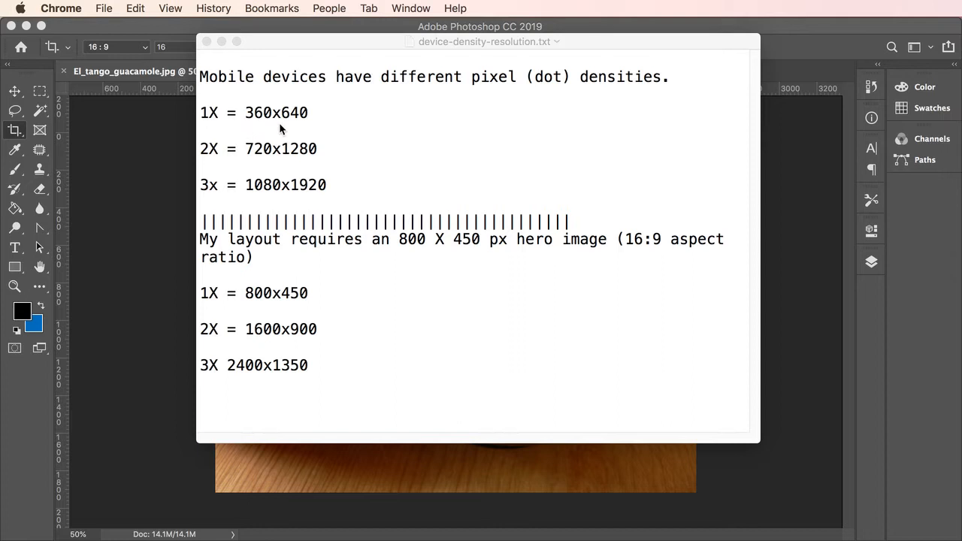
mouse_move(300, 132)
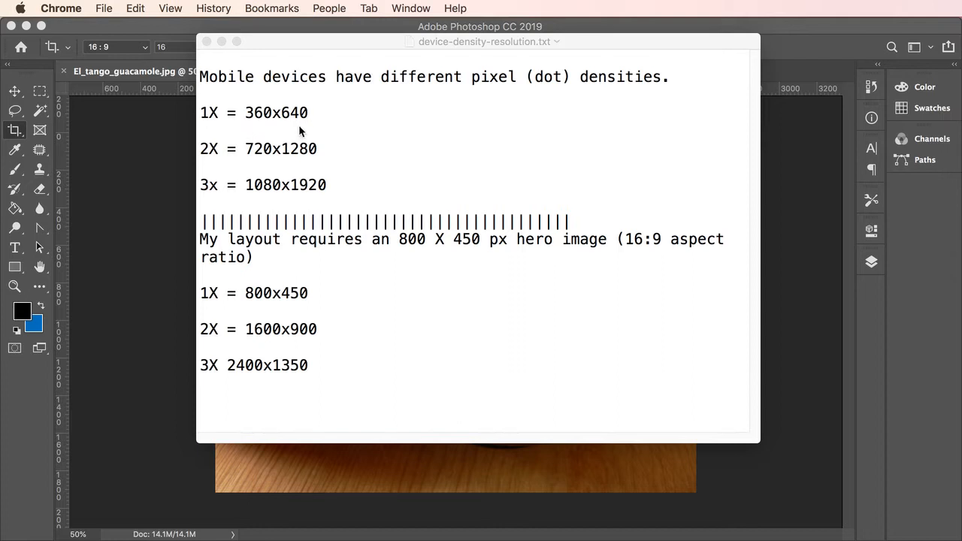
mouse_move(304, 134)
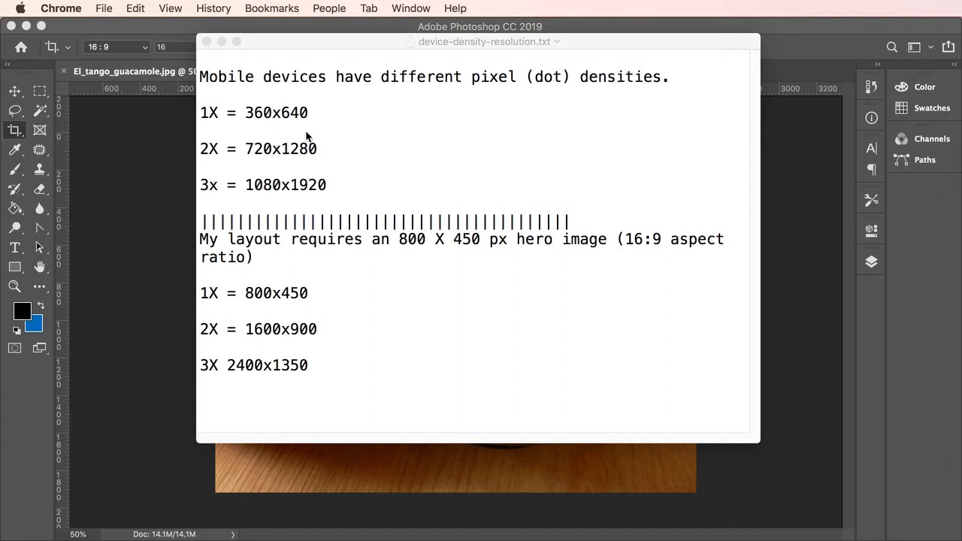
mouse_move(344, 140)
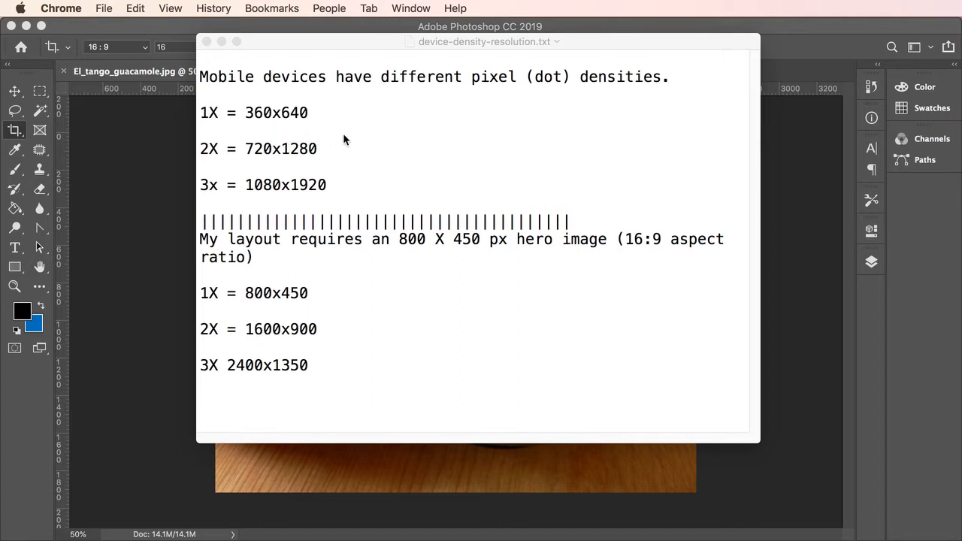
mouse_move(365, 140)
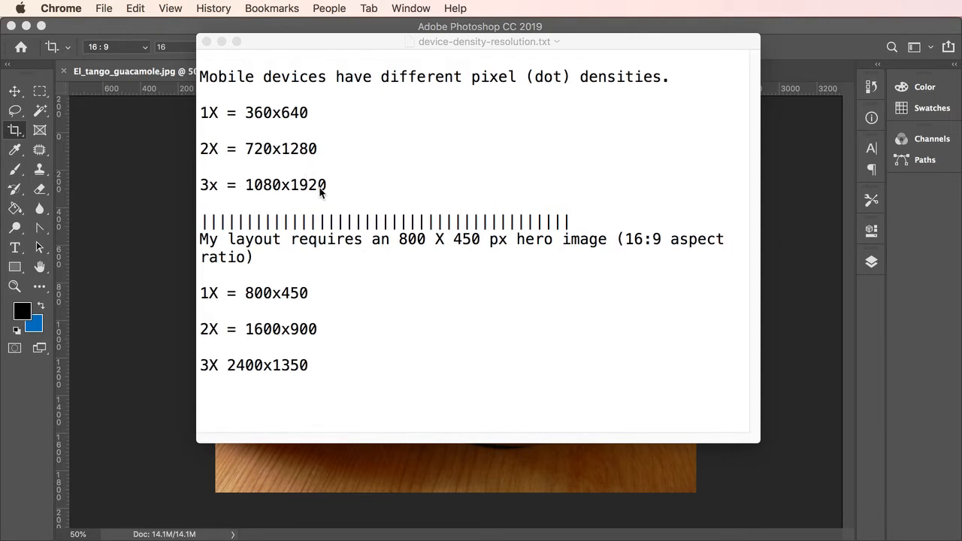
mouse_move(432, 178)
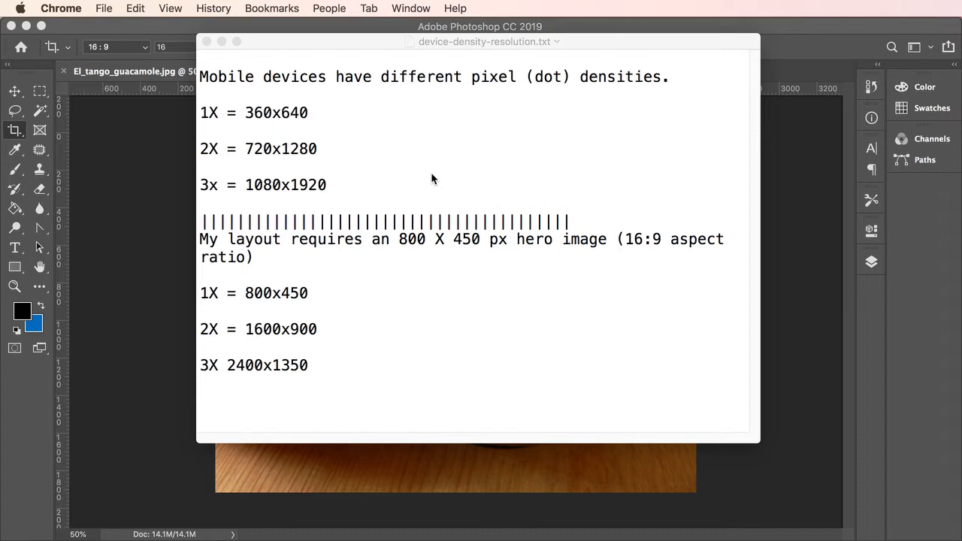
mouse_move(269, 321)
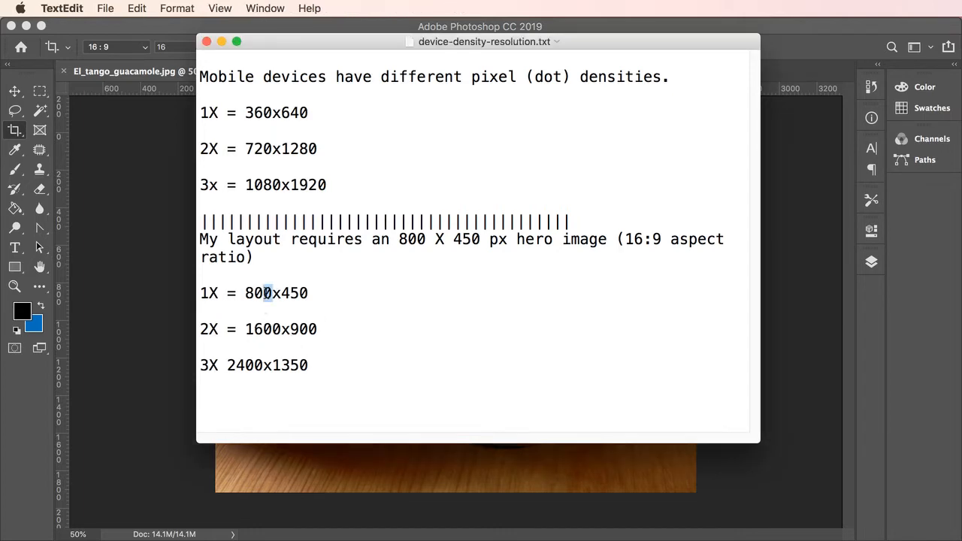
double_click(258, 293)
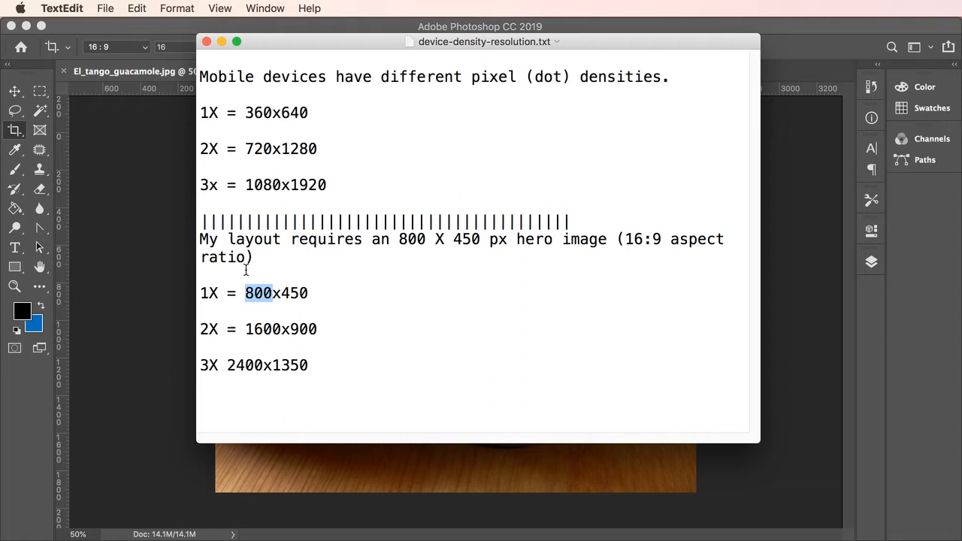
mouse_move(267, 273)
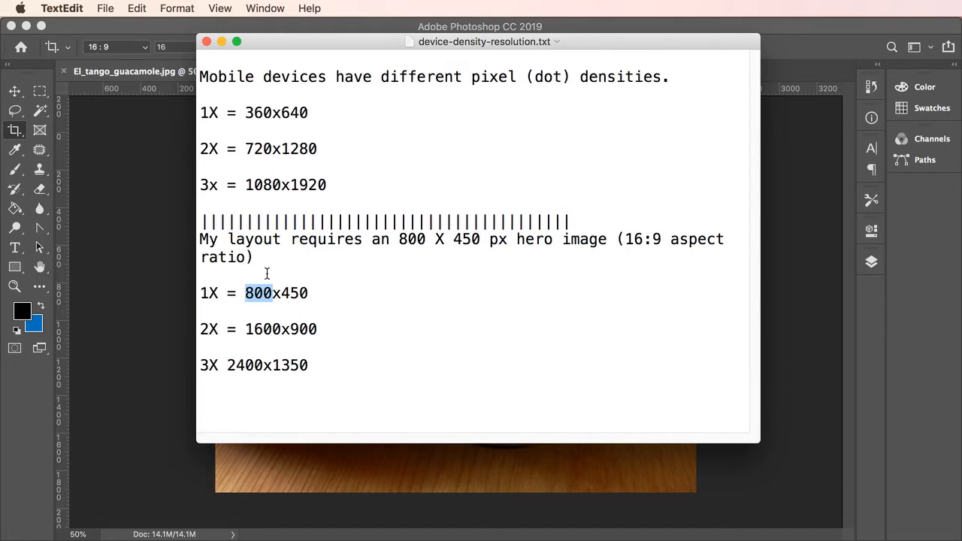
double_click(294, 293)
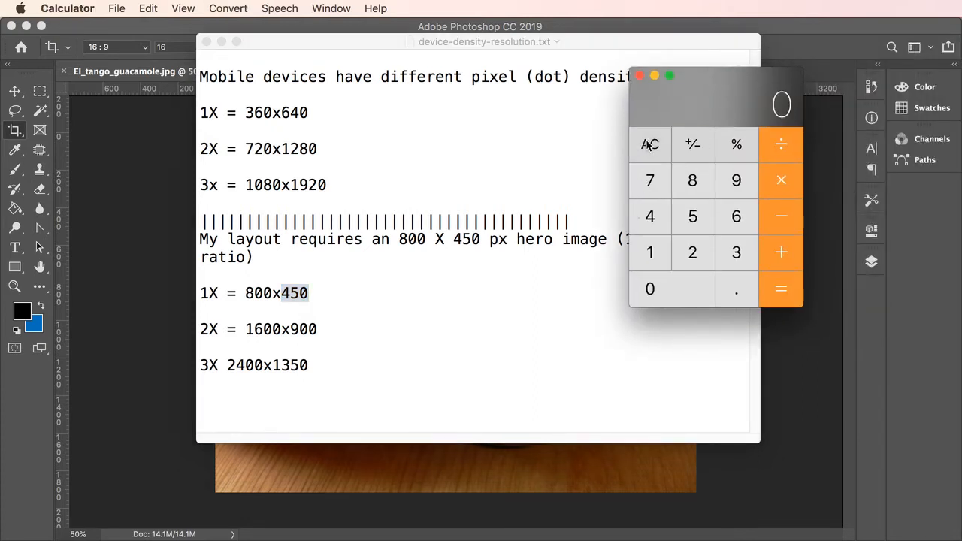
Step: Clear Calculator with AC before working out the 16:9 height for 800 px
click(692, 180)
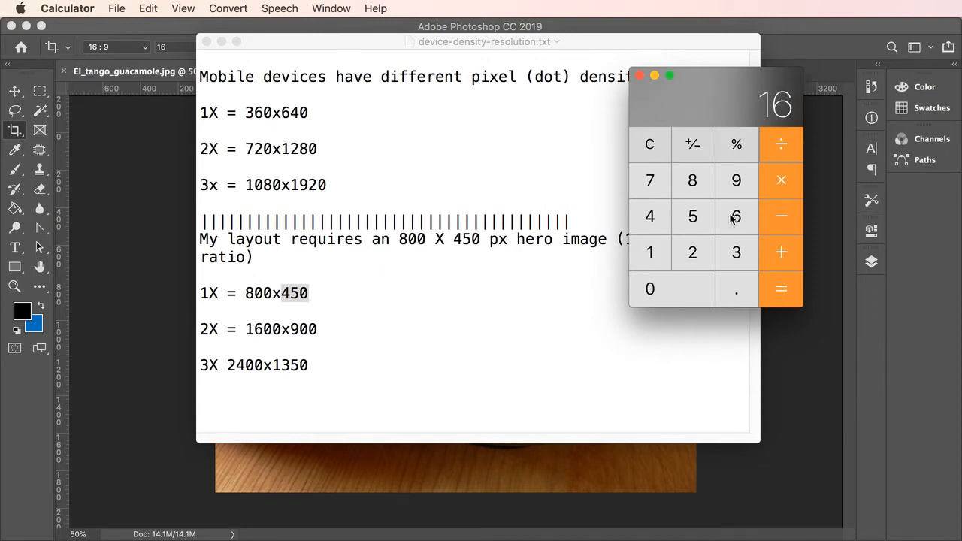
mouse_move(816, 256)
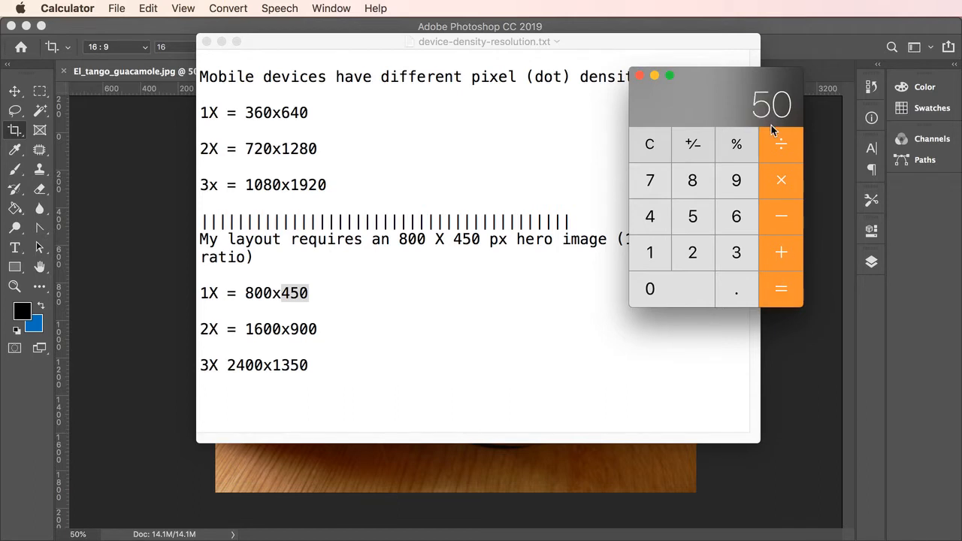
mouse_move(785, 139)
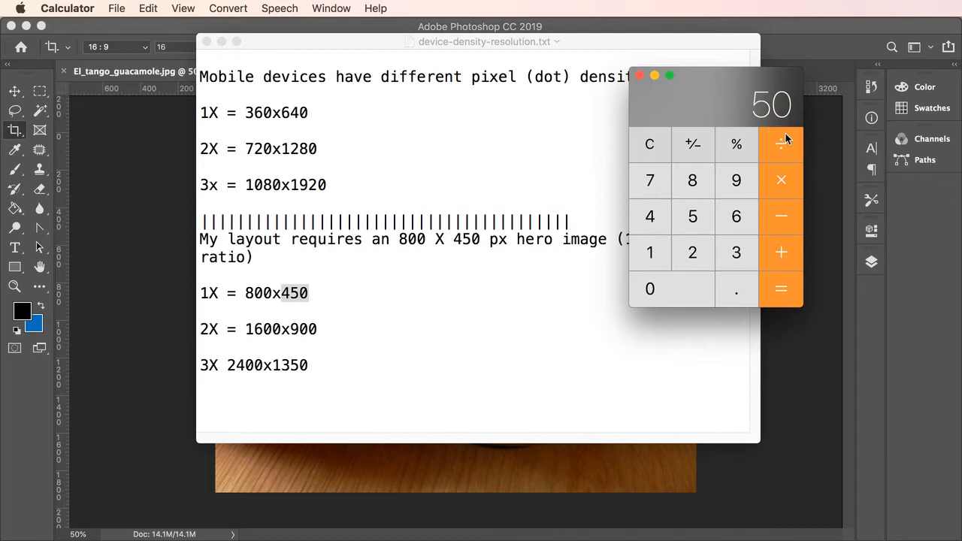
mouse_move(781, 180)
text(450)
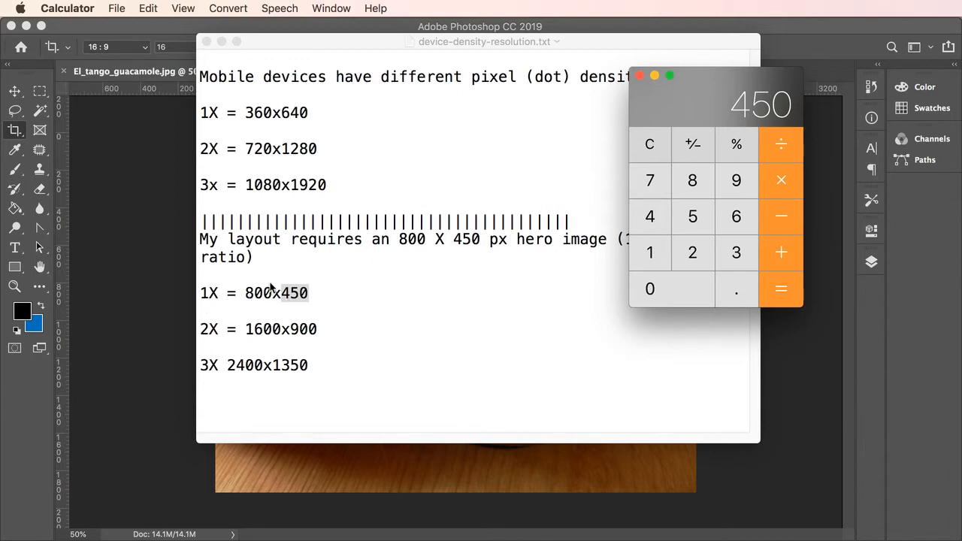
mouse_move(333, 299)
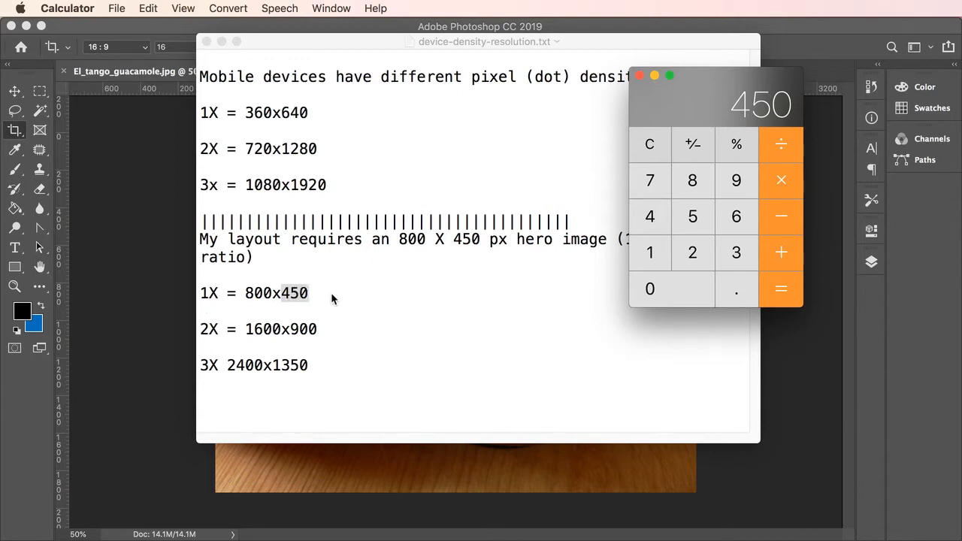
mouse_move(348, 301)
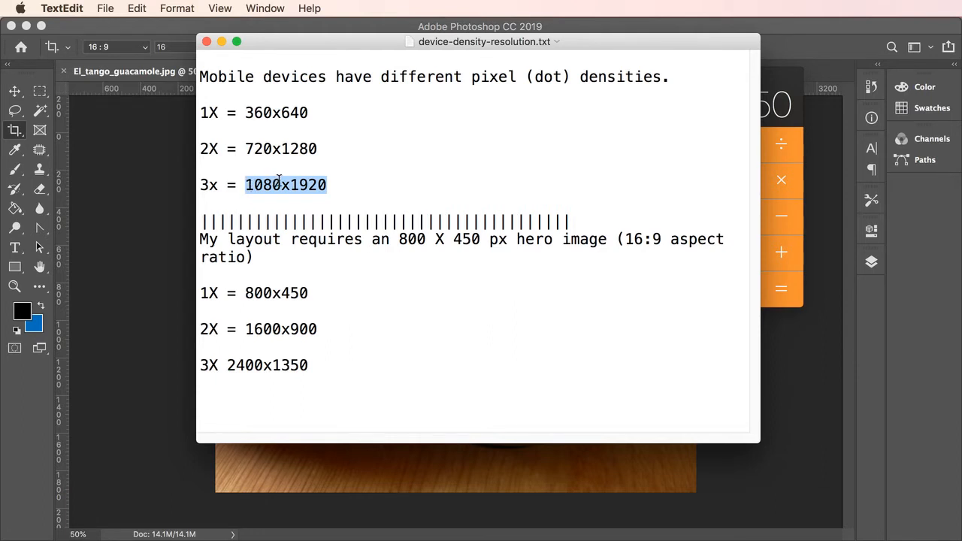
mouse_move(290, 160)
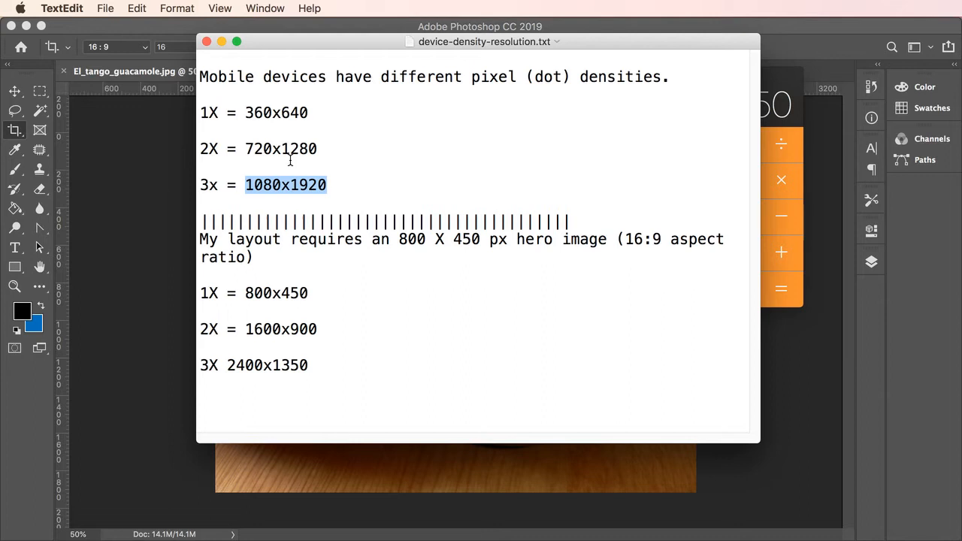
mouse_move(286, 173)
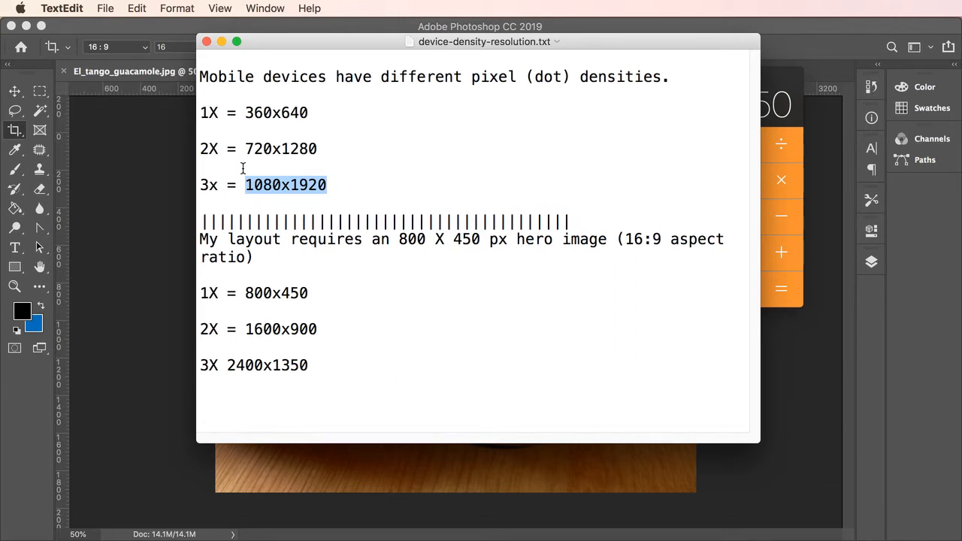
mouse_move(347, 187)
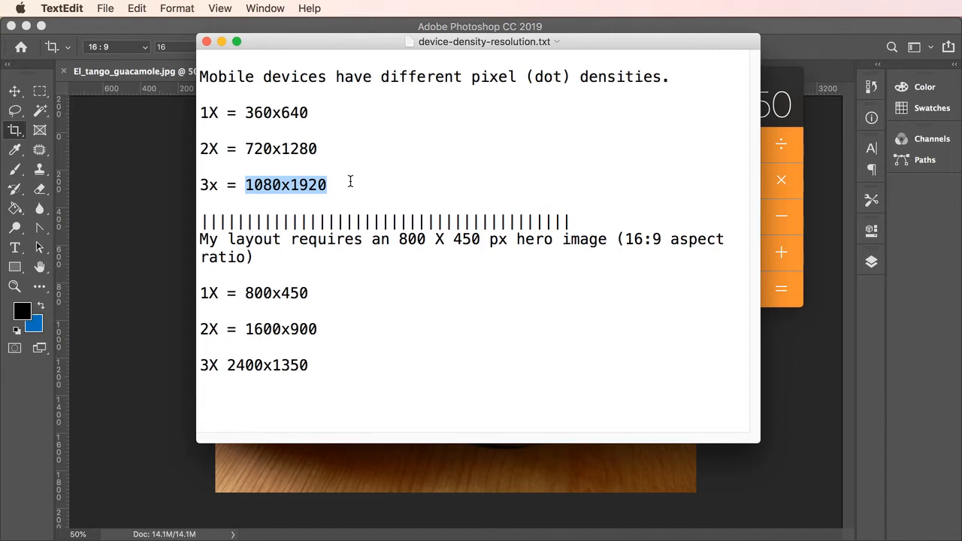
mouse_move(311, 44)
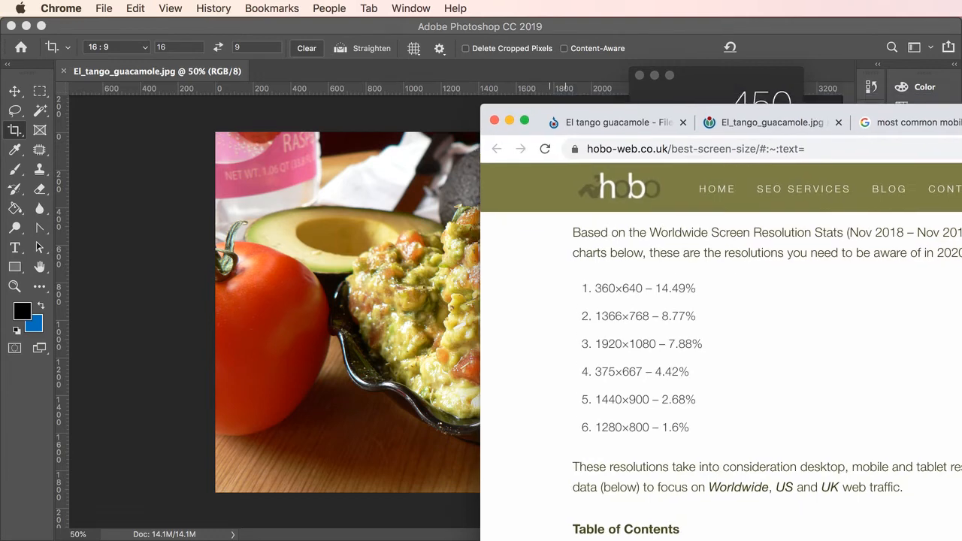
Step: Switch to the El_tango_guacamole.jpg Wikimedia Commons tab with the 2560×1920 download
click(770, 121)
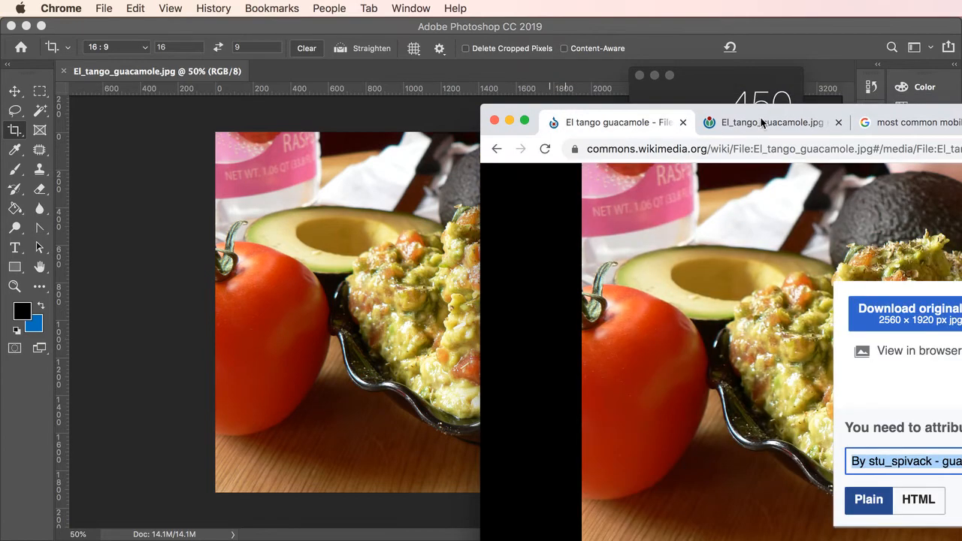
mouse_move(771, 121)
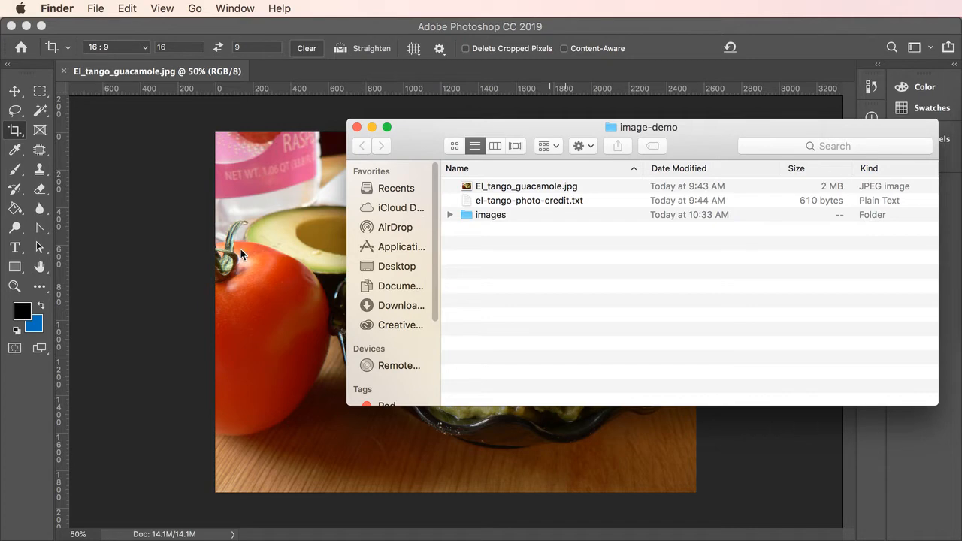
mouse_move(417, 134)
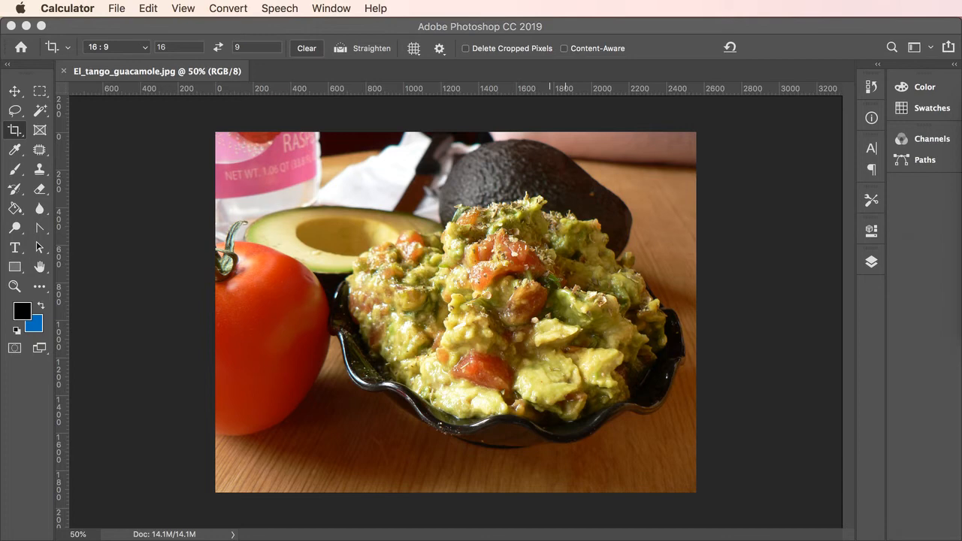
mouse_move(759, 271)
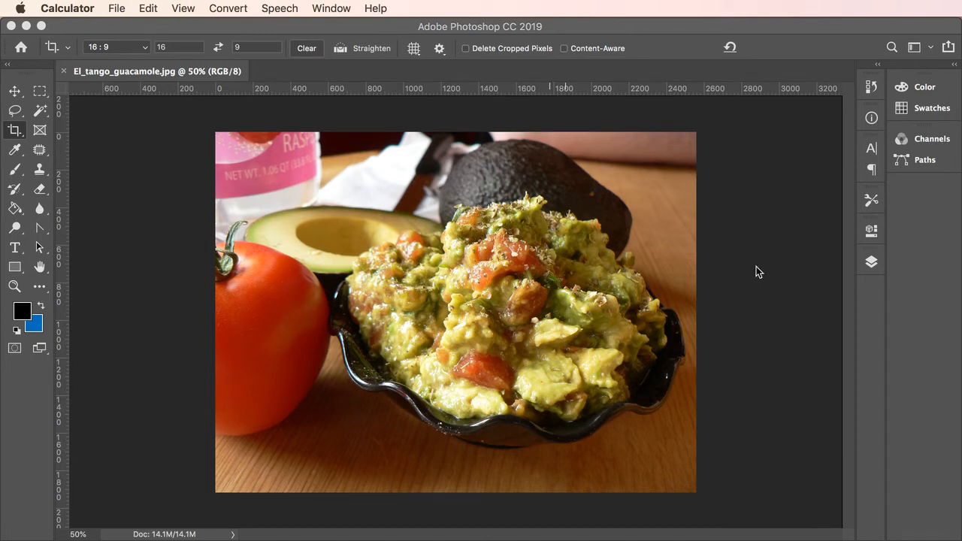
mouse_move(776, 288)
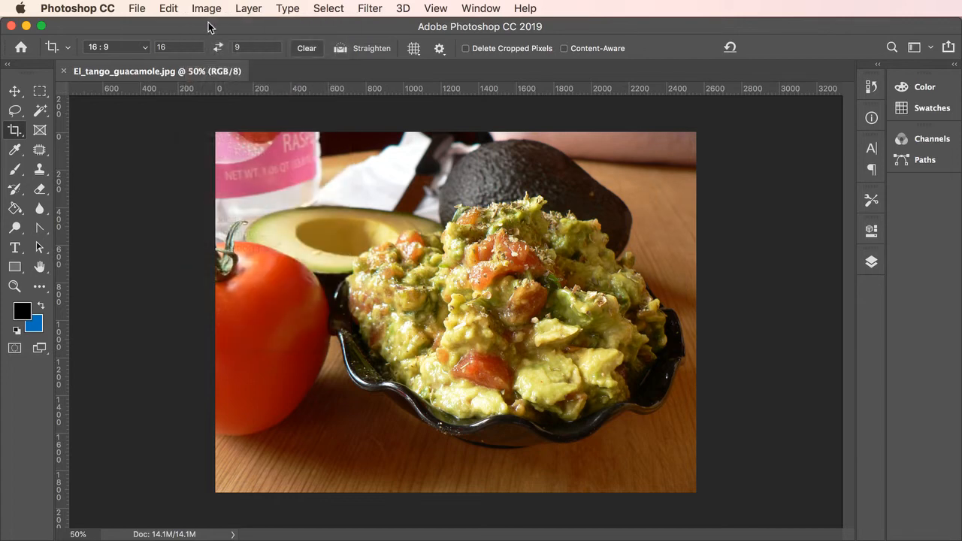
click(206, 8)
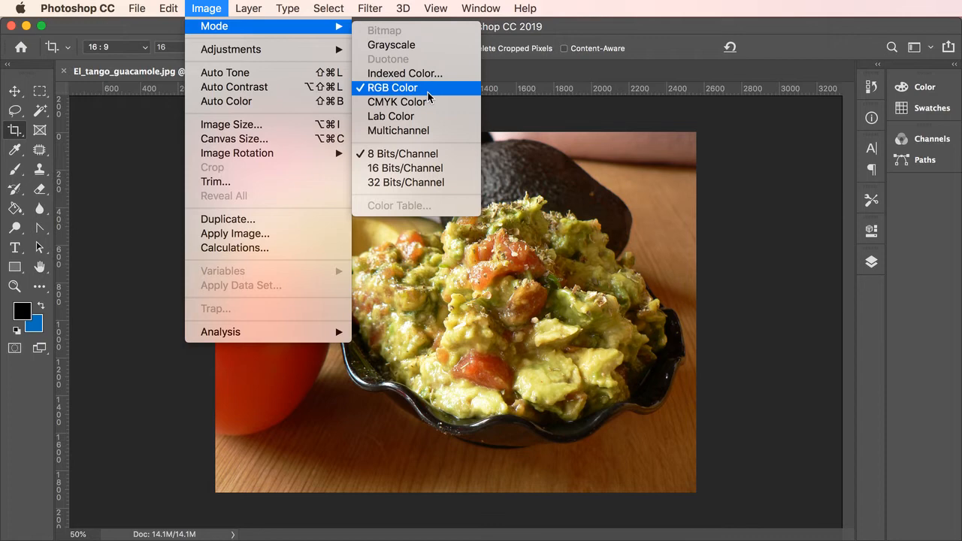
mouse_move(429, 96)
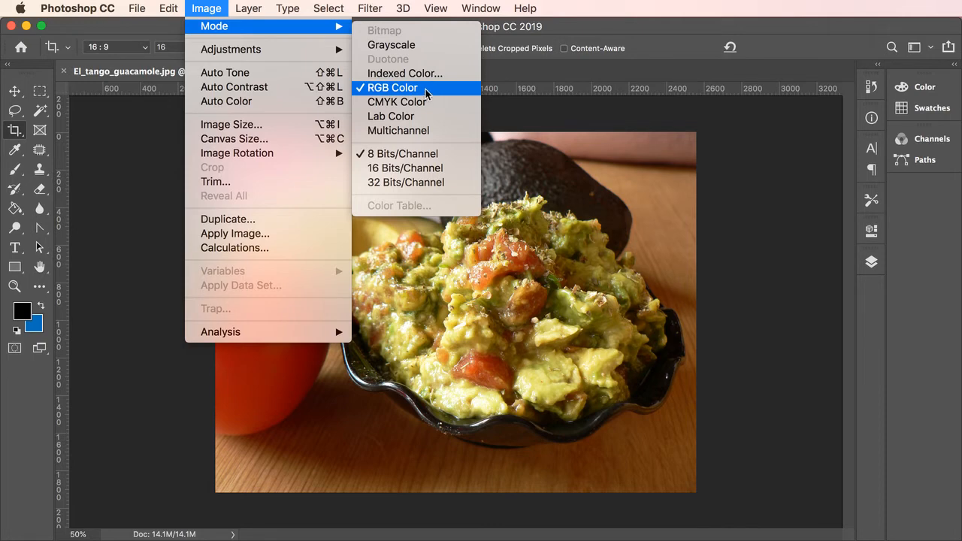
mouse_move(421, 153)
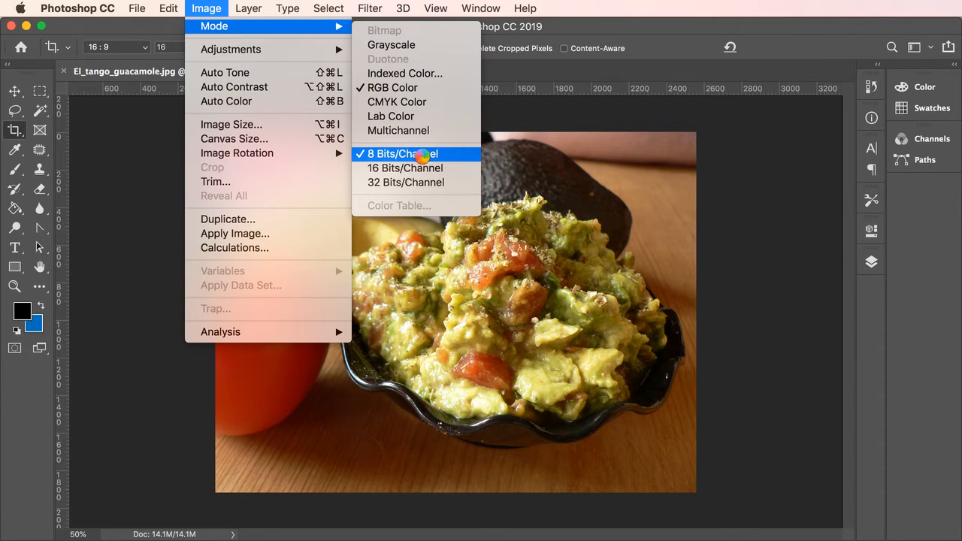
mouse_move(391, 87)
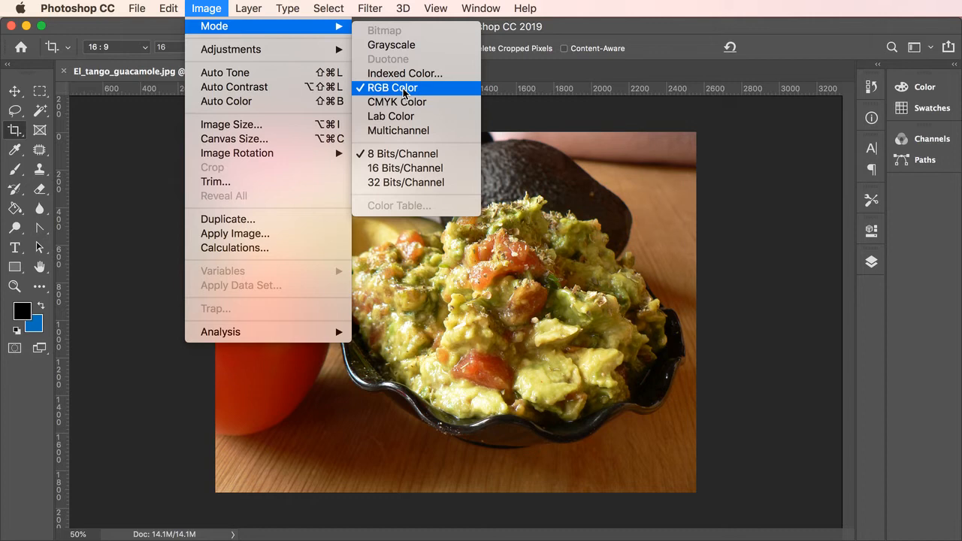
mouse_move(403, 93)
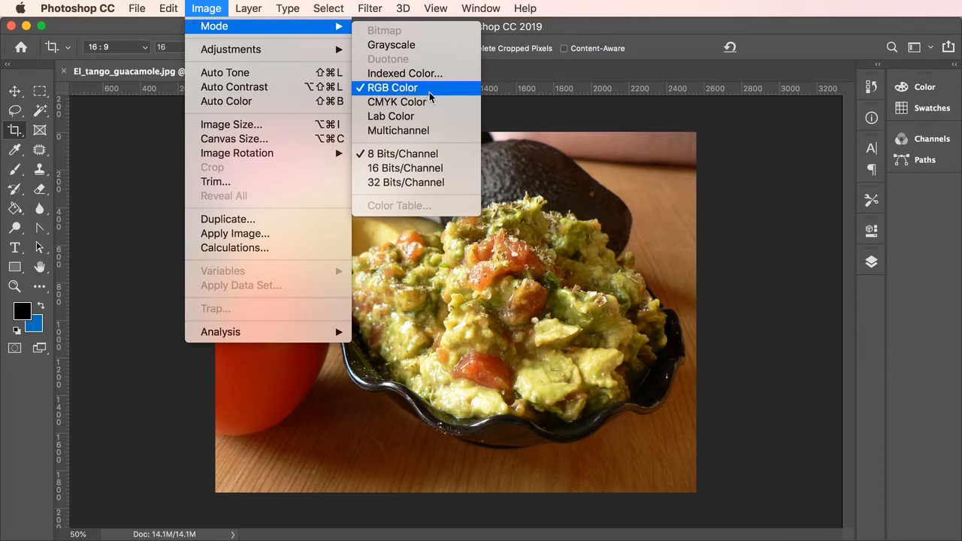
mouse_move(432, 97)
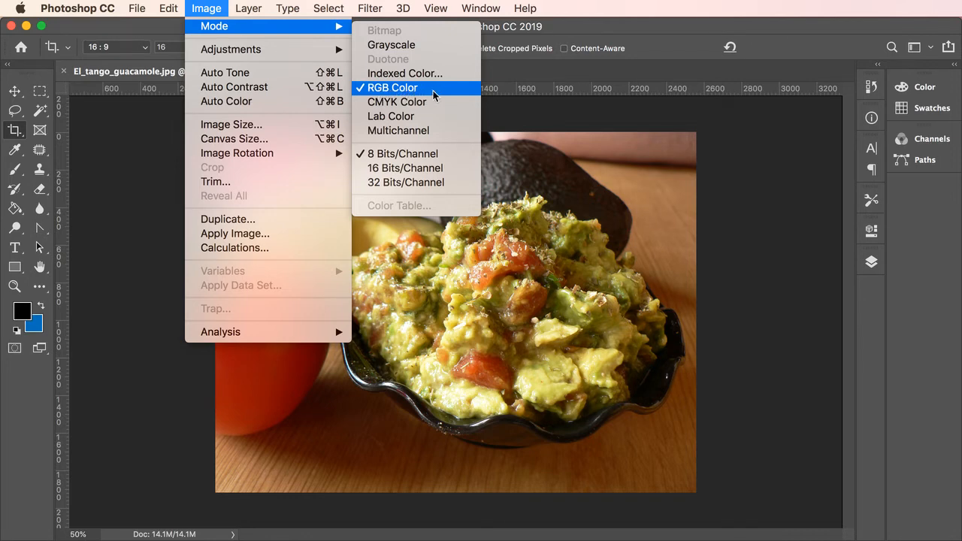
mouse_move(402, 153)
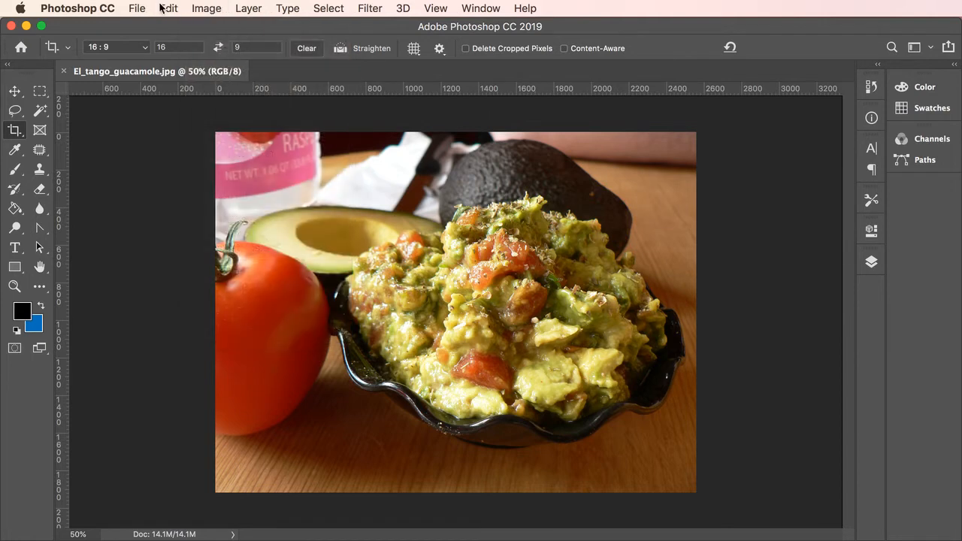
Step: Choose Edit > Color Settings to show the North America General Purpose 2 settings
click(167, 8)
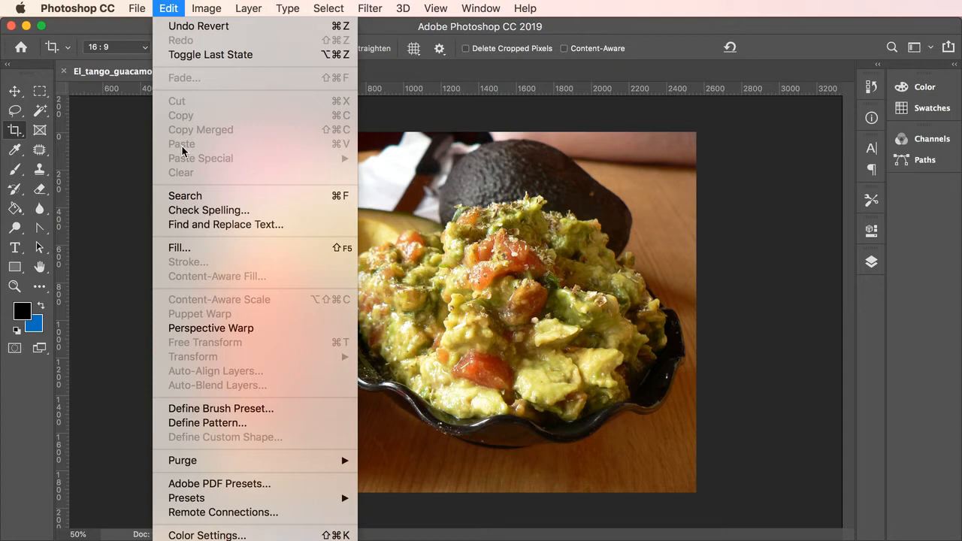
mouse_move(207, 535)
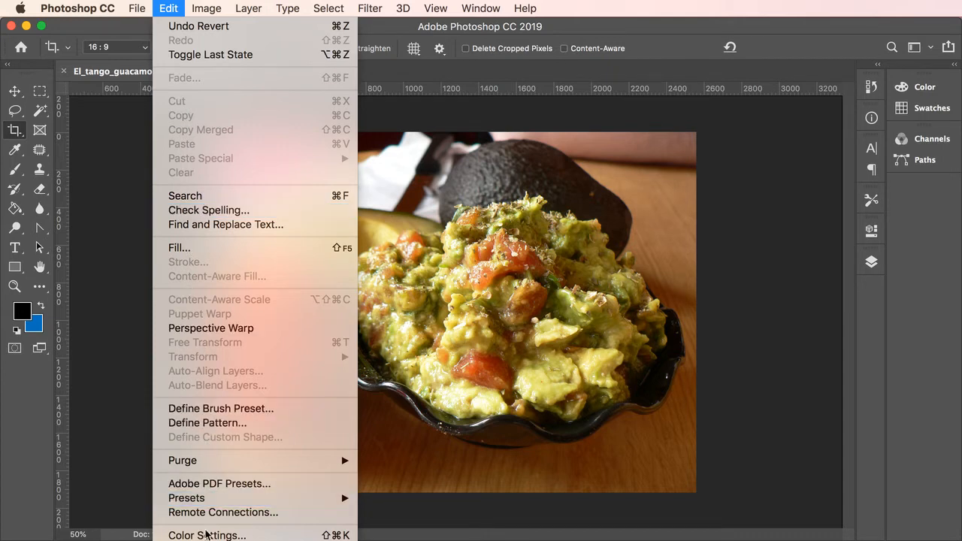
mouse_move(207, 535)
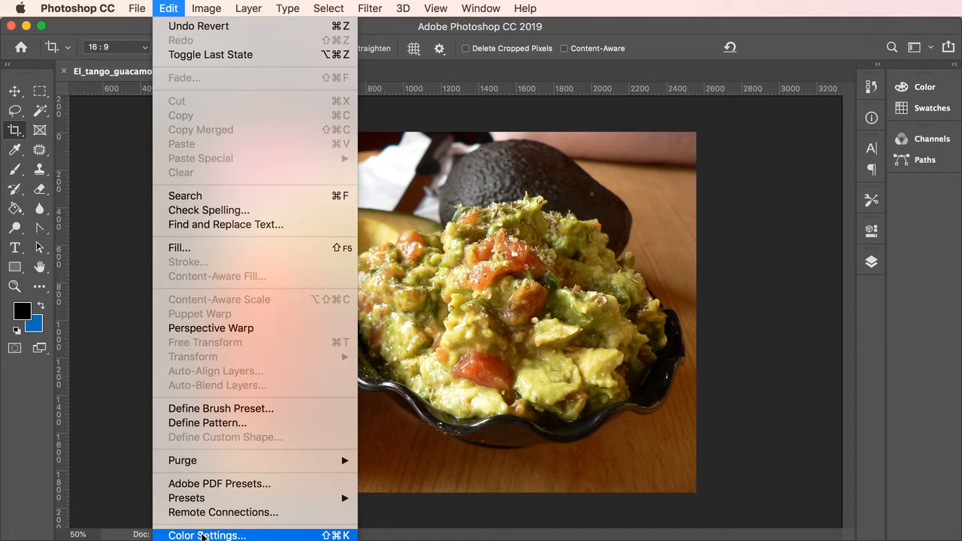
click(207, 535)
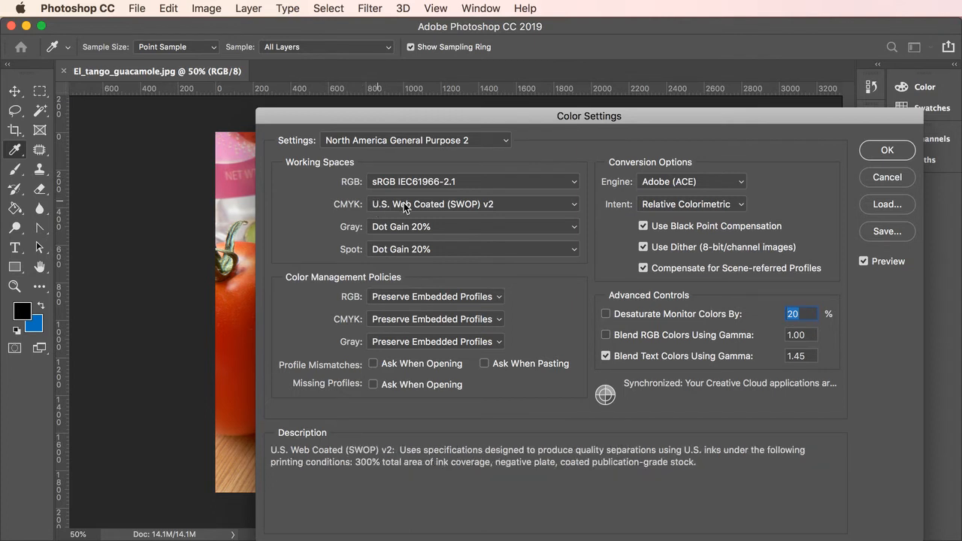
mouse_move(421, 209)
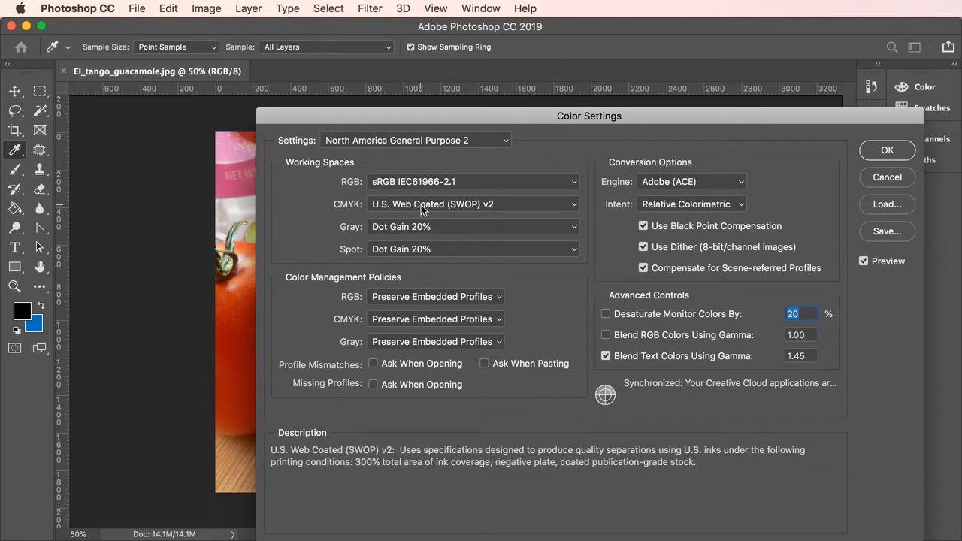
mouse_move(385, 181)
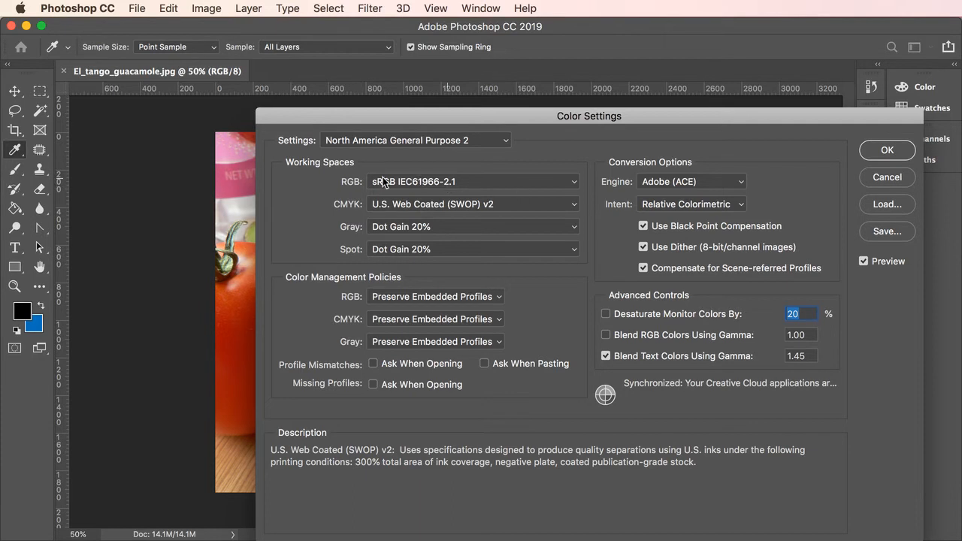
mouse_move(432, 184)
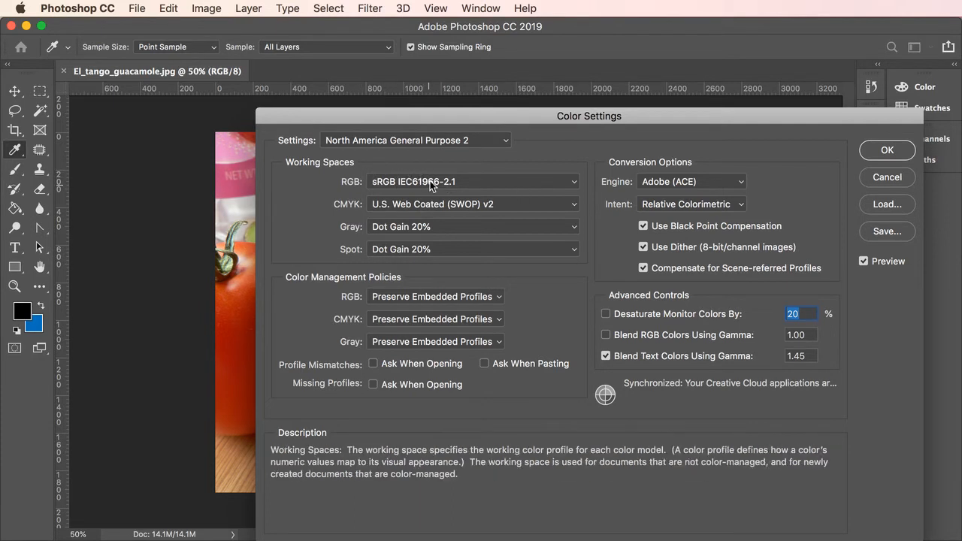
Step: Keep sRGB IEC61966-2.1 as the RGB working space and confirm Color Settings
click(473, 181)
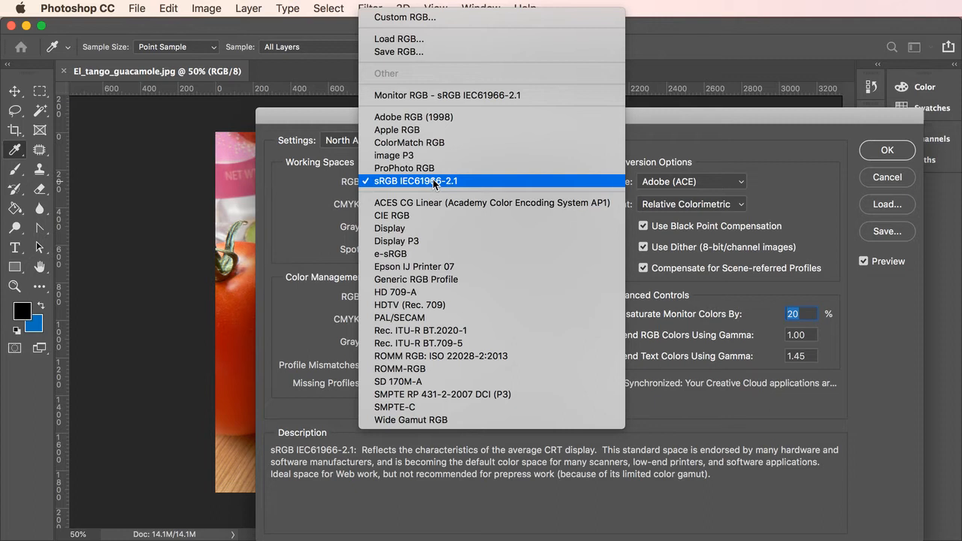
mouse_move(435, 184)
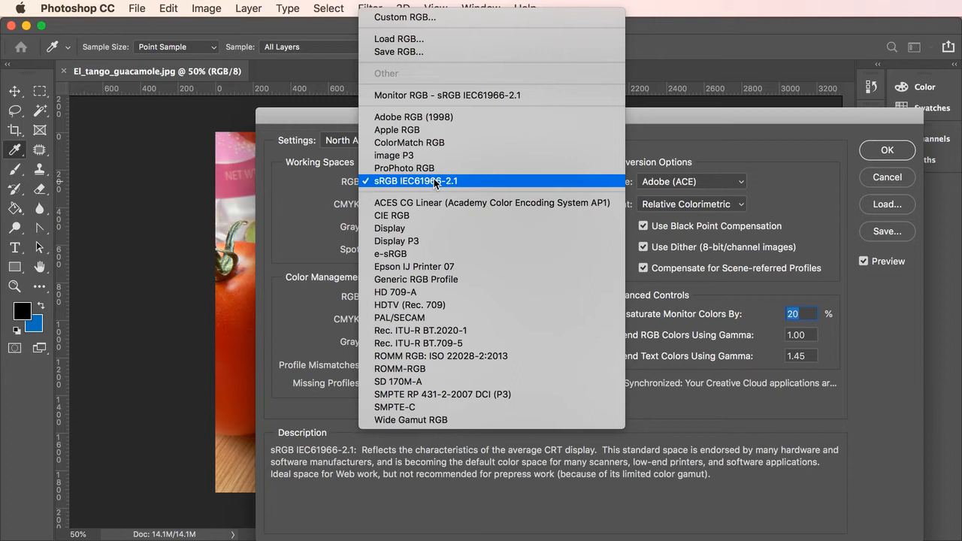
mouse_move(451, 184)
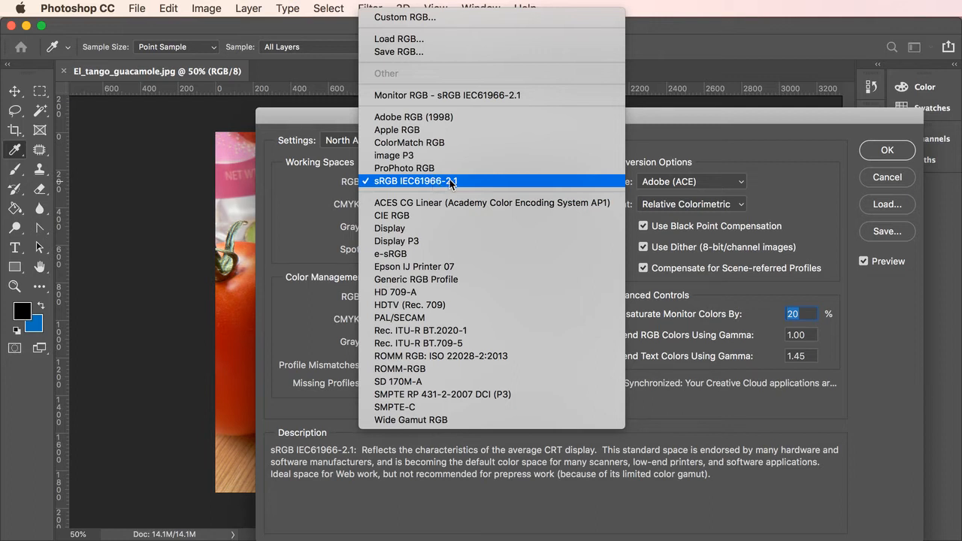
click(416, 180)
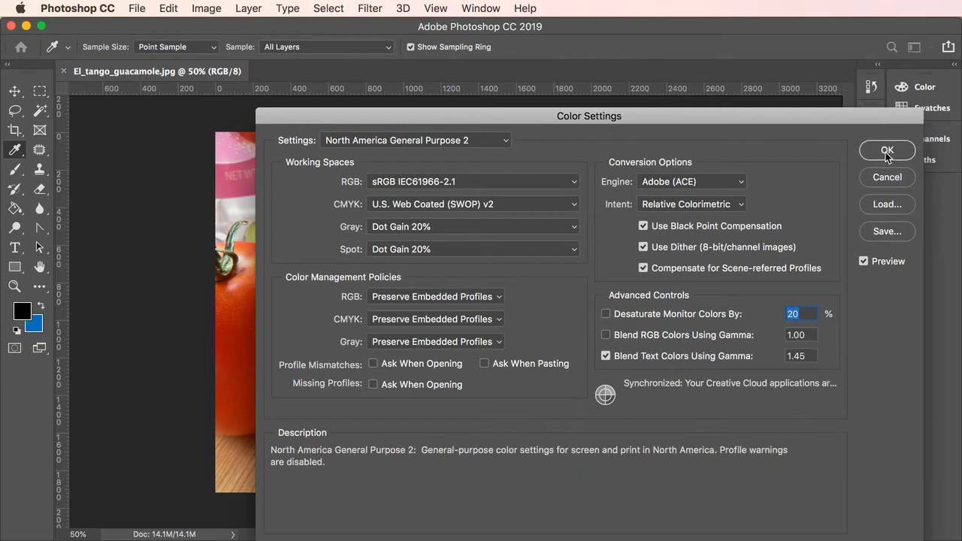
click(887, 150)
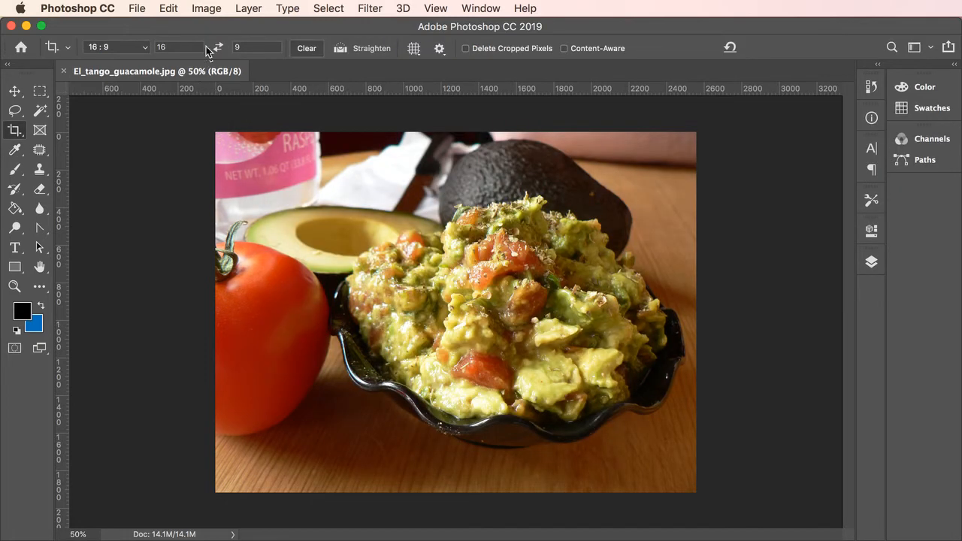
Step: Choose Image > Image Size for the 2560×1920 px, 72 ppi guacamole photo
click(206, 8)
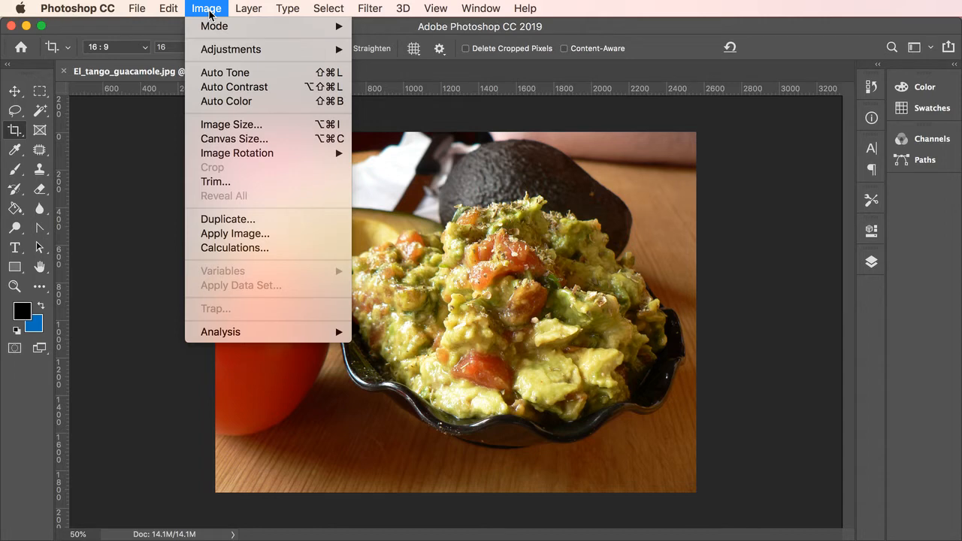
mouse_move(231, 124)
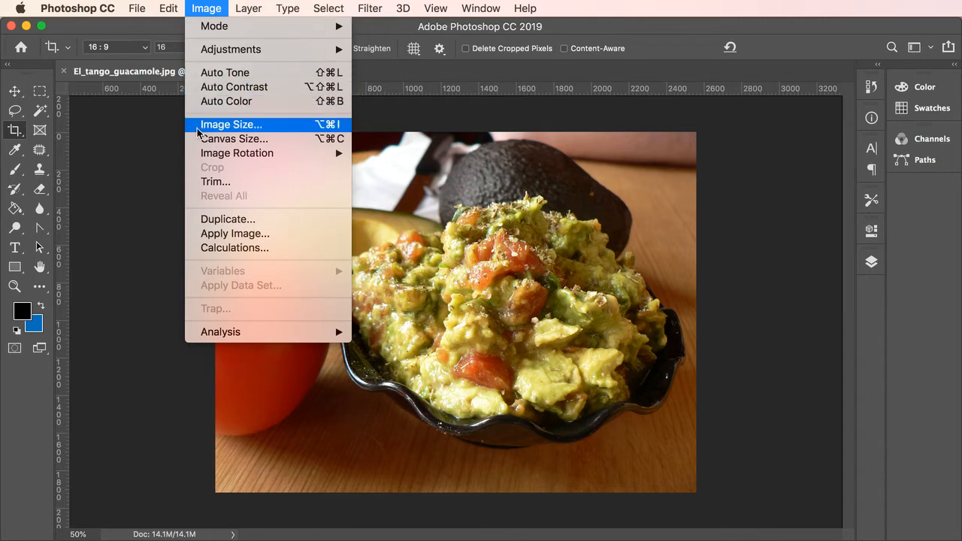
mouse_move(208, 129)
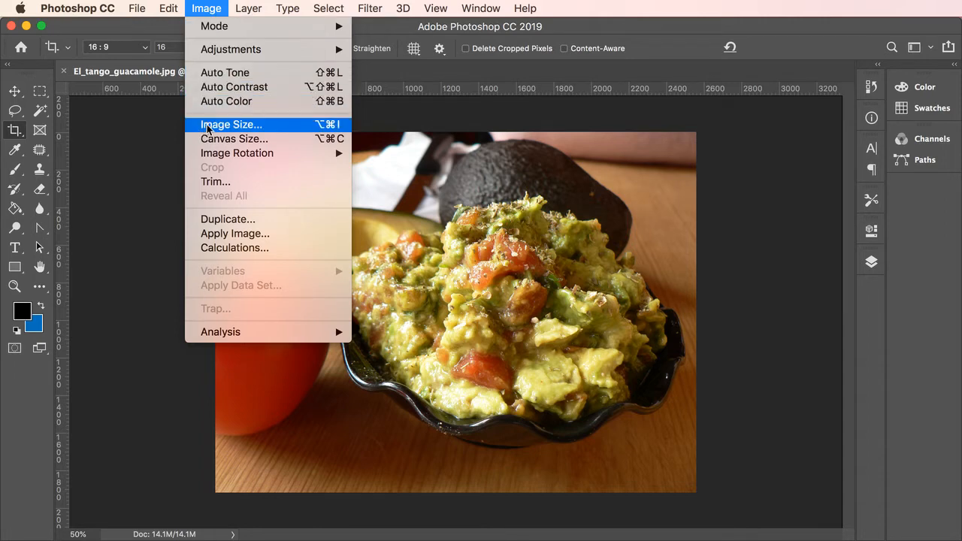
click(231, 124)
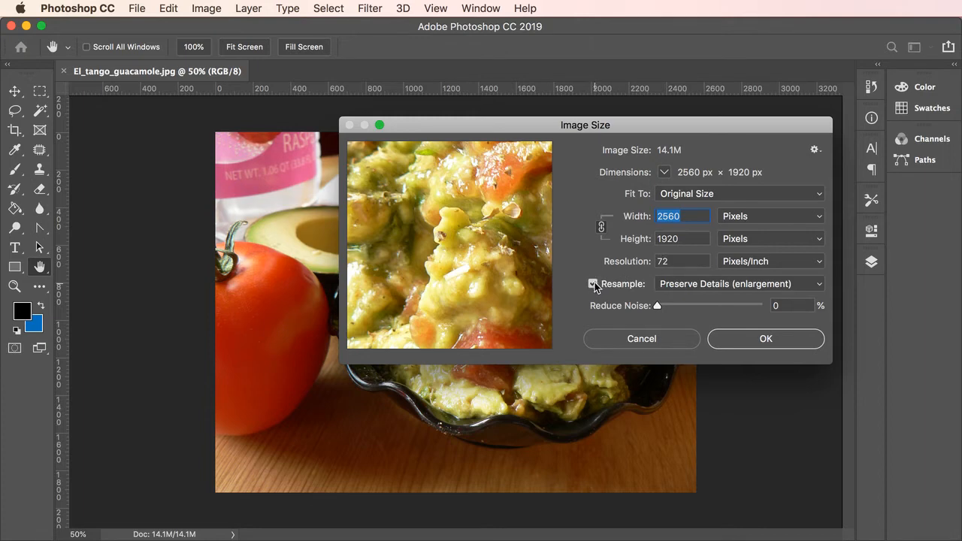
Step: Toggle Resample off and on, then choose Bicubic Sharper (reduction) as the method
click(592, 283)
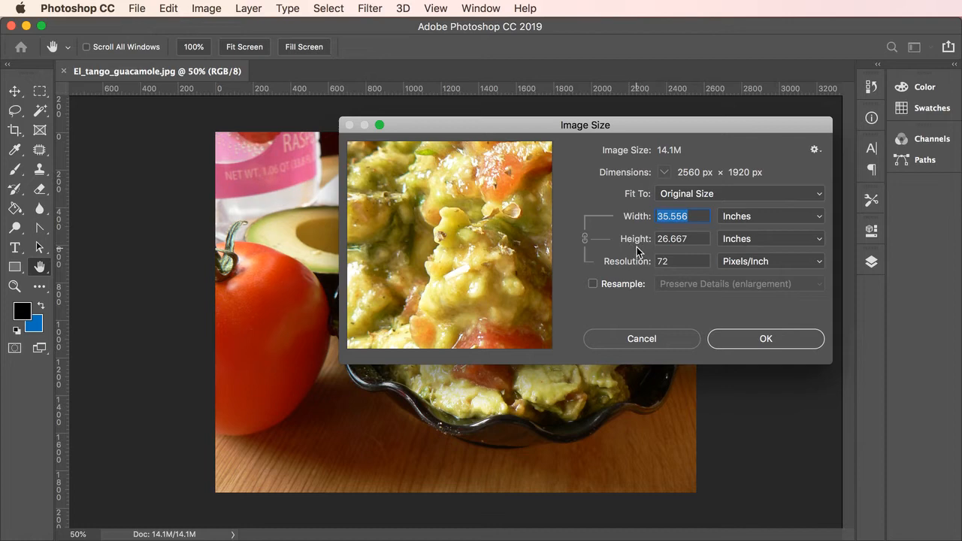
click(593, 283)
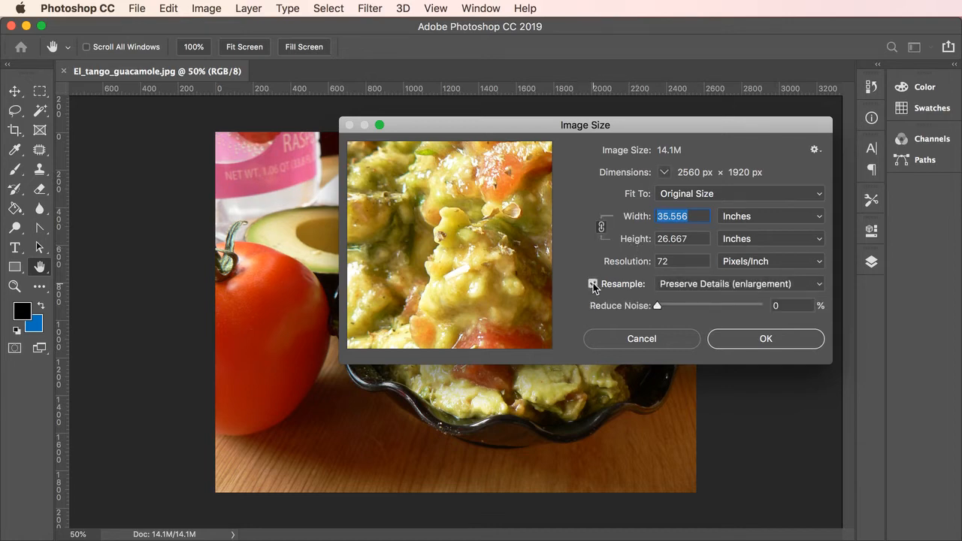
click(592, 283)
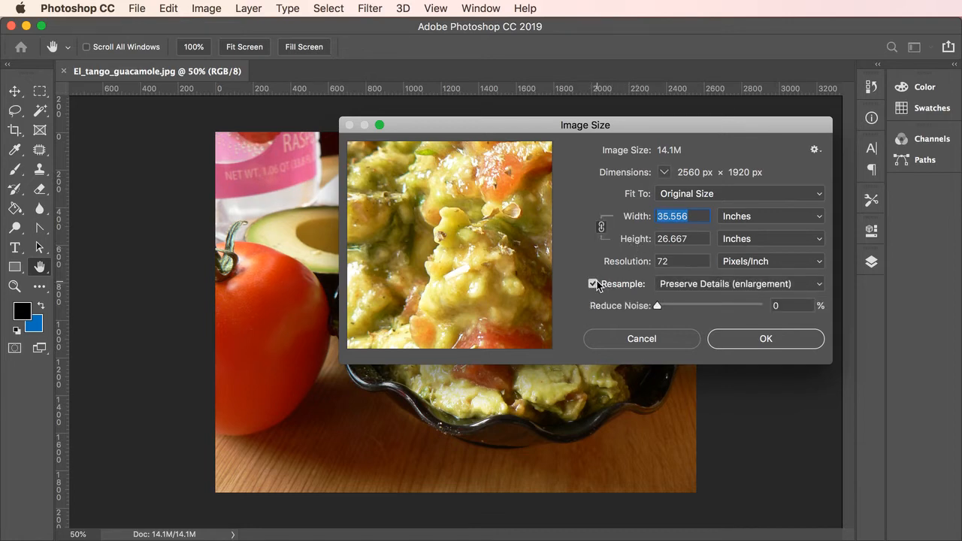
mouse_move(765, 291)
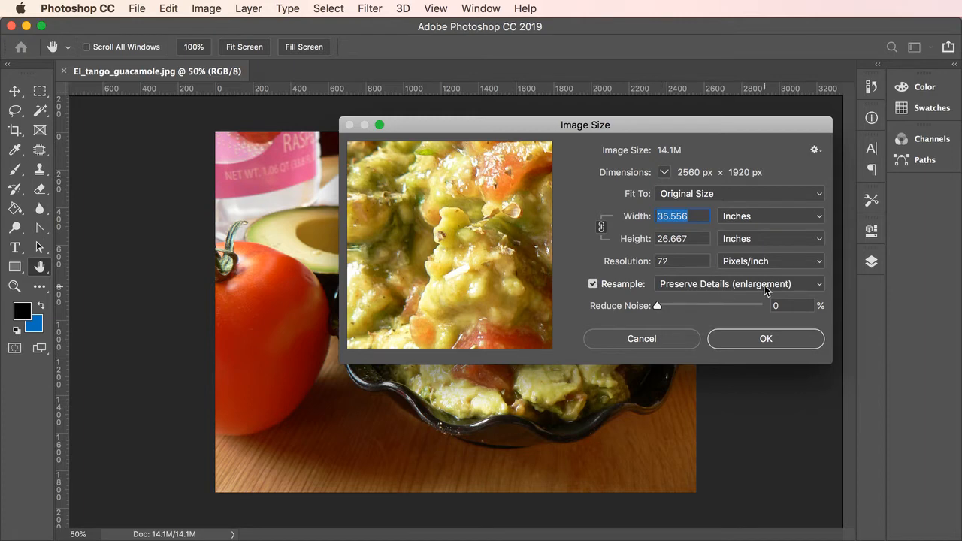
click(740, 284)
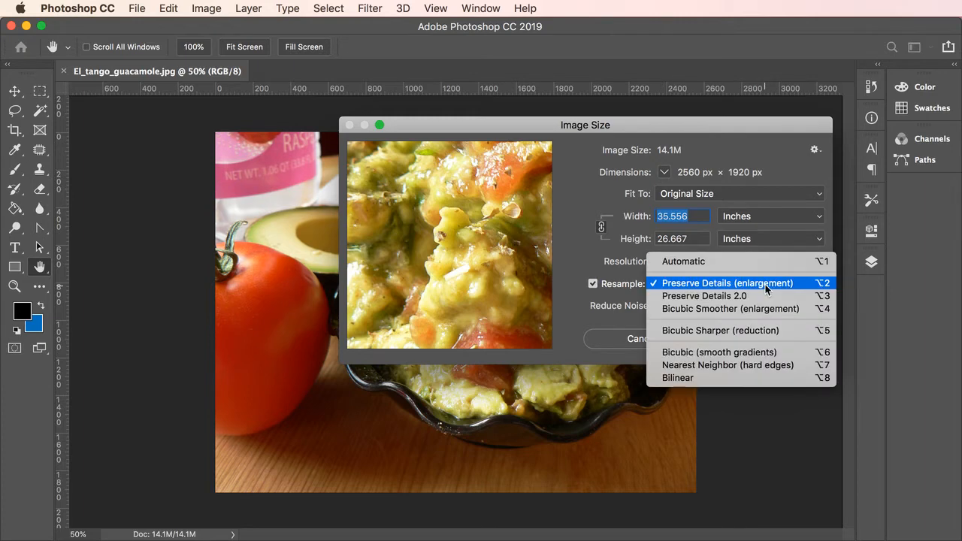
mouse_move(764, 338)
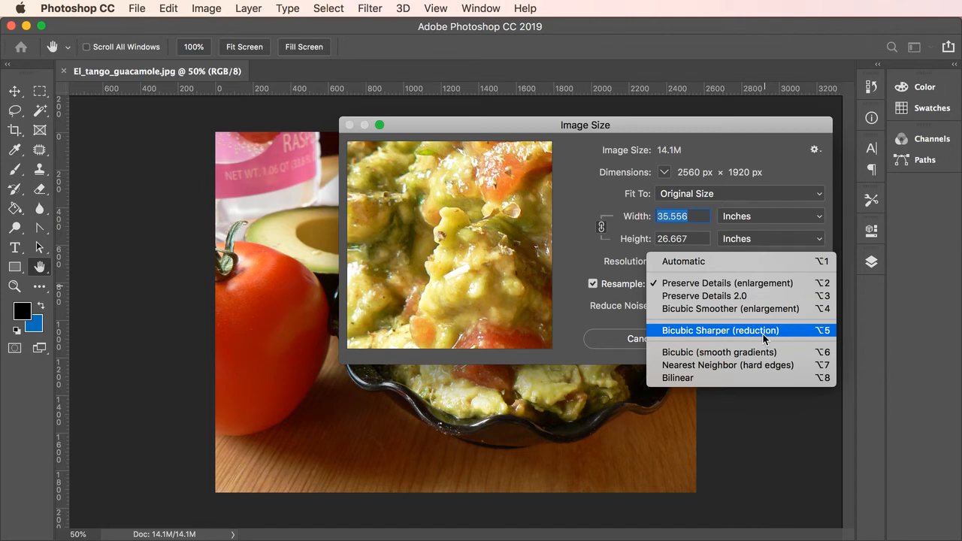
mouse_move(740, 352)
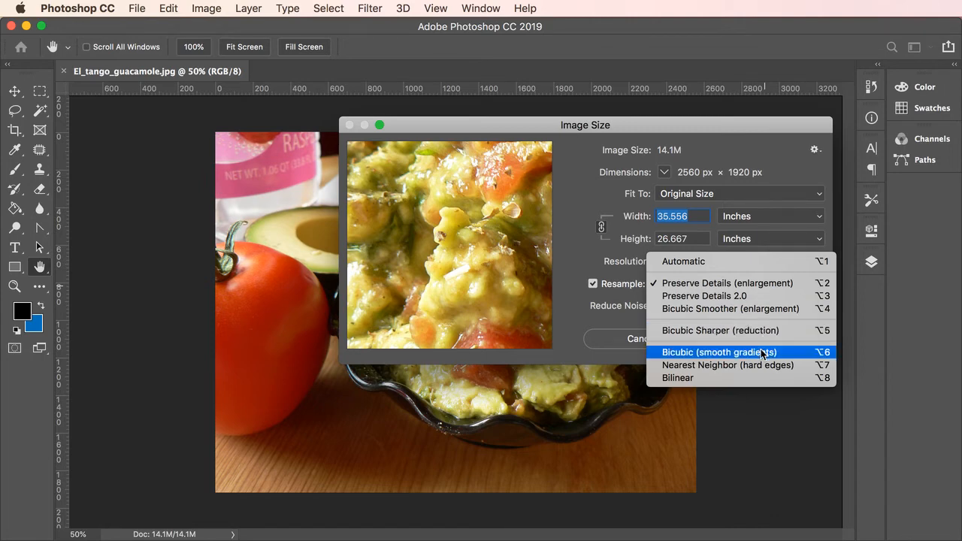
mouse_move(765, 358)
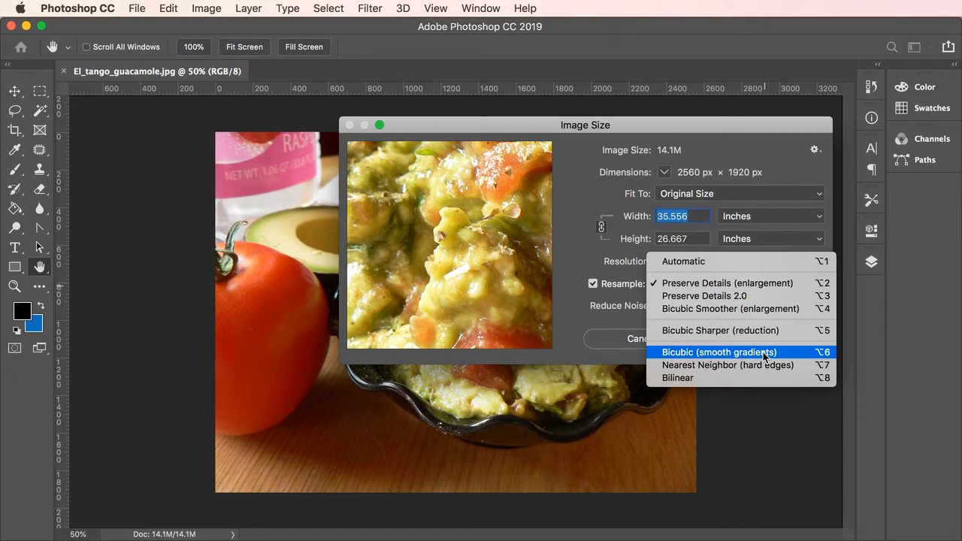
mouse_move(758, 331)
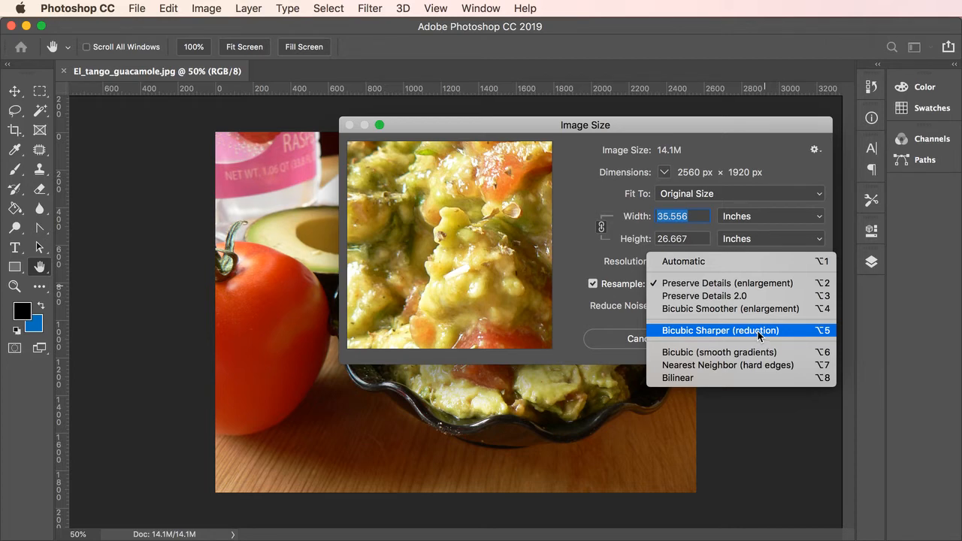
click(719, 330)
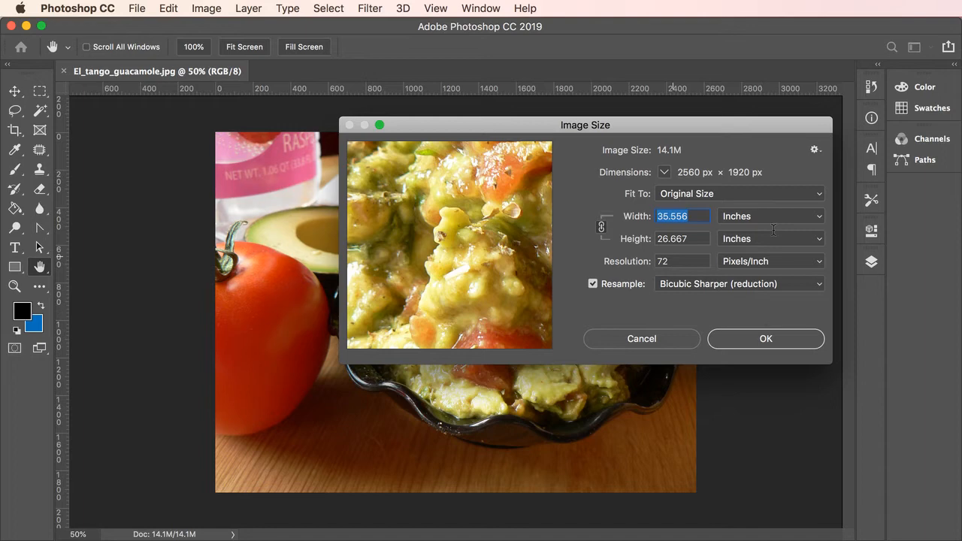
click(770, 216)
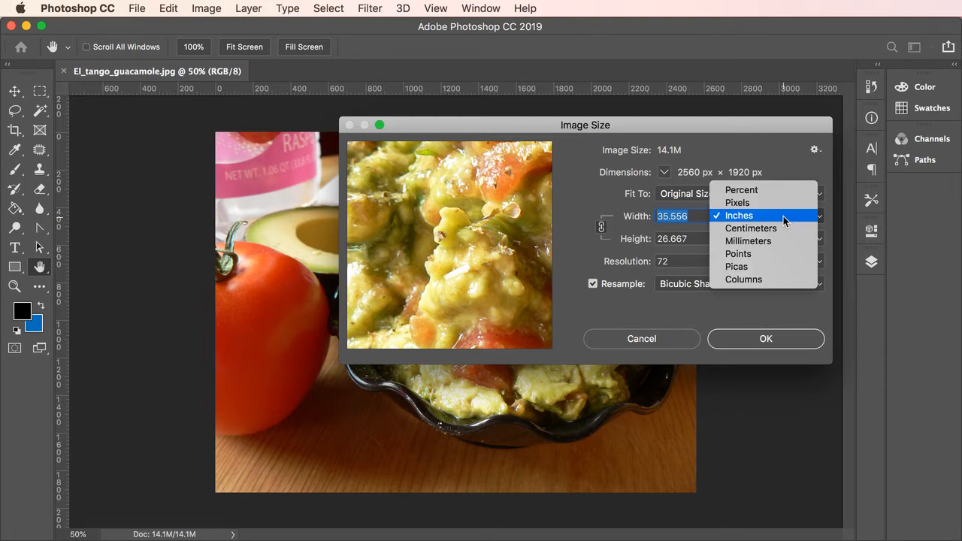
click(737, 202)
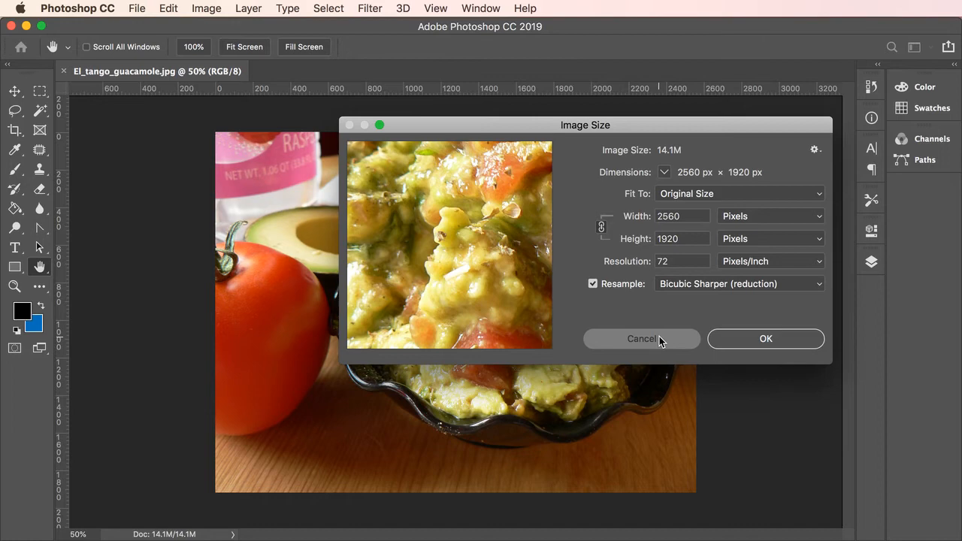
click(641, 338)
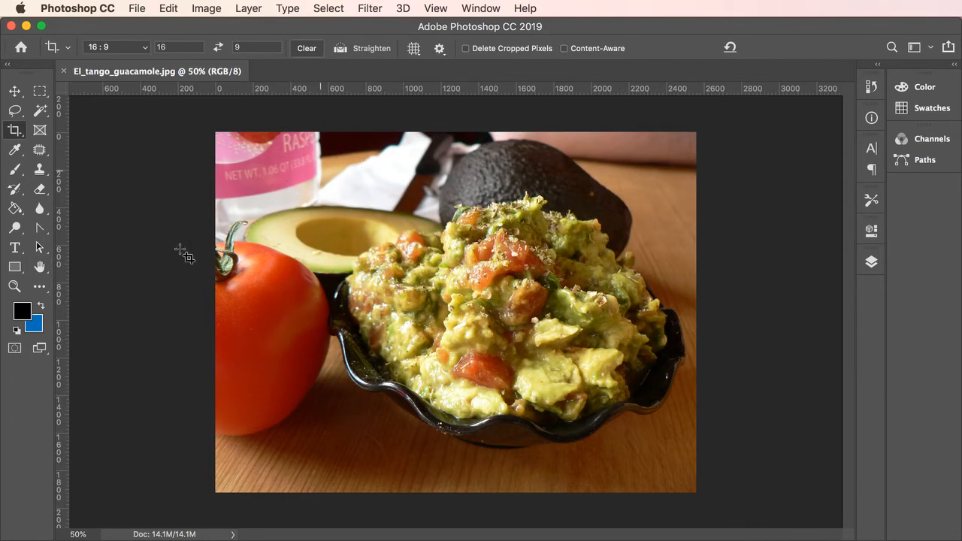
mouse_move(590, 240)
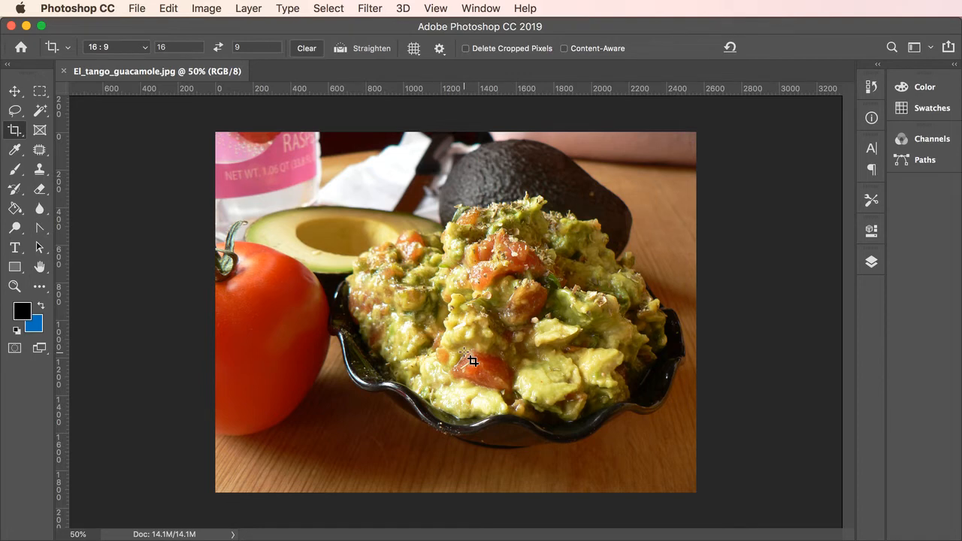
mouse_move(703, 363)
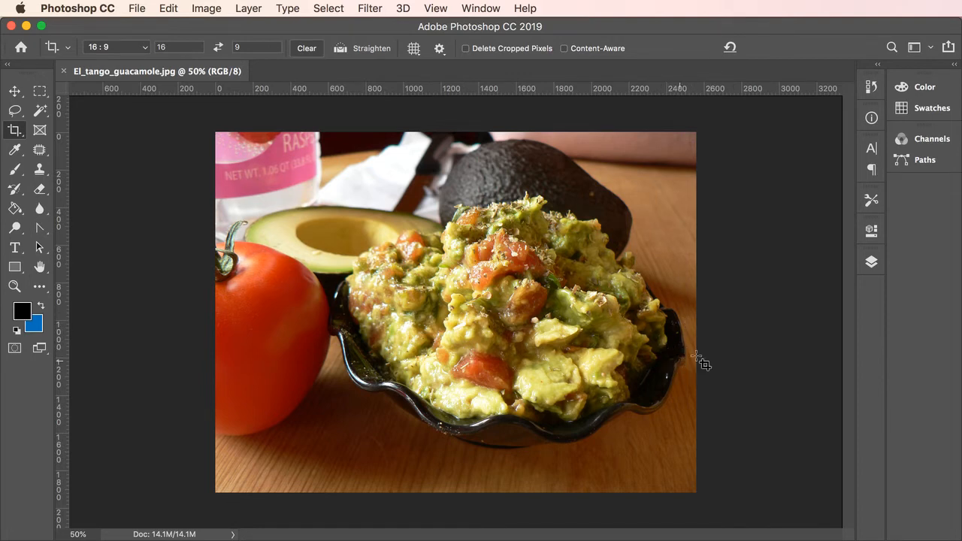
mouse_move(345, 352)
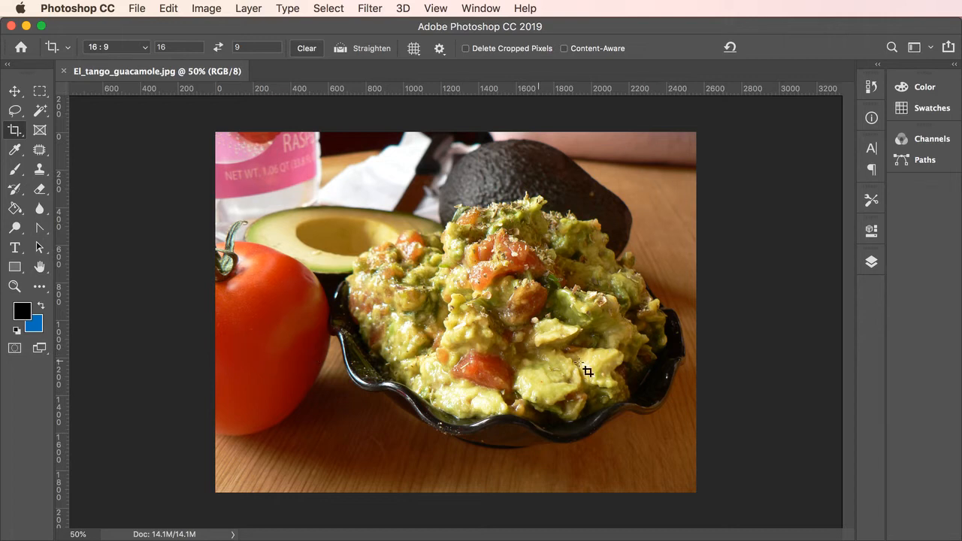
mouse_move(361, 343)
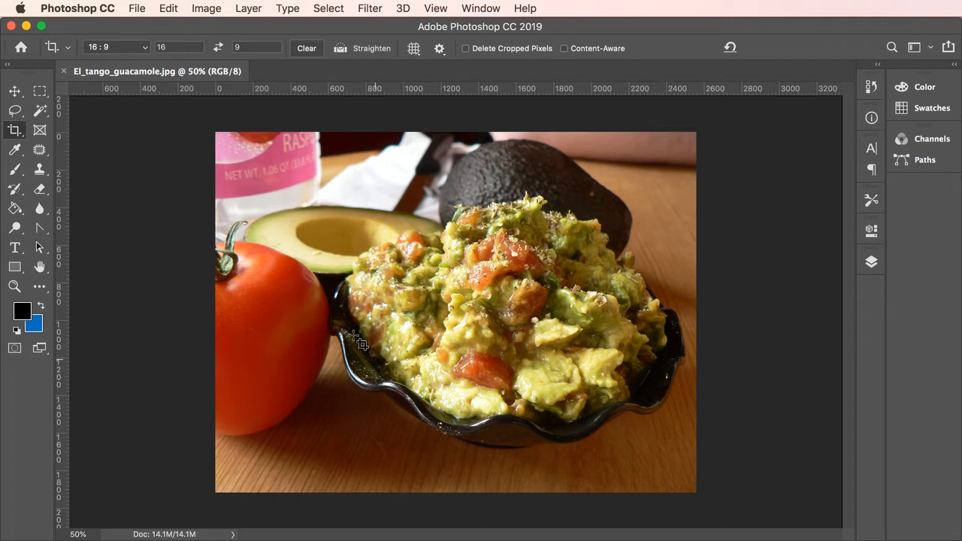
Step: Frame the photo with the Crop tool's 16:9 preset, then clear the ratio
click(14, 130)
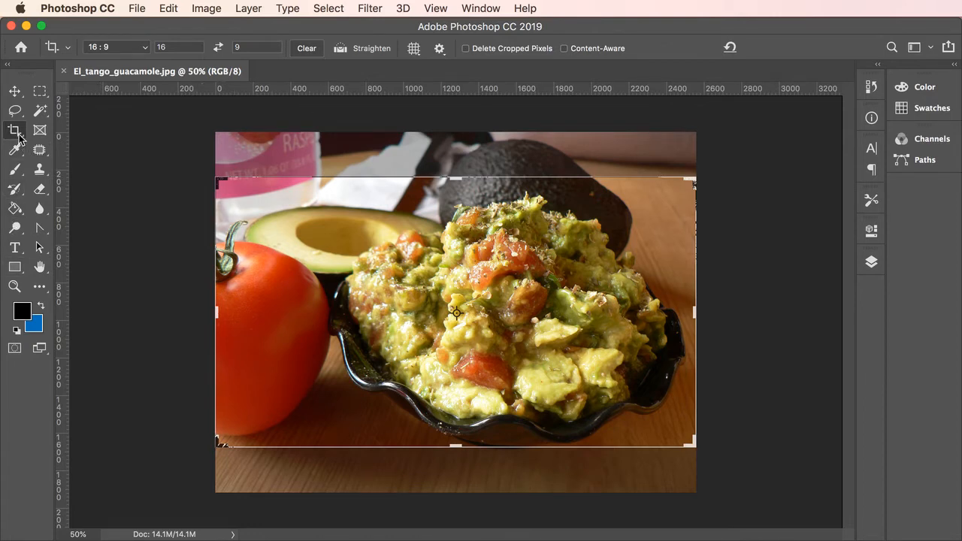
click(305, 49)
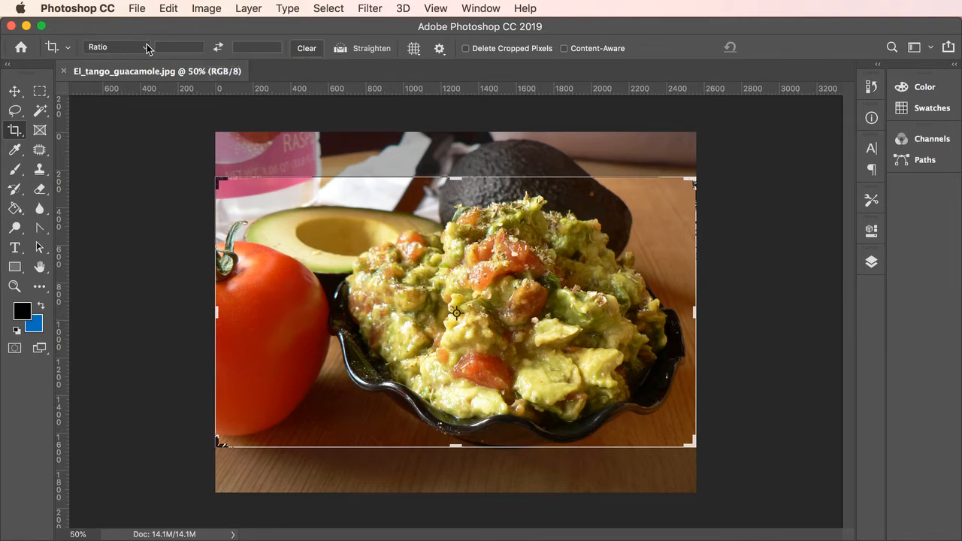
click(120, 46)
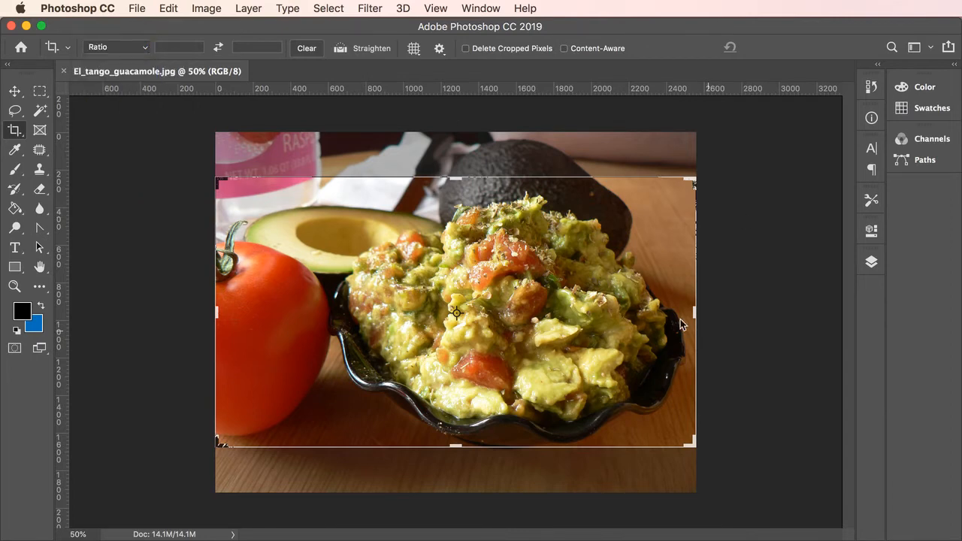
Step: Pull the crop's right edge in to about 2509 px and commit the crop
drag(693, 312, 688, 312)
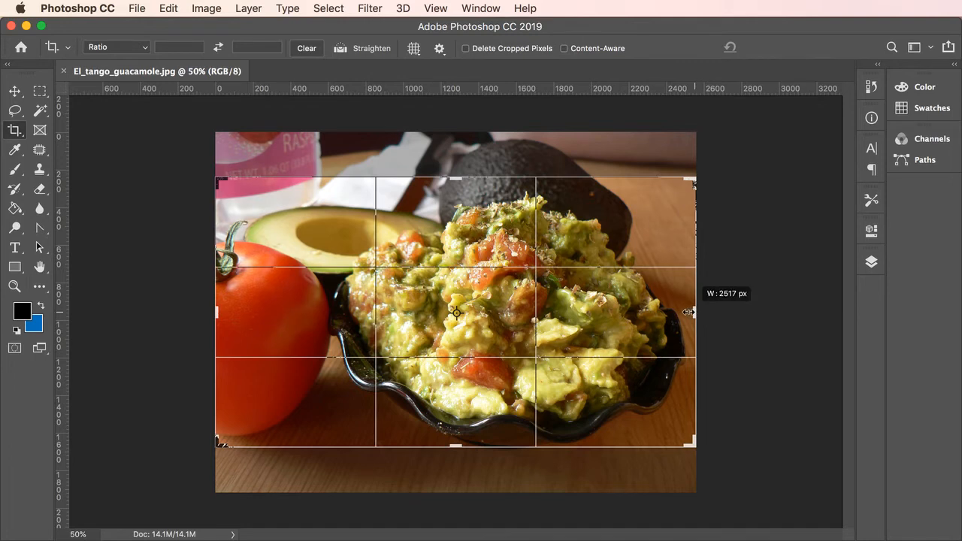
drag(694, 312, 689, 311)
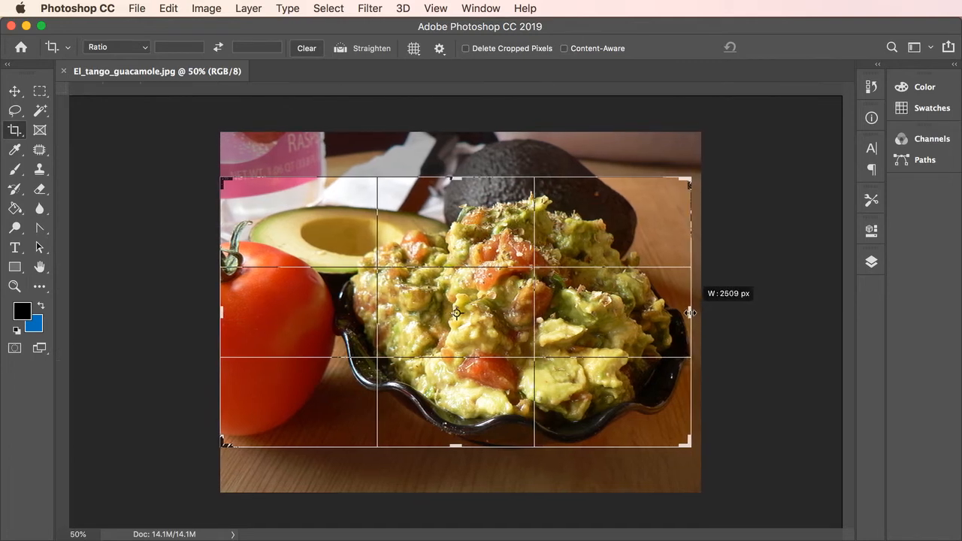
drag(689, 313, 685, 314)
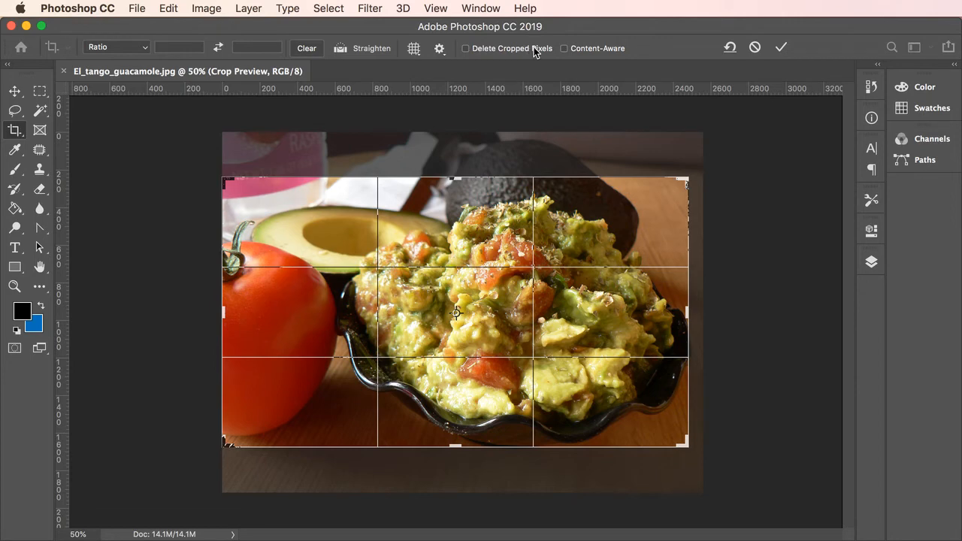
mouse_move(511, 48)
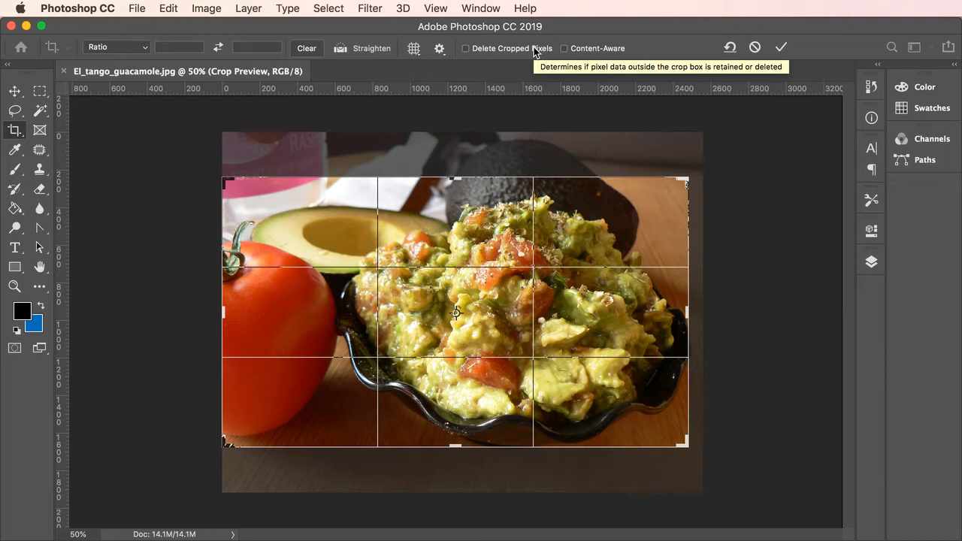
mouse_move(484, 63)
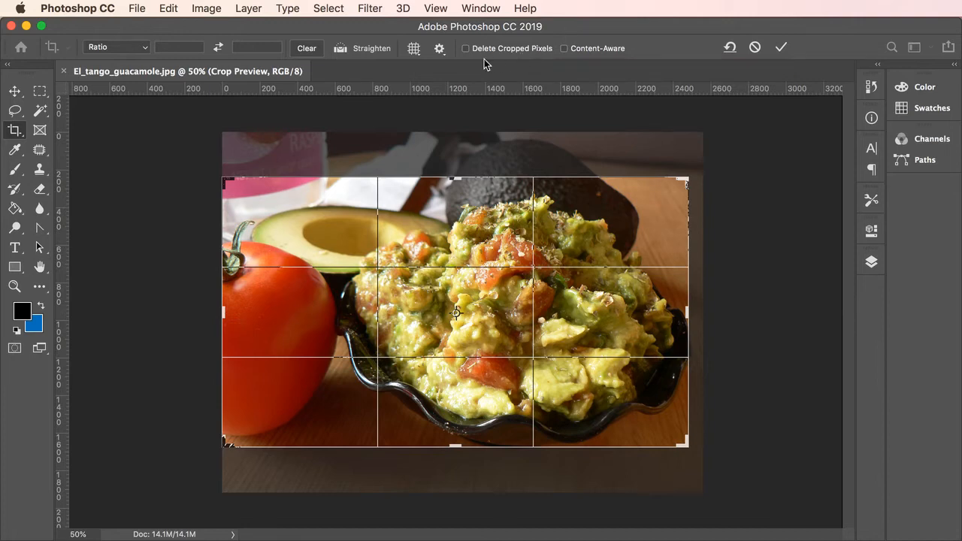
mouse_move(520, 66)
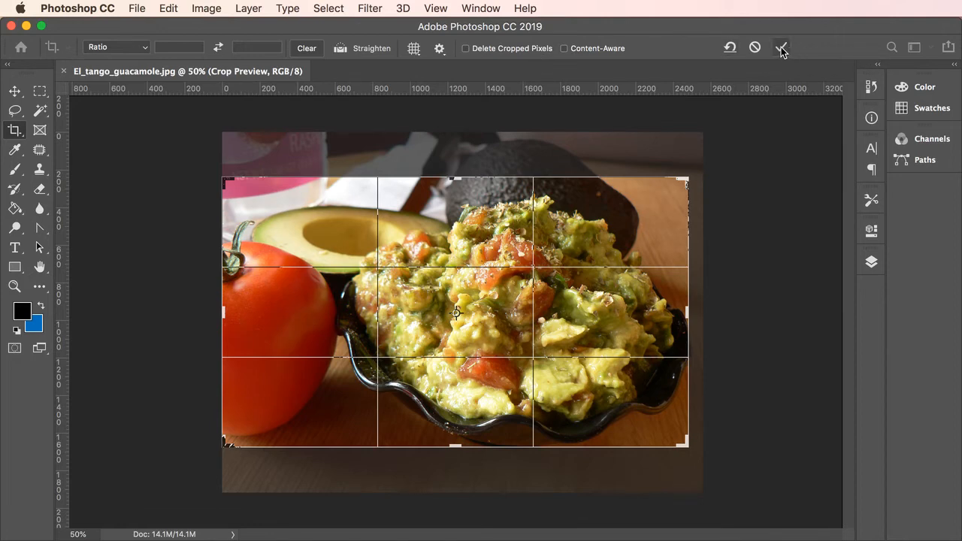
click(781, 47)
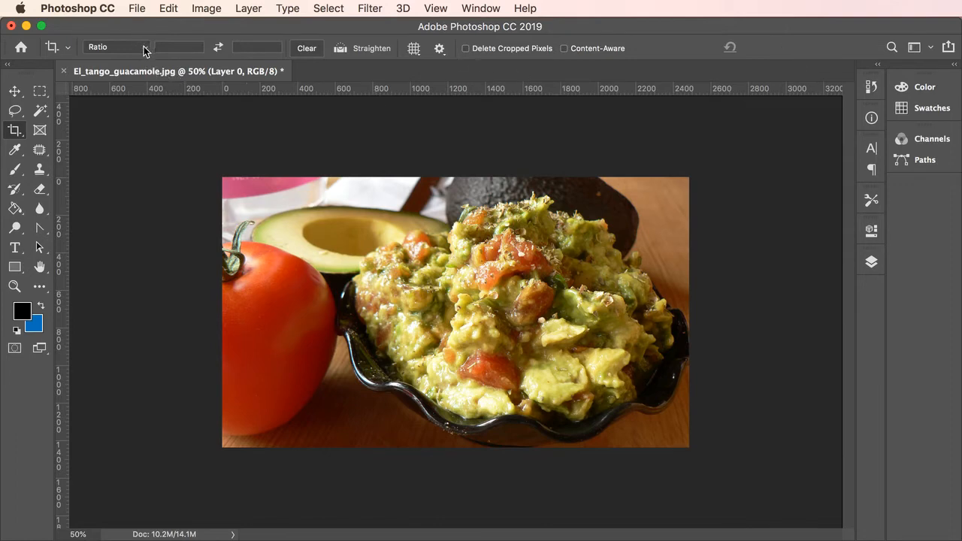
Step: In Image > Image Size, set the width to 2400 px, giving 1391 px height
click(116, 46)
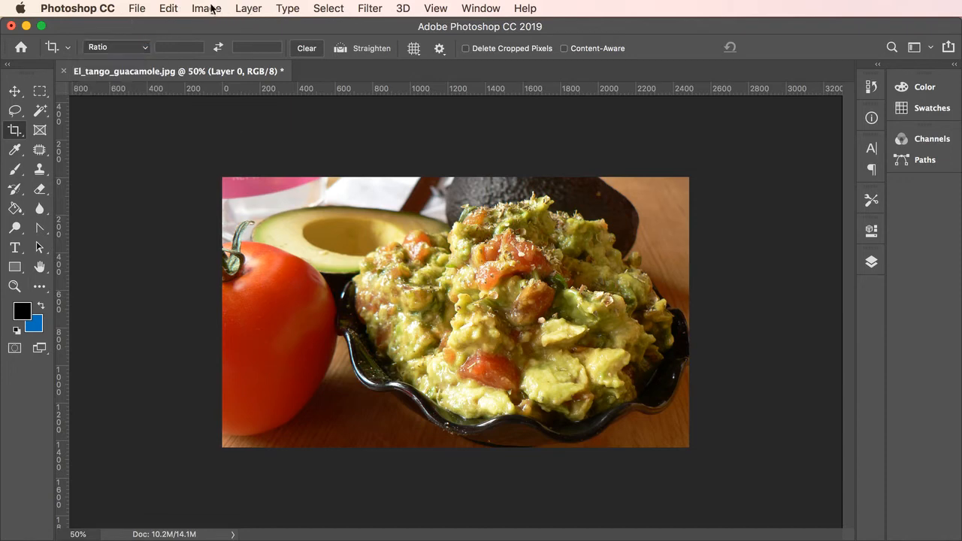
click(206, 8)
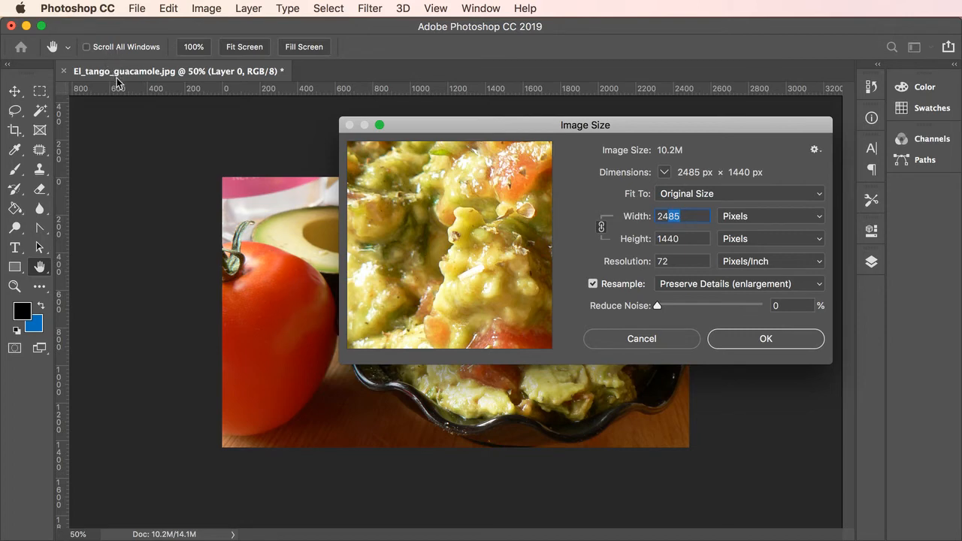
mouse_move(120, 87)
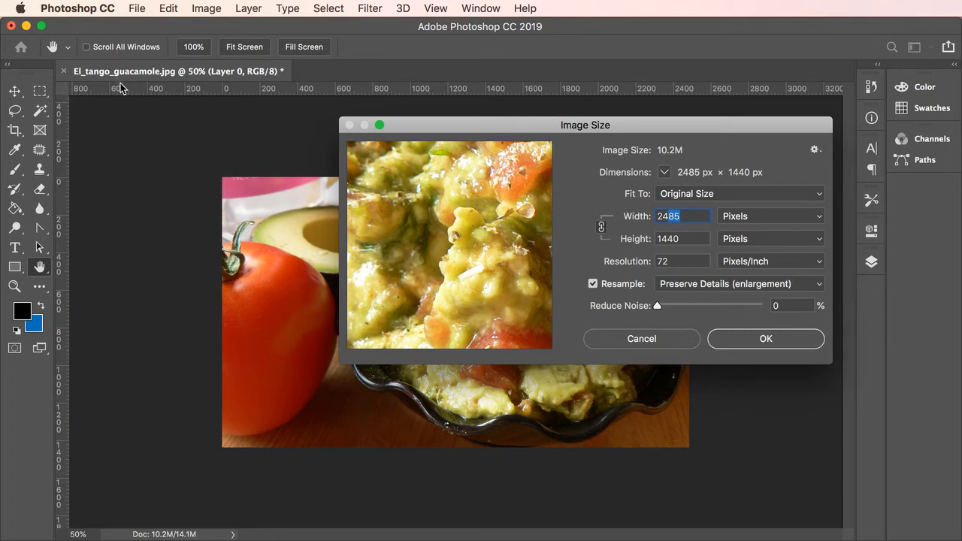
text(240)
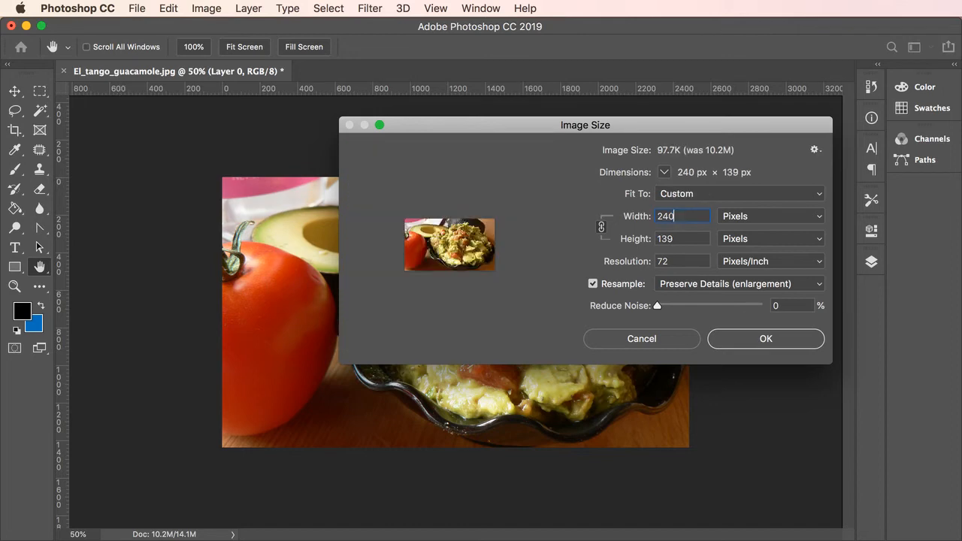
text(2400)
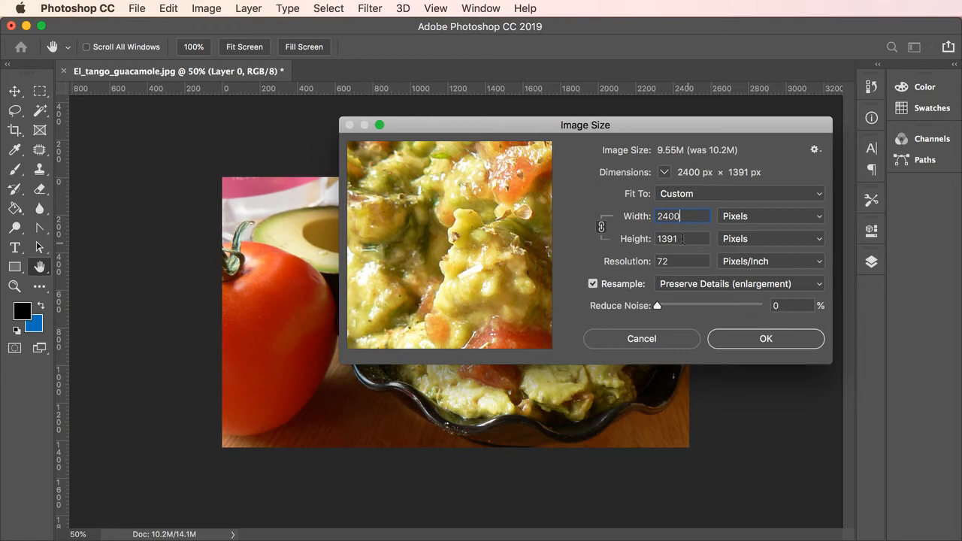
mouse_move(682, 238)
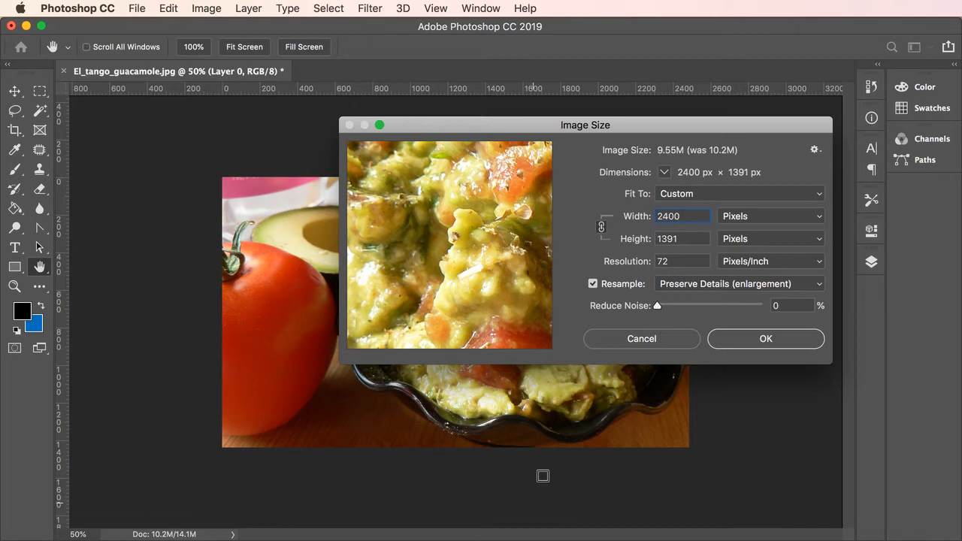
mouse_move(640, 216)
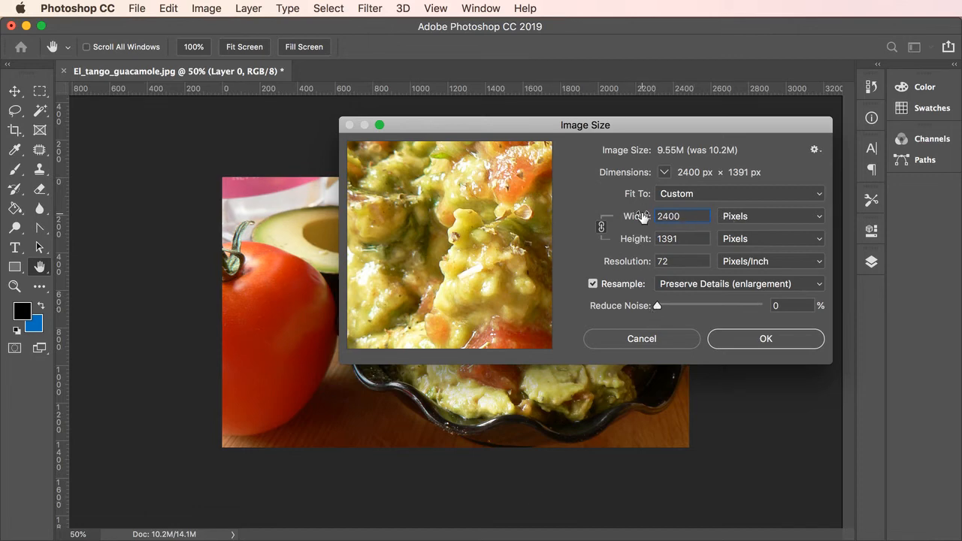
click(683, 216)
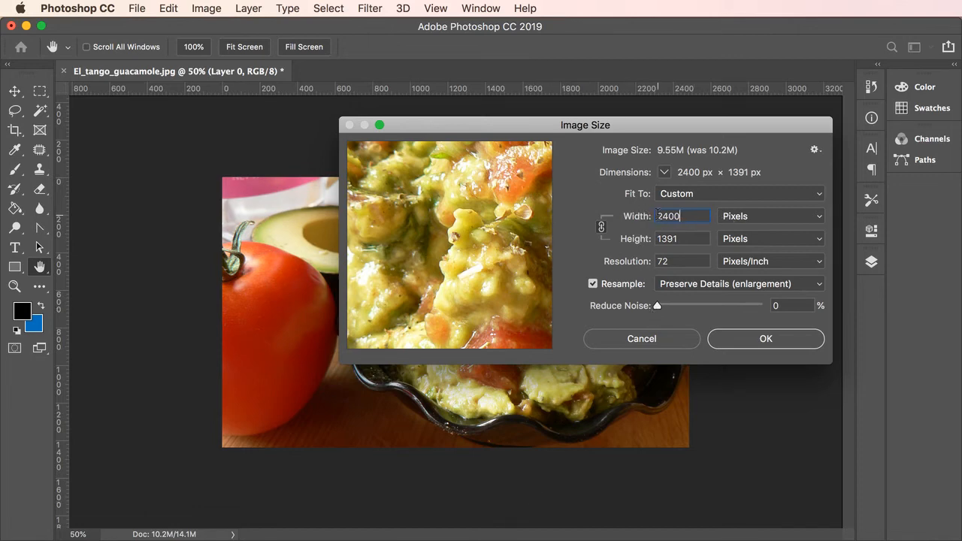
mouse_move(667, 215)
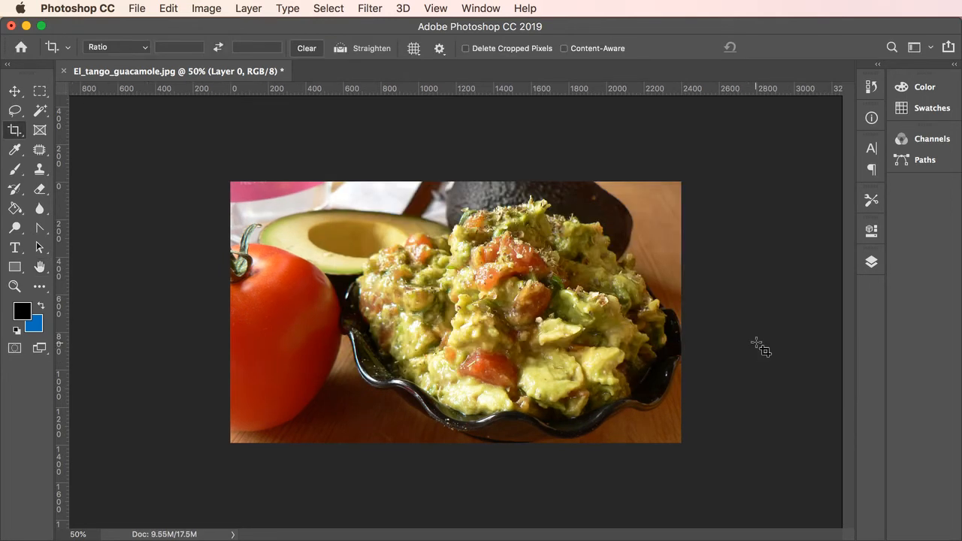
click(14, 91)
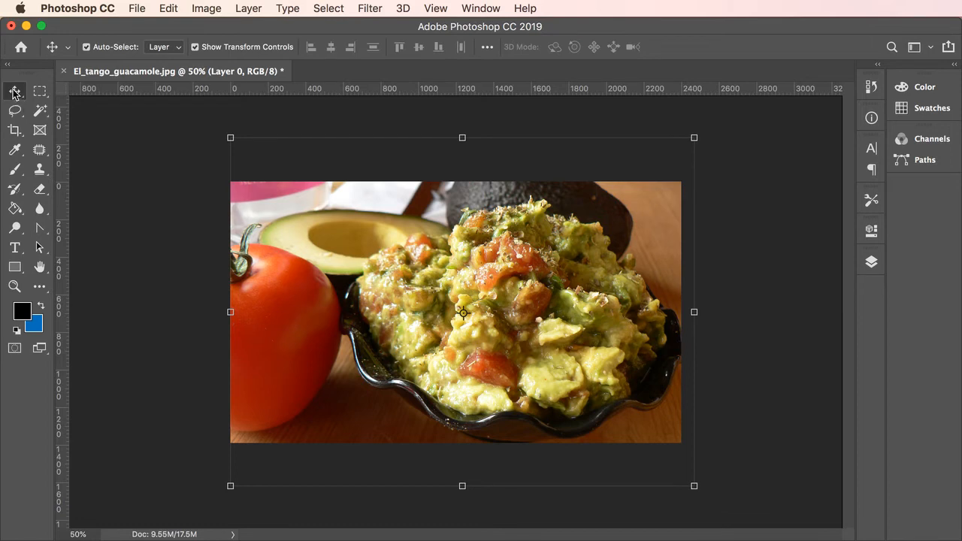
mouse_move(696, 354)
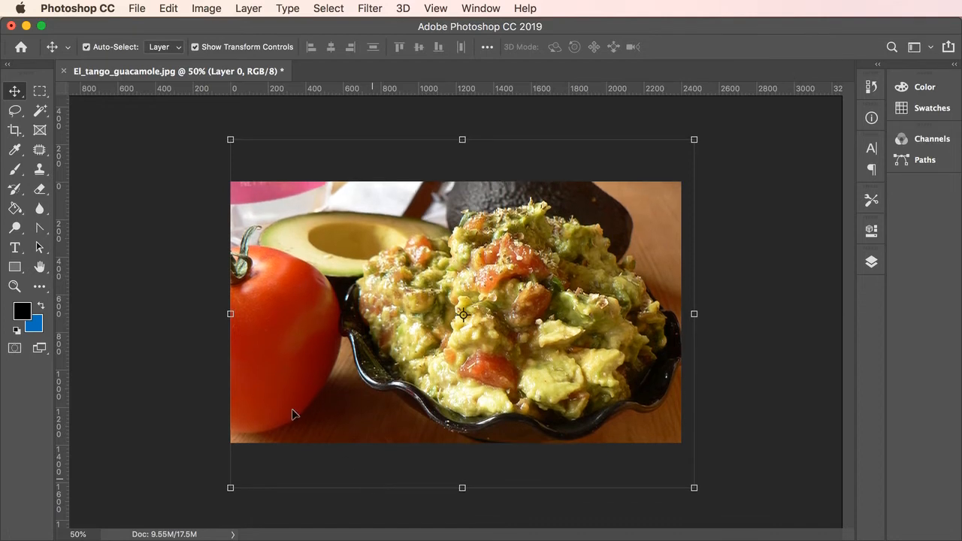
mouse_move(272, 182)
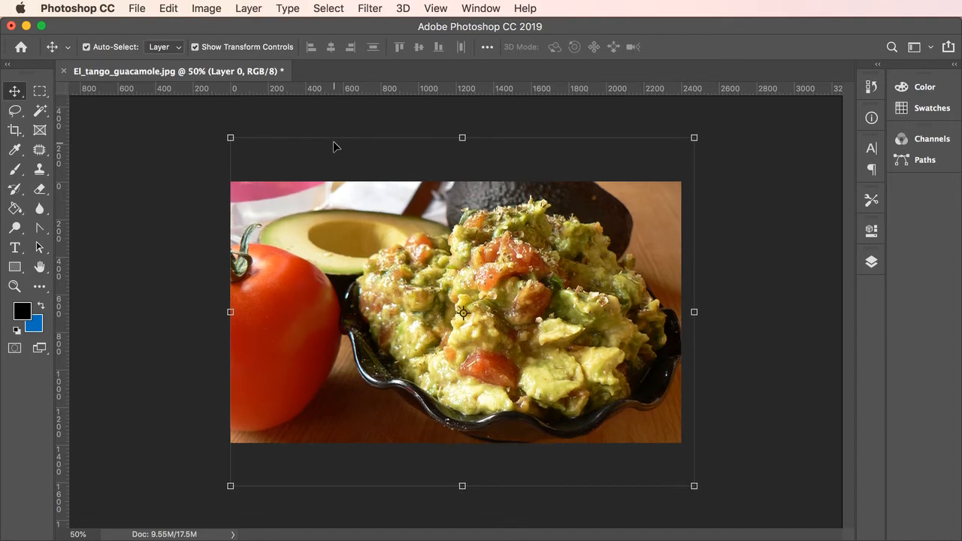
mouse_move(448, 443)
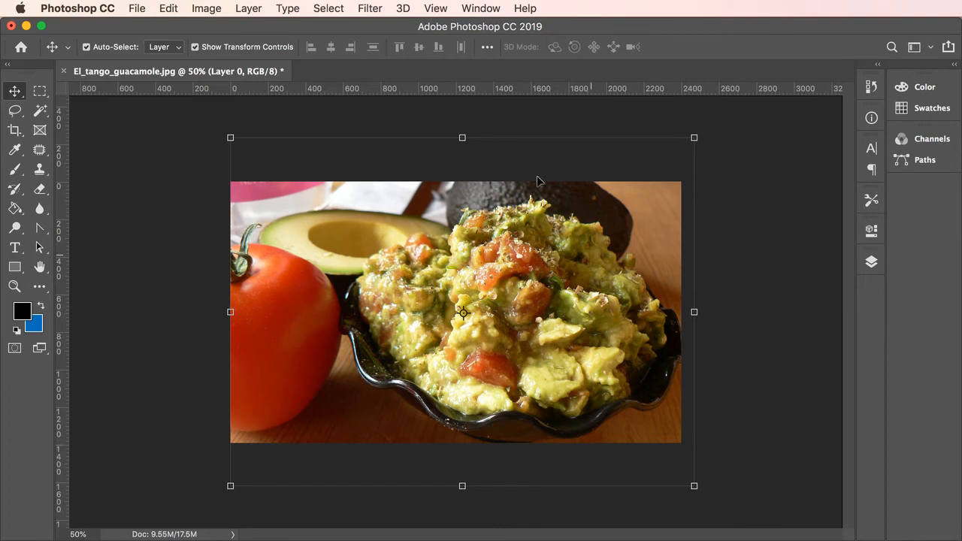
mouse_move(489, 204)
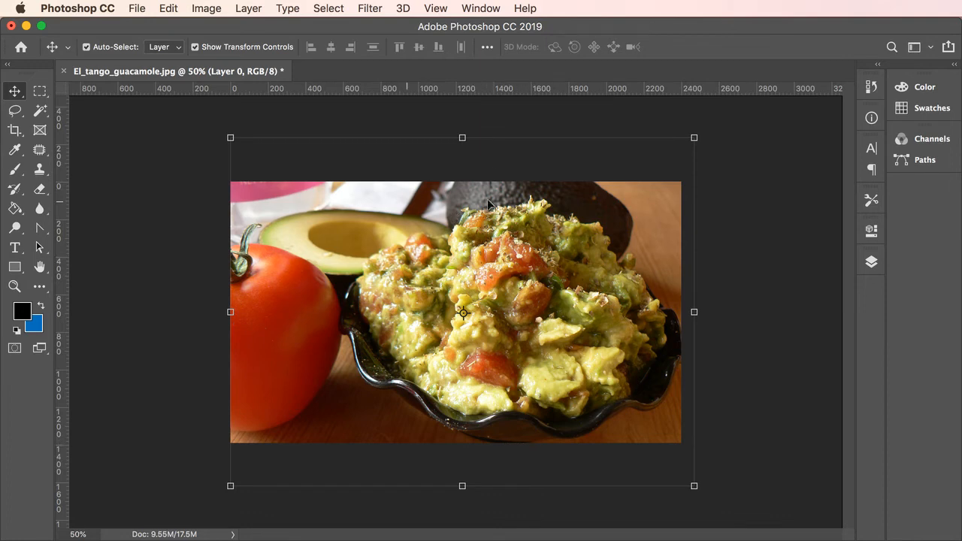
mouse_move(373, 211)
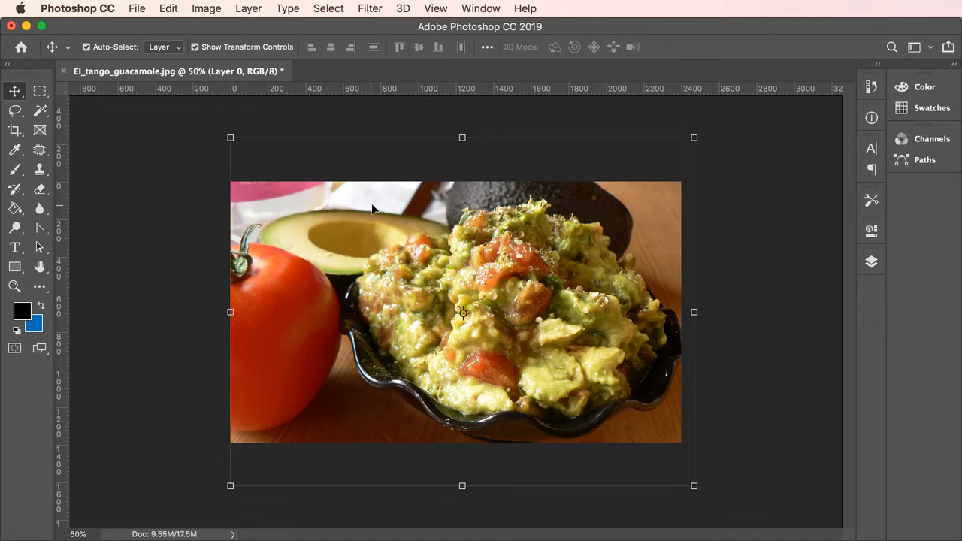
mouse_move(397, 205)
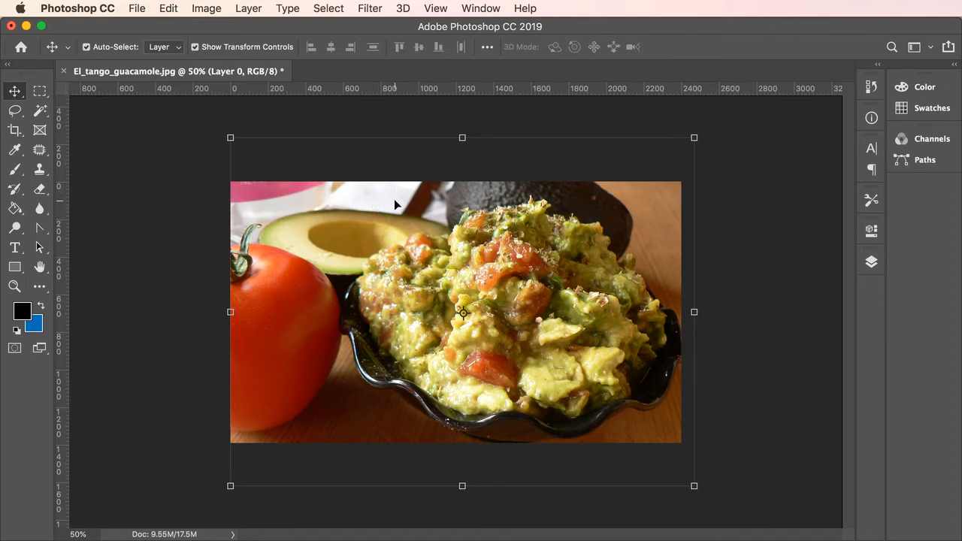
mouse_move(231, 159)
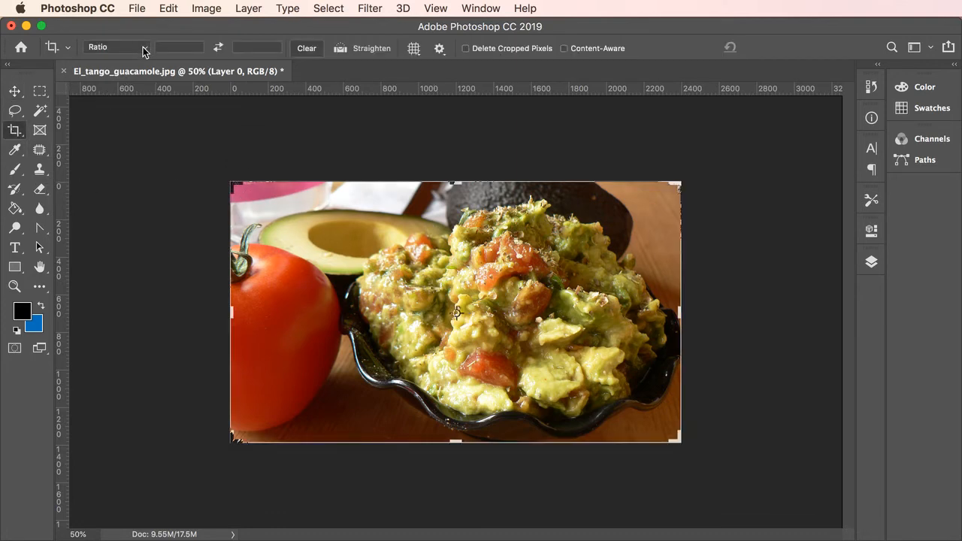
Step: Constrain the Crop tool to a 16:9 ratio preset on the guacamole photo
click(117, 47)
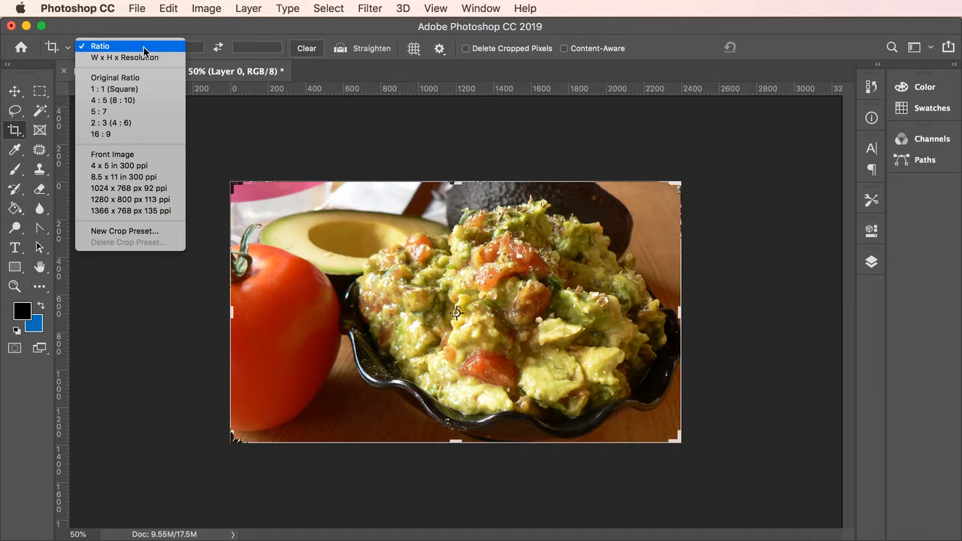
mouse_move(146, 134)
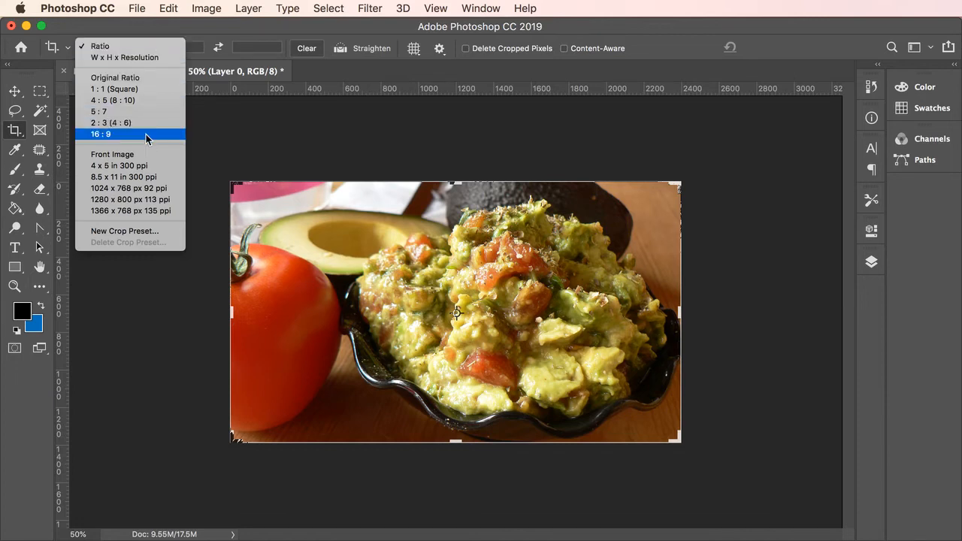
click(101, 134)
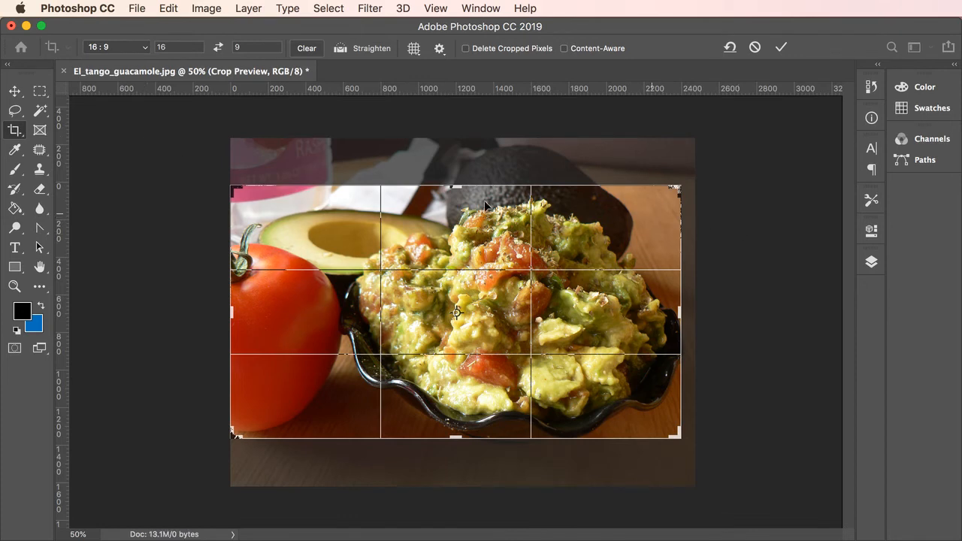
mouse_move(505, 388)
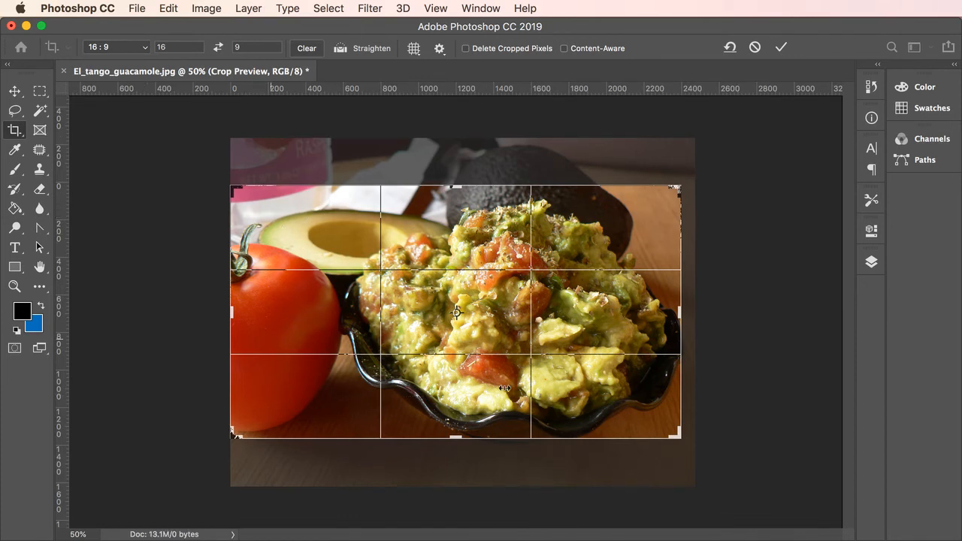
mouse_move(720, 299)
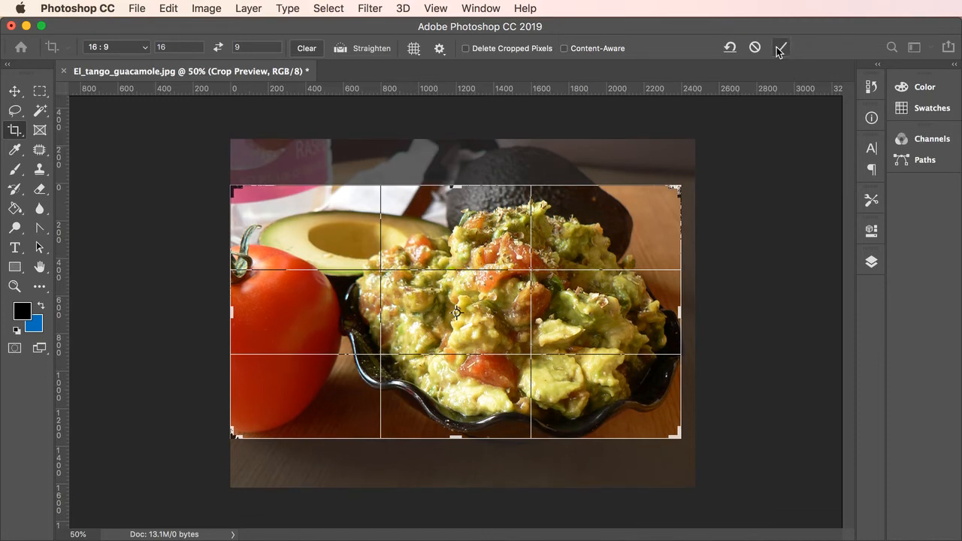
Step: Commit the 16:9 crop, leaving a 9.27M guacamole document
click(780, 47)
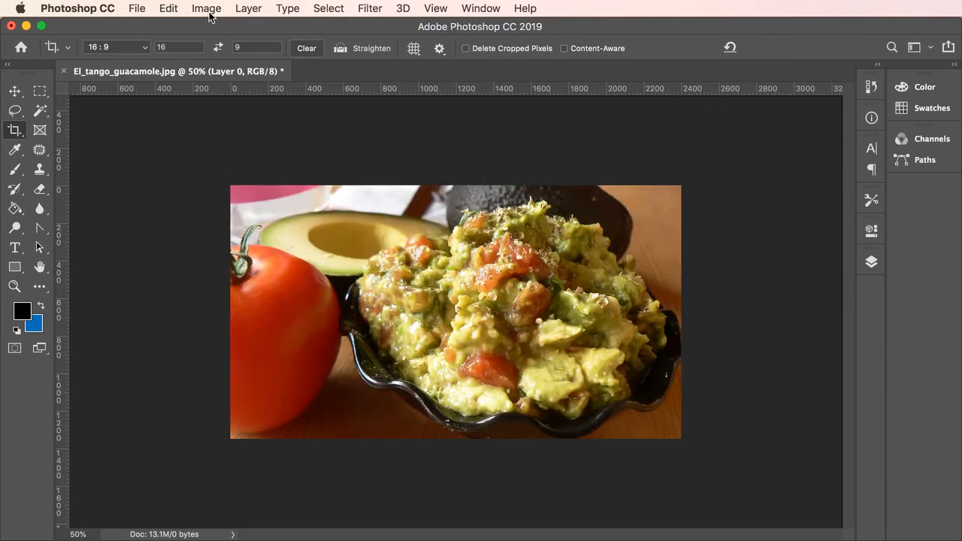
click(206, 9)
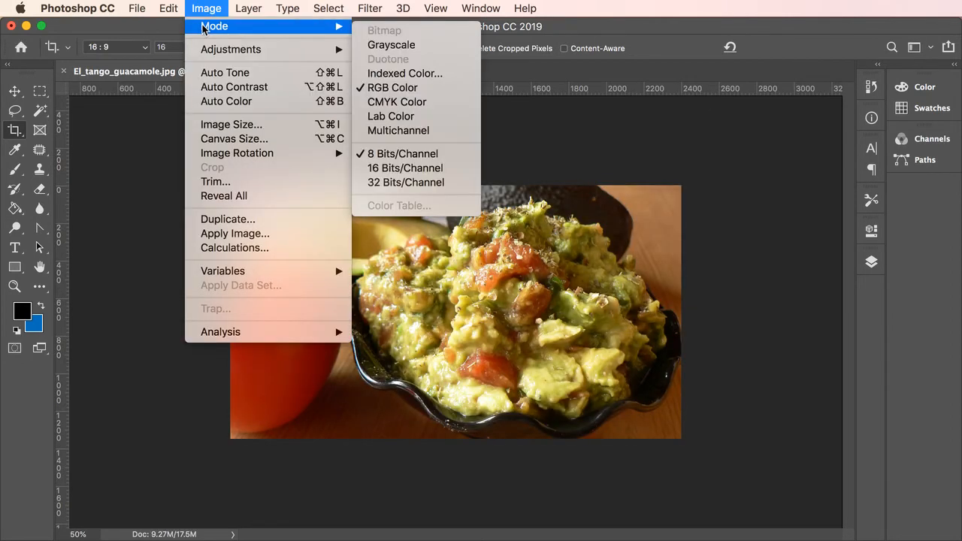
mouse_move(392, 87)
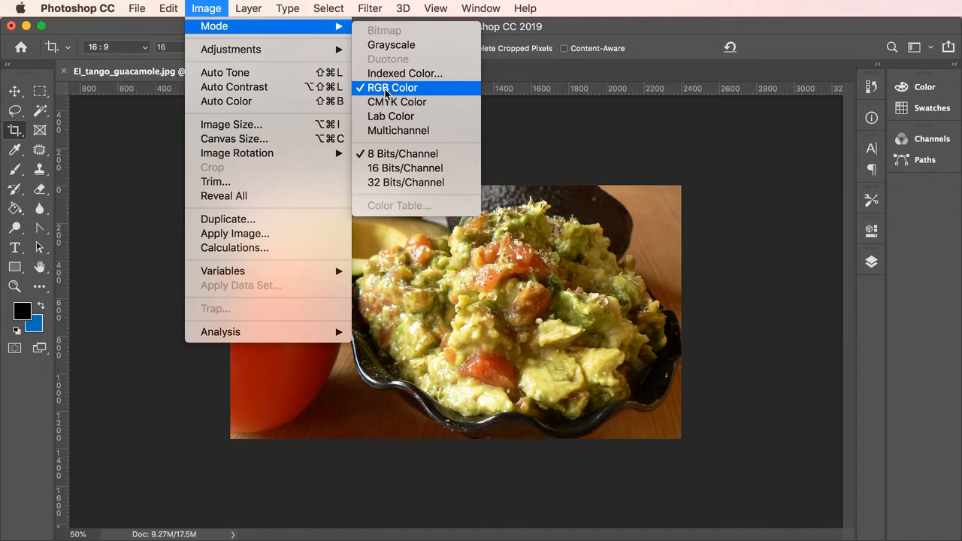
mouse_move(403, 154)
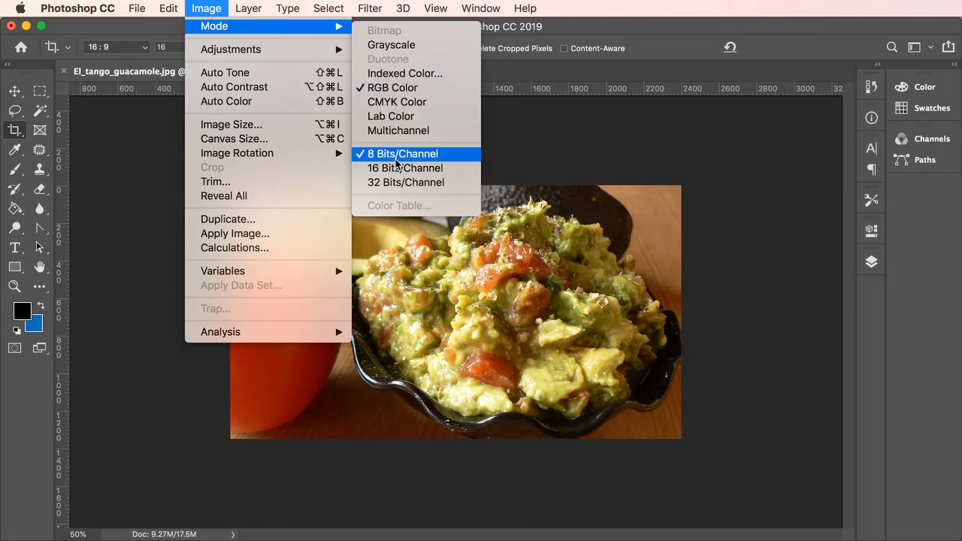
mouse_move(231, 124)
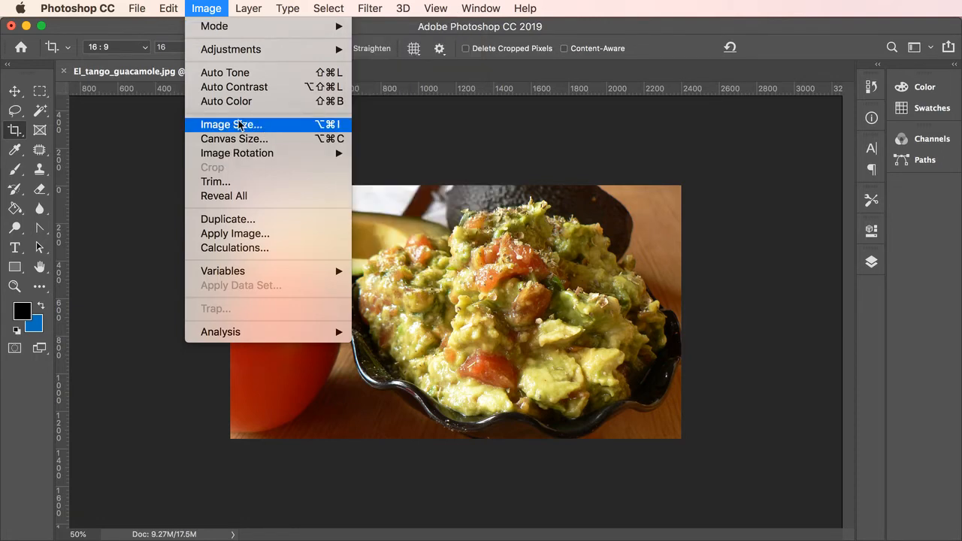
Step: Check Image Size shows 2400 × 1350 px against the 3X size in the TextEdit notes
click(231, 124)
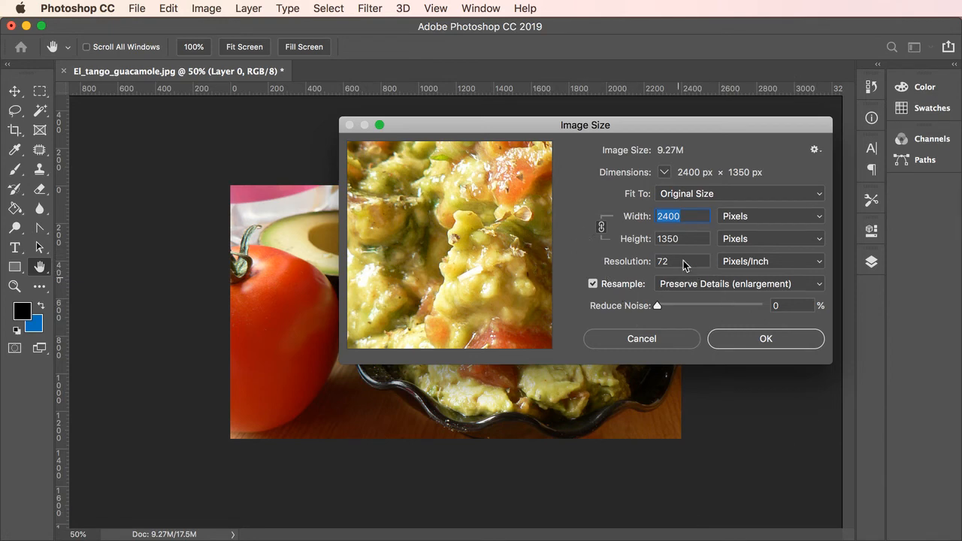
mouse_move(654, 261)
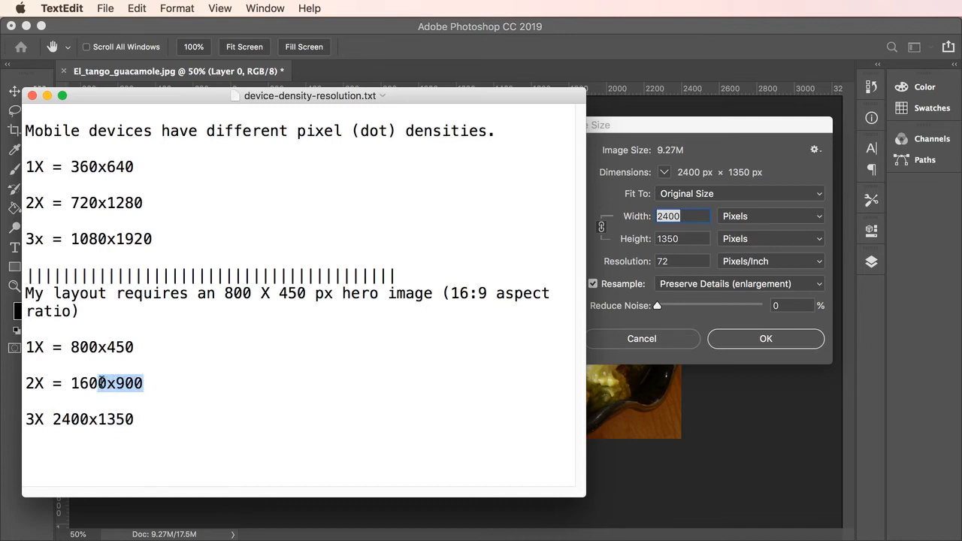
double_click(105, 382)
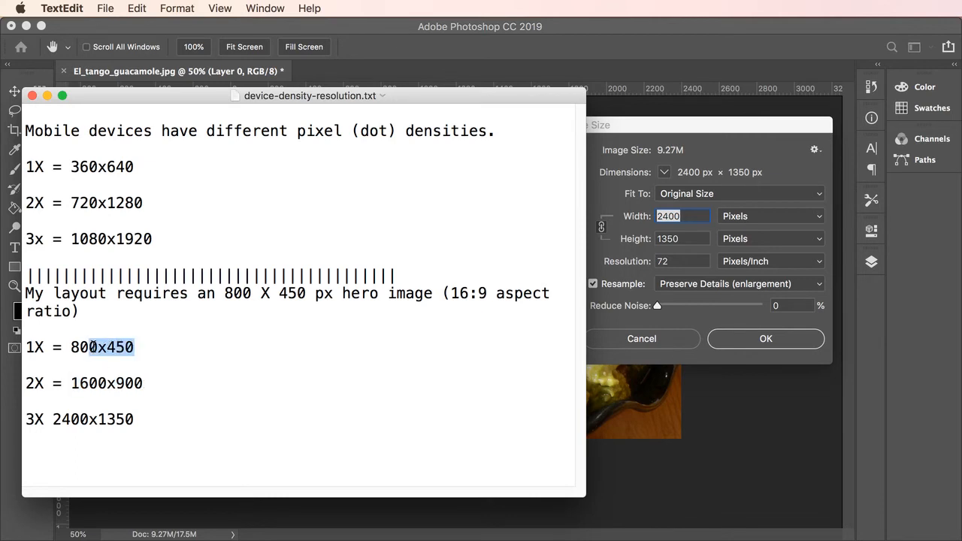
drag(134, 347, 70, 347)
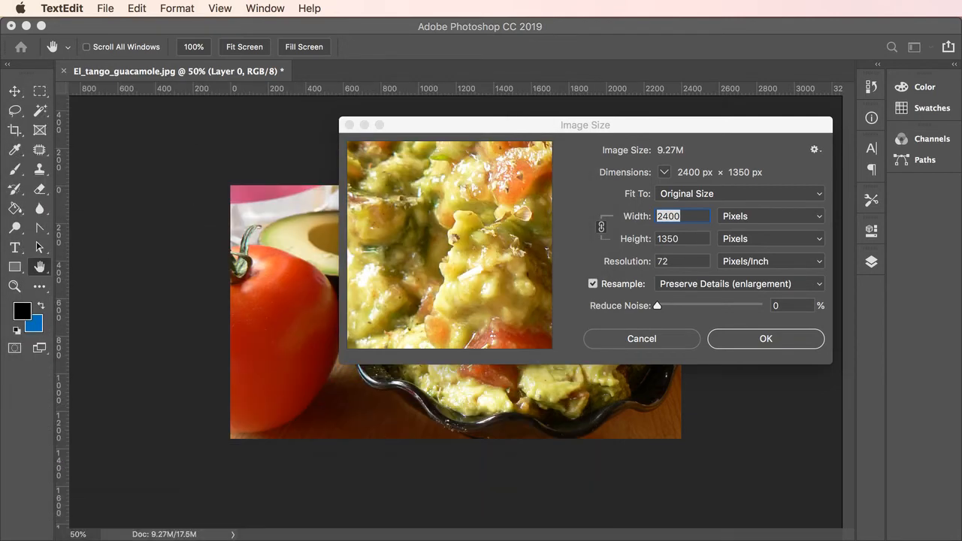
mouse_move(769, 340)
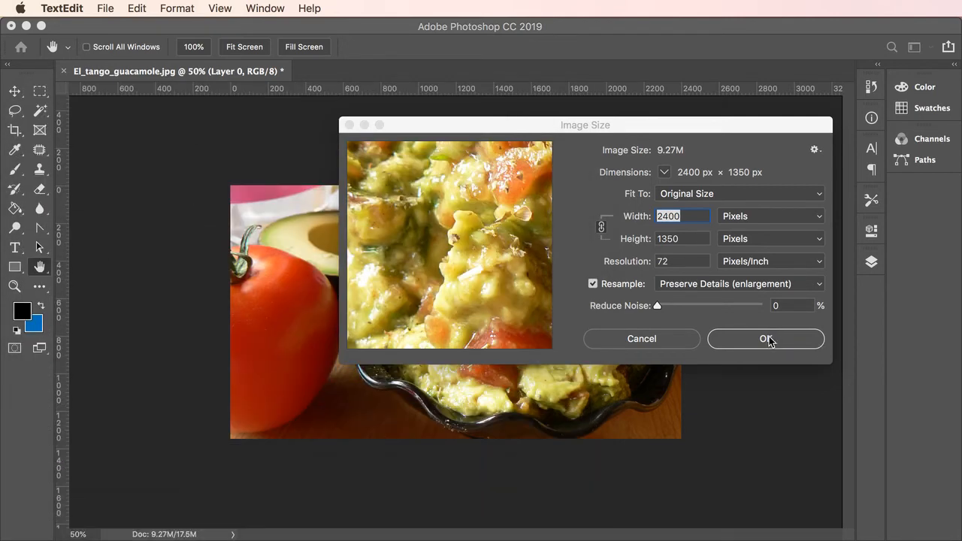
click(765, 338)
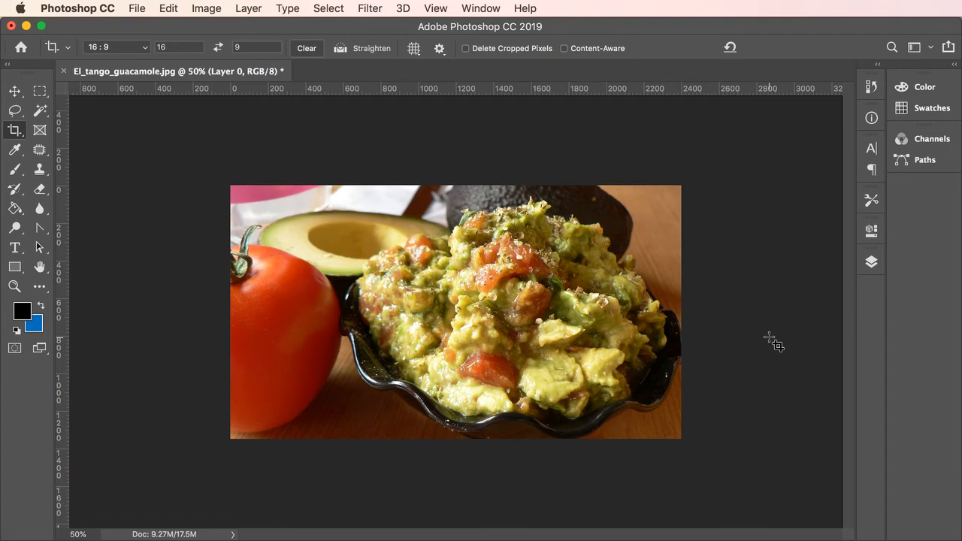
click(871, 261)
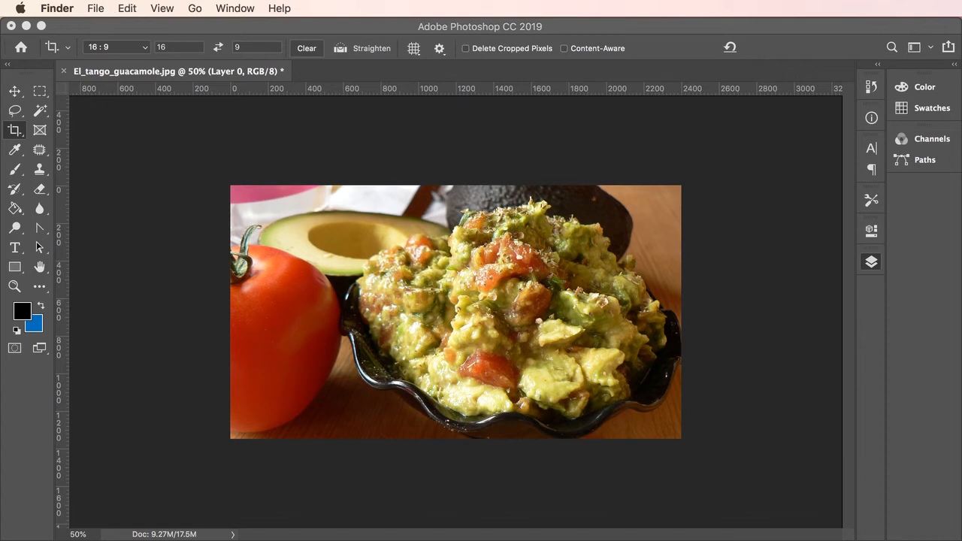
mouse_move(854, 261)
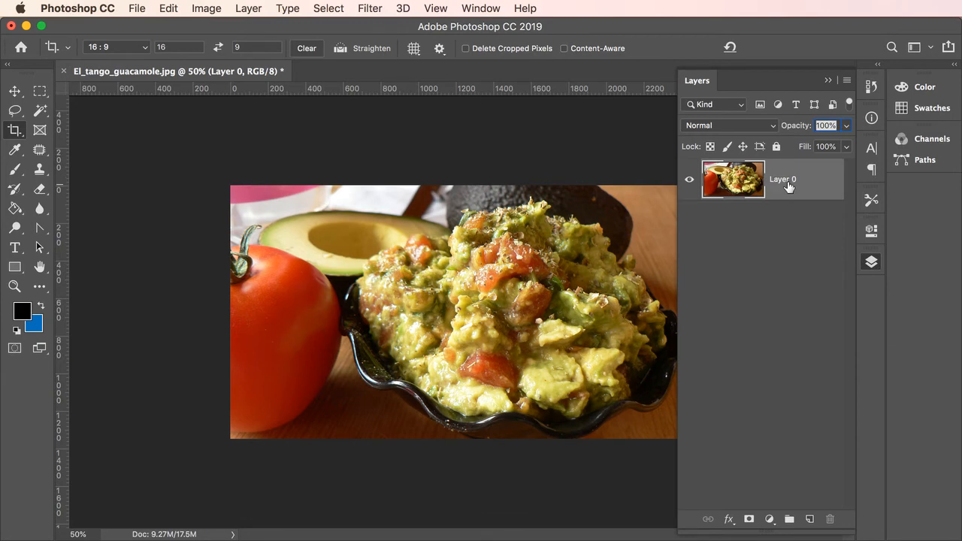
mouse_move(785, 185)
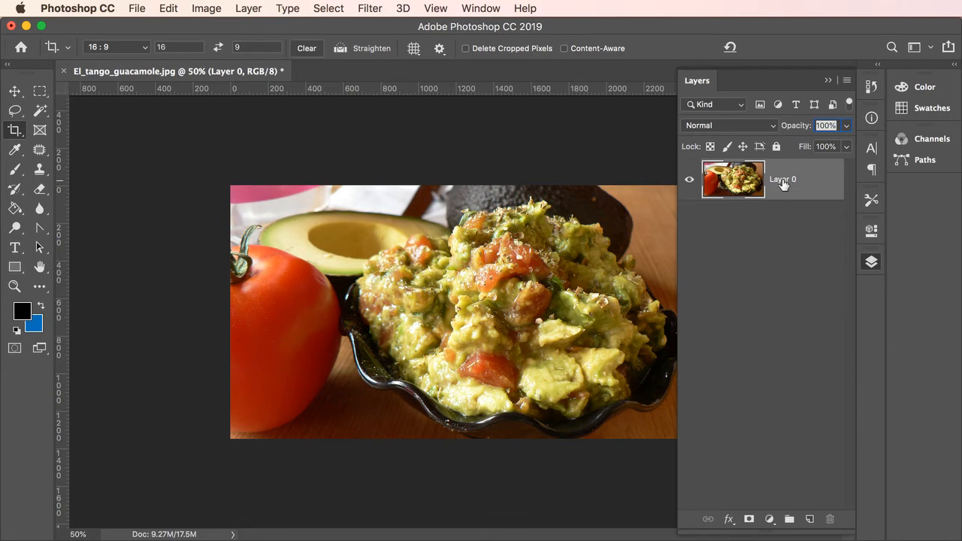
double_click(782, 178)
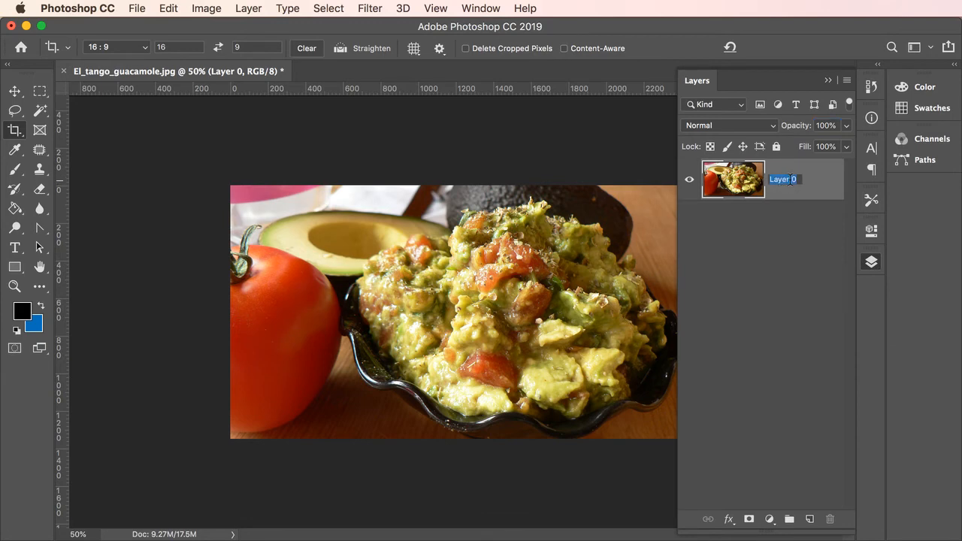
text(tango_guacamole)
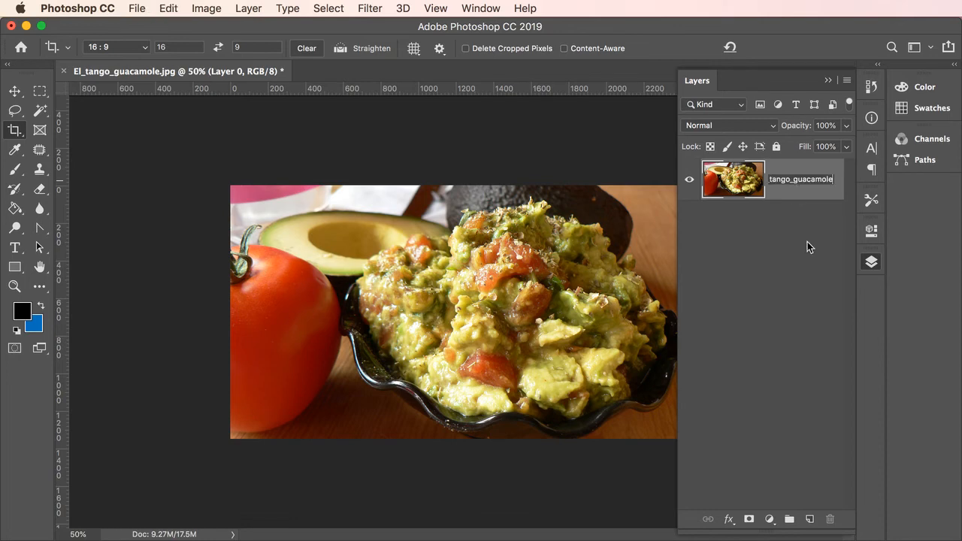
mouse_move(676, 206)
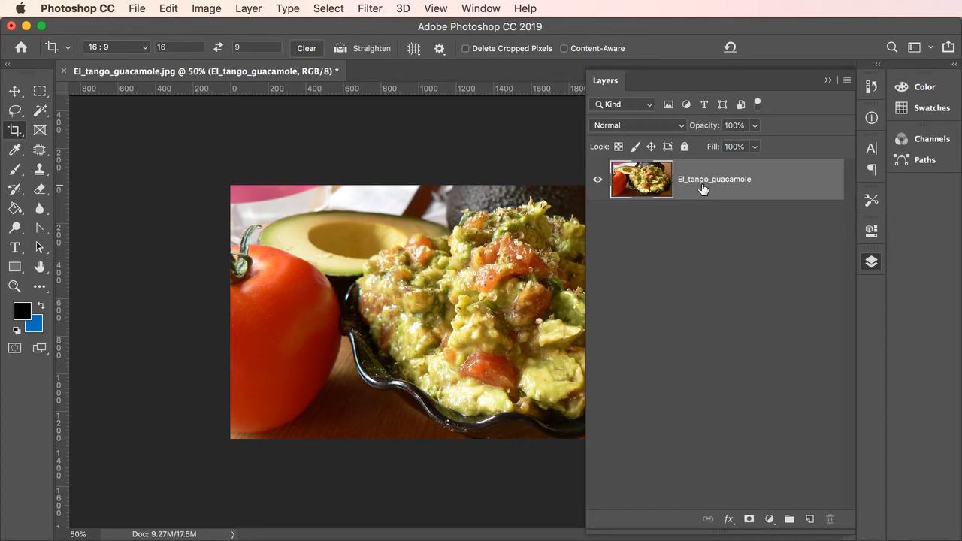
mouse_move(718, 184)
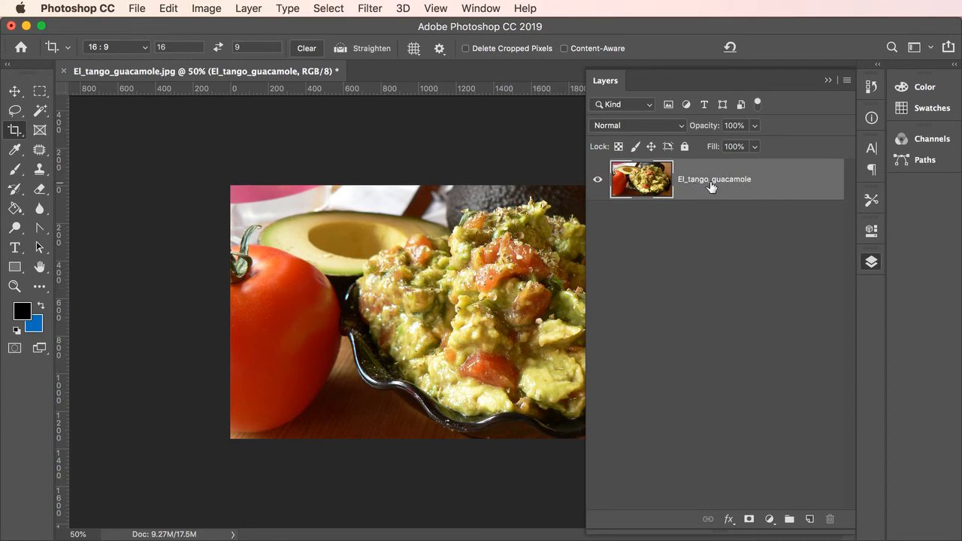
mouse_move(712, 184)
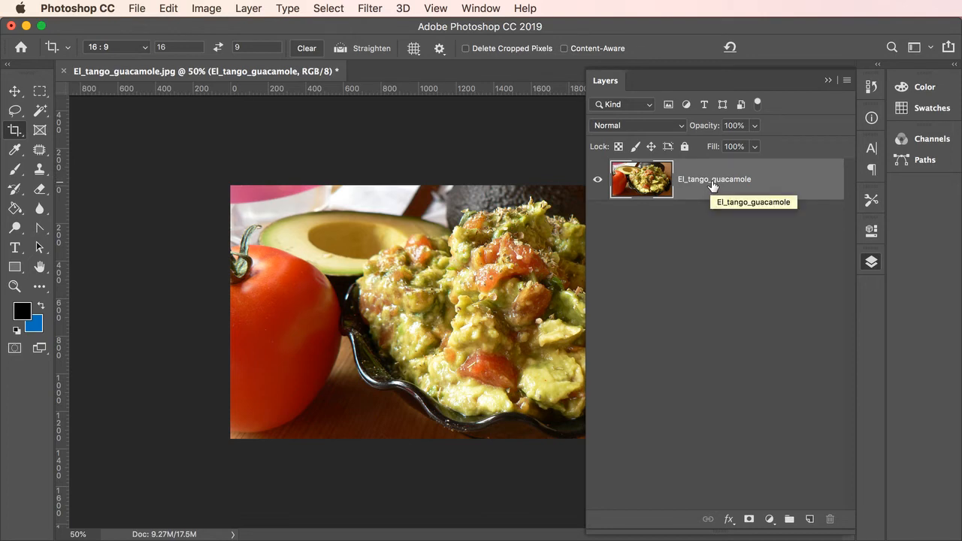
mouse_move(723, 189)
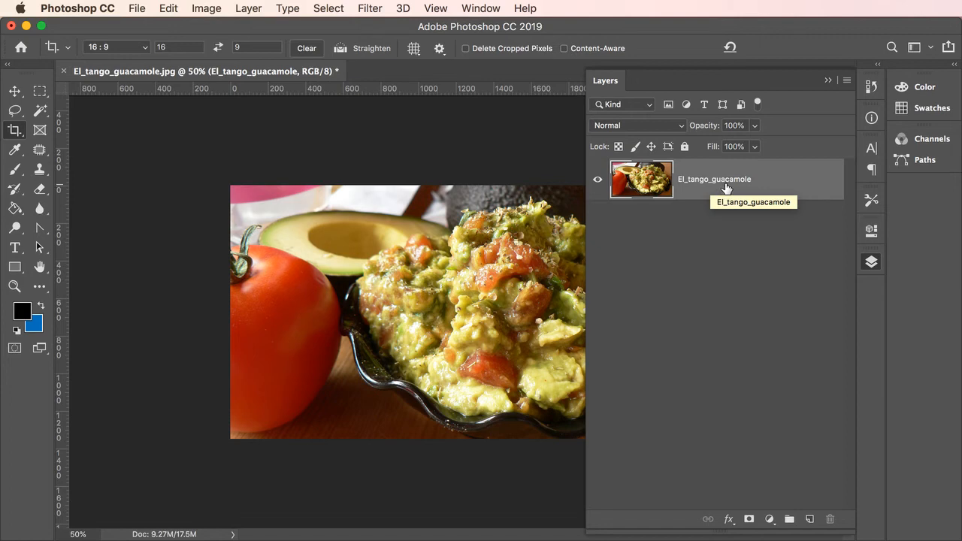
mouse_move(725, 187)
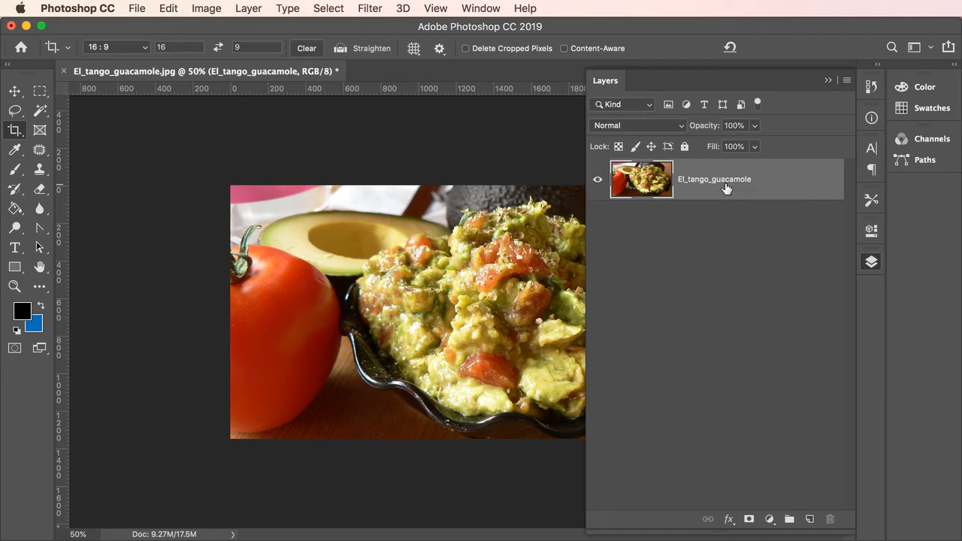
mouse_move(749, 181)
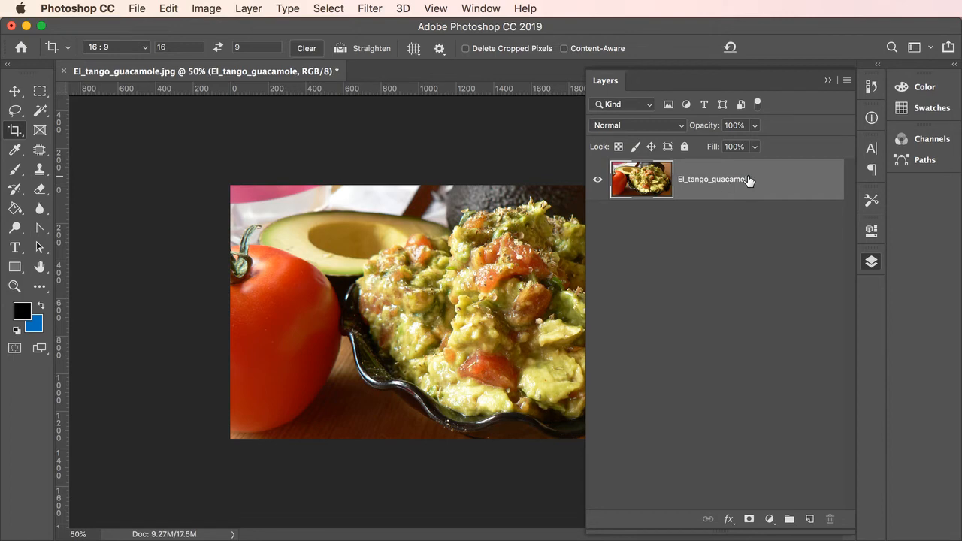
mouse_move(741, 214)
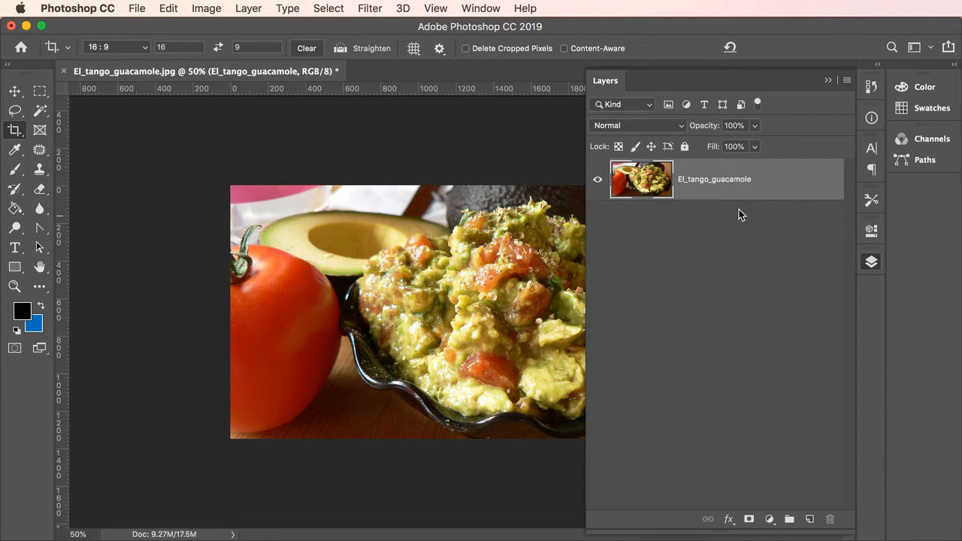
Step: Open Export As for the El_tango_guacamole layer from its Layers panel context menu
right_click(713, 179)
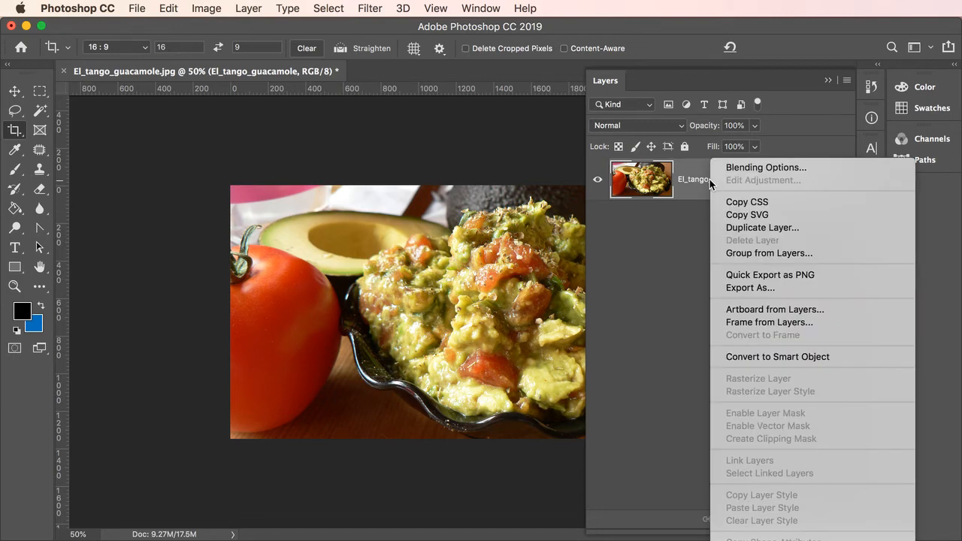
mouse_move(750, 287)
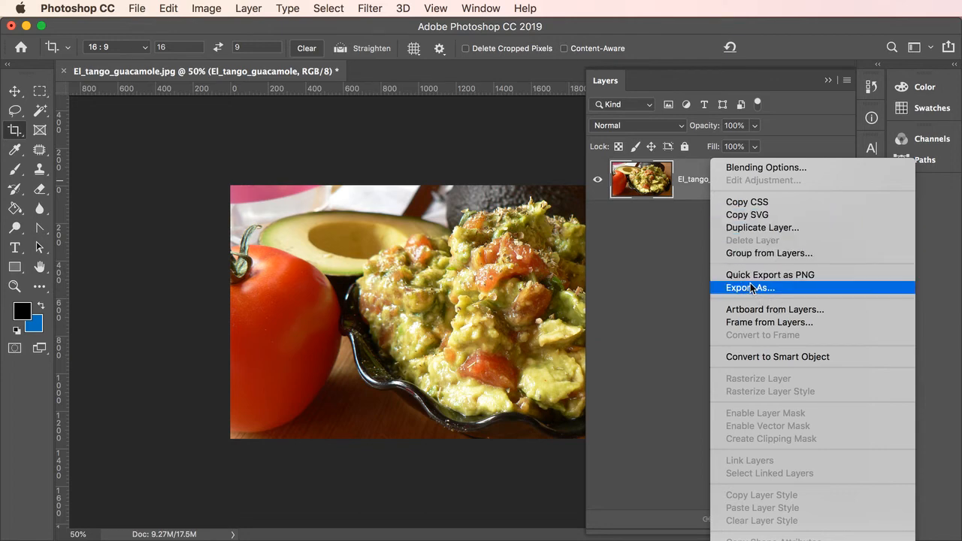
mouse_move(769, 274)
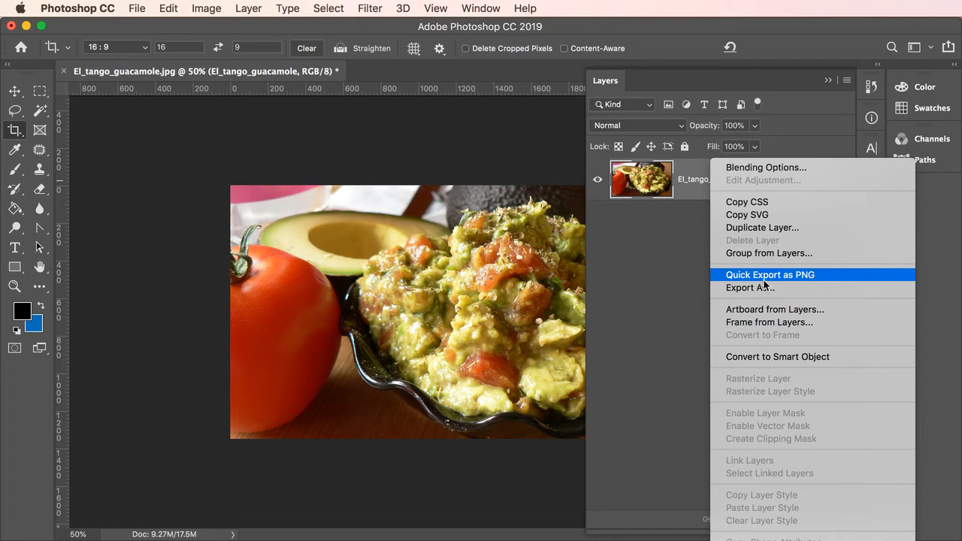
click(749, 287)
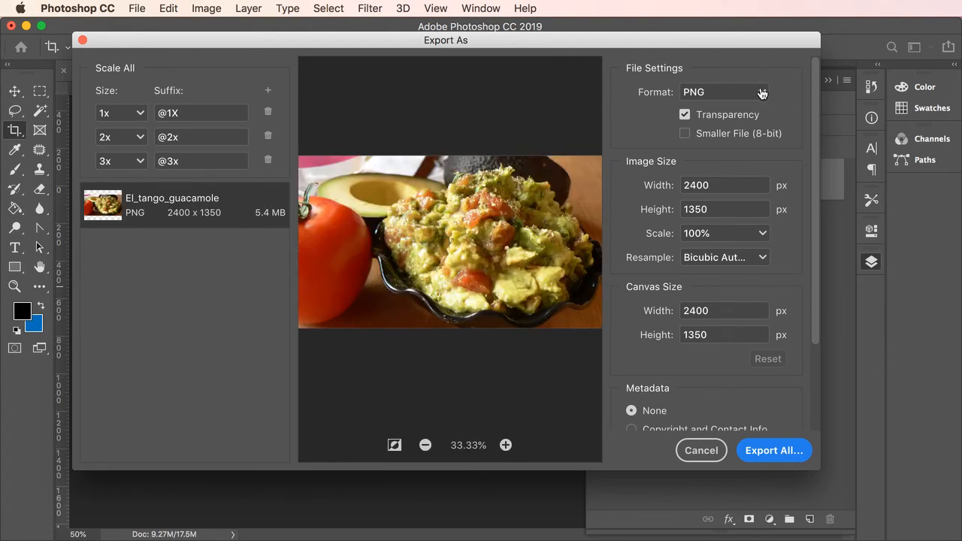
Step: Switch the export format to JPG at 100% quality and zoom the preview in
click(722, 92)
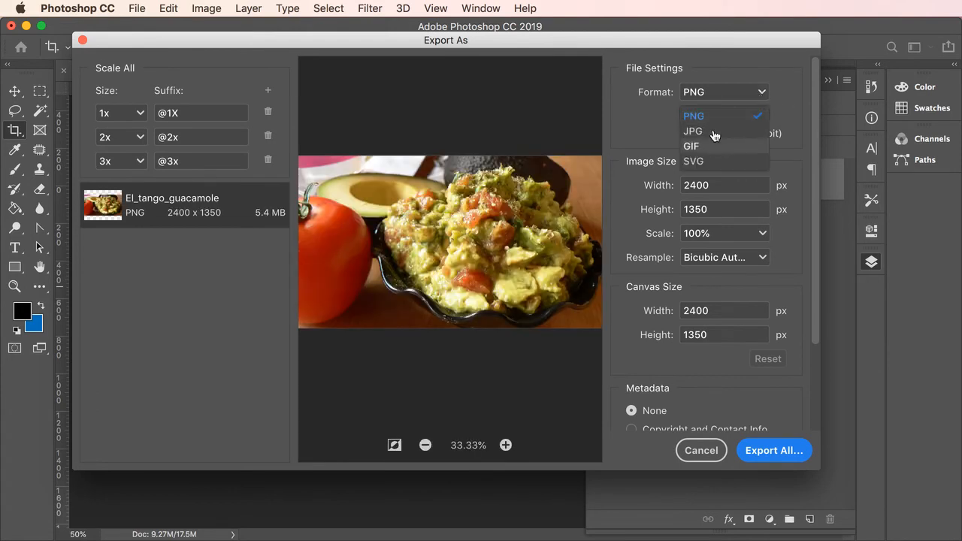
click(692, 131)
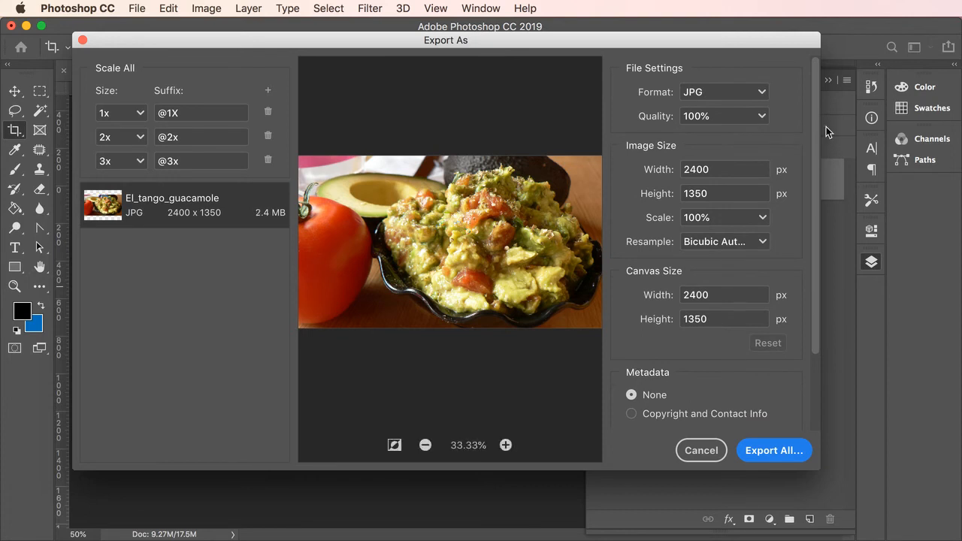
mouse_move(829, 136)
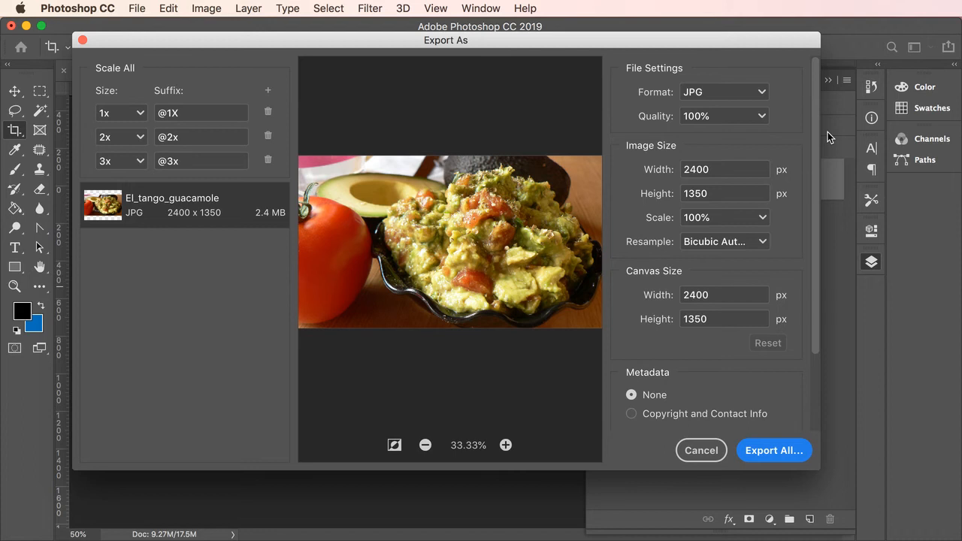
mouse_move(706, 450)
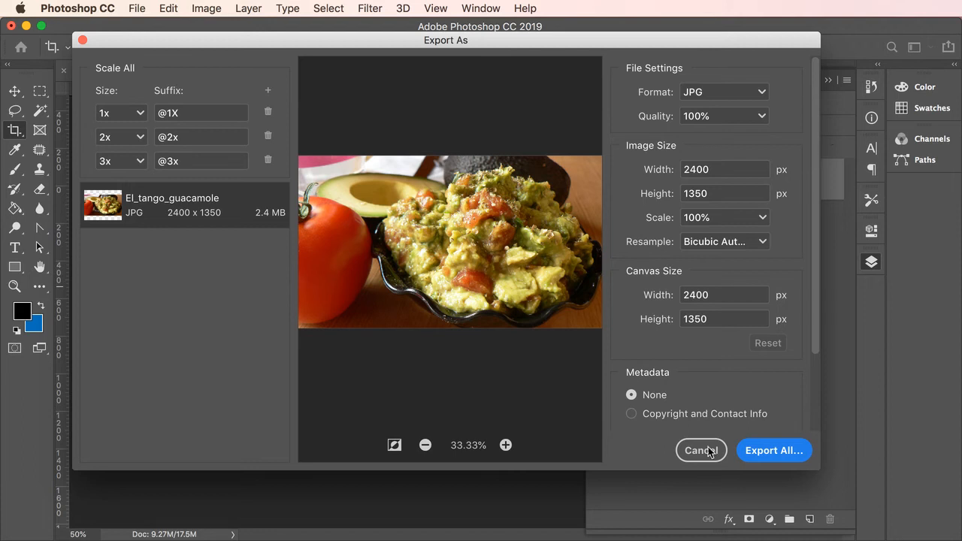
mouse_move(505, 445)
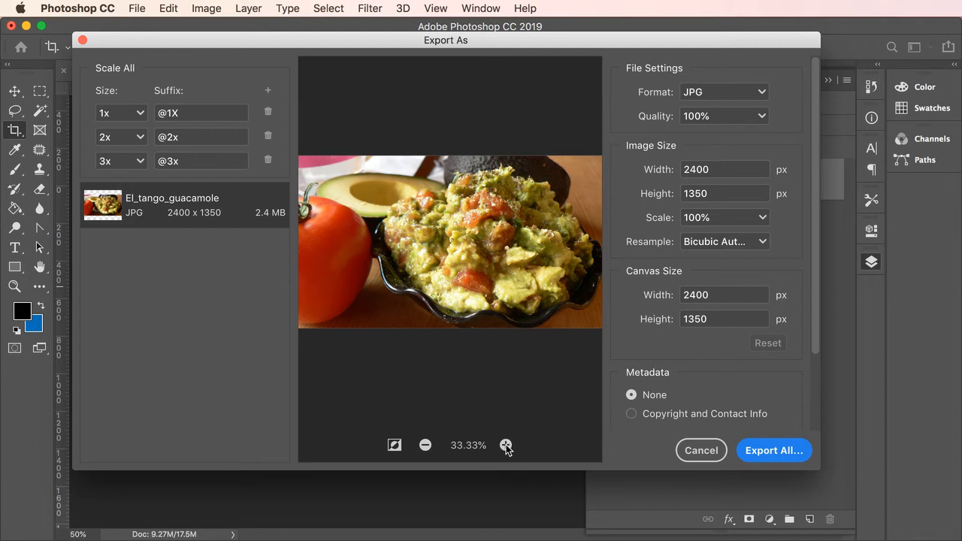
click(506, 445)
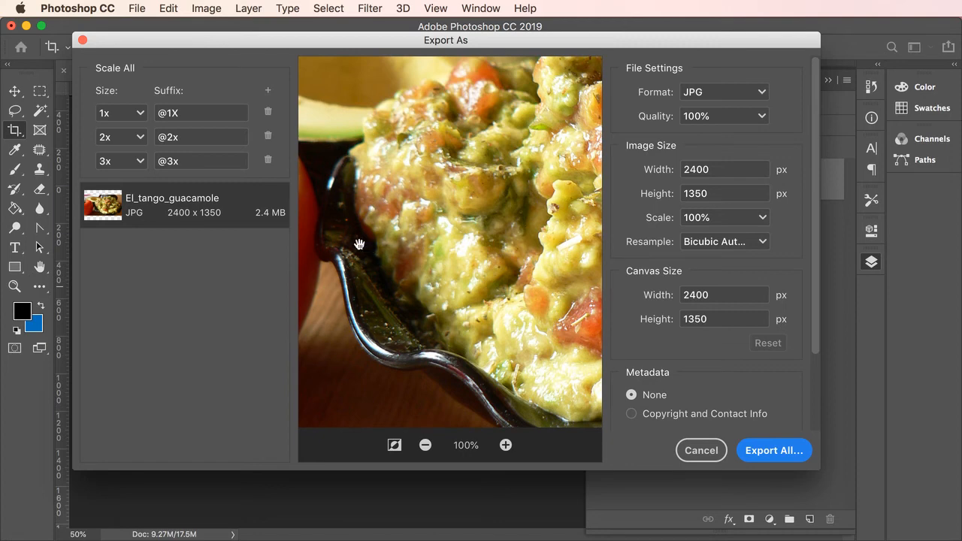
mouse_move(220, 216)
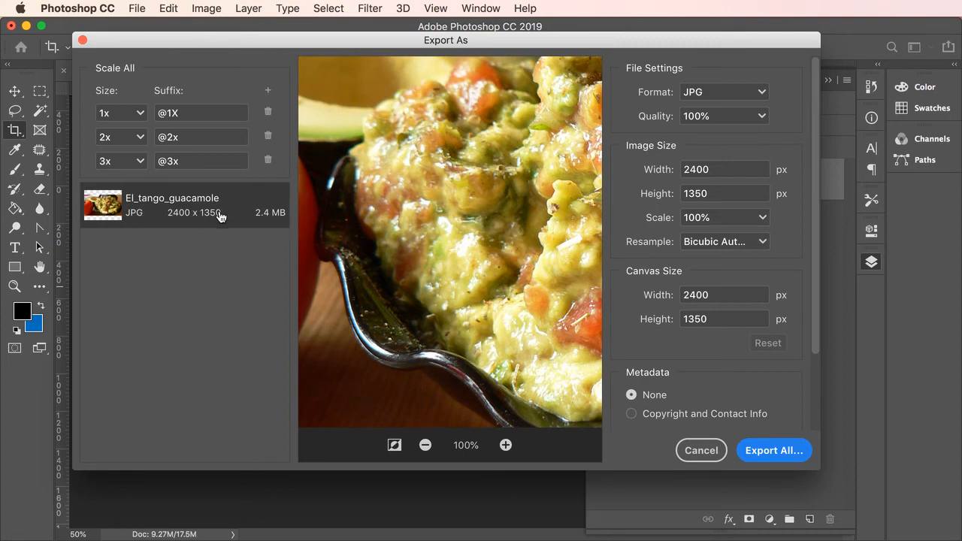
mouse_move(257, 221)
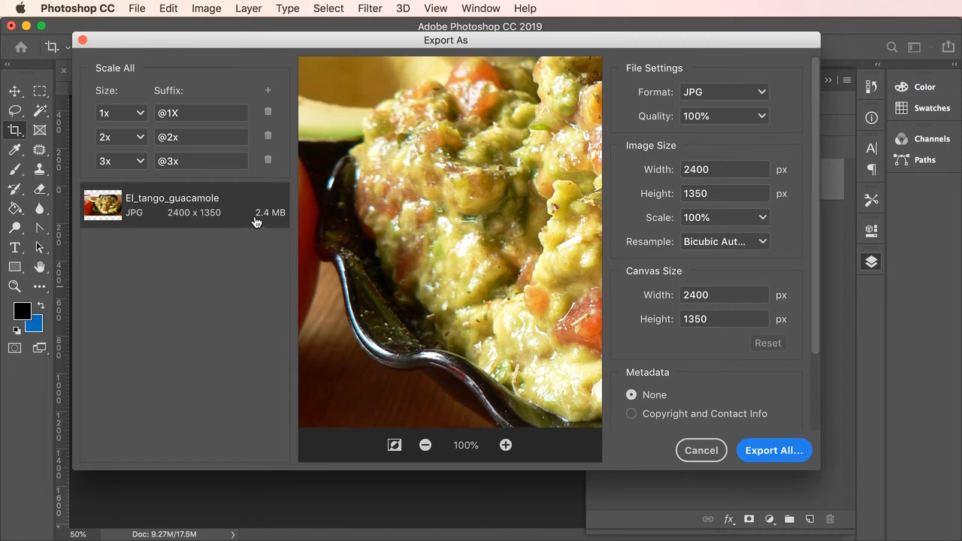
mouse_move(278, 224)
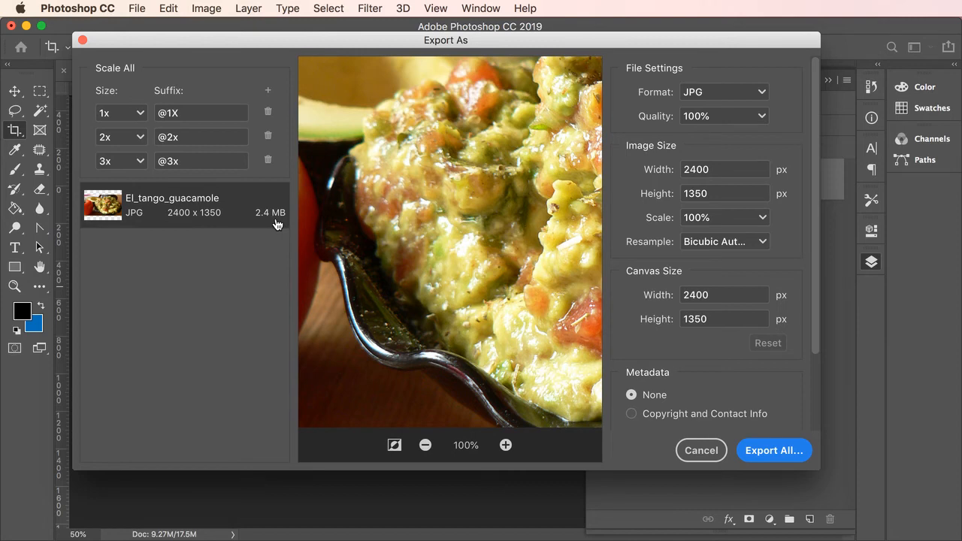
mouse_move(761, 125)
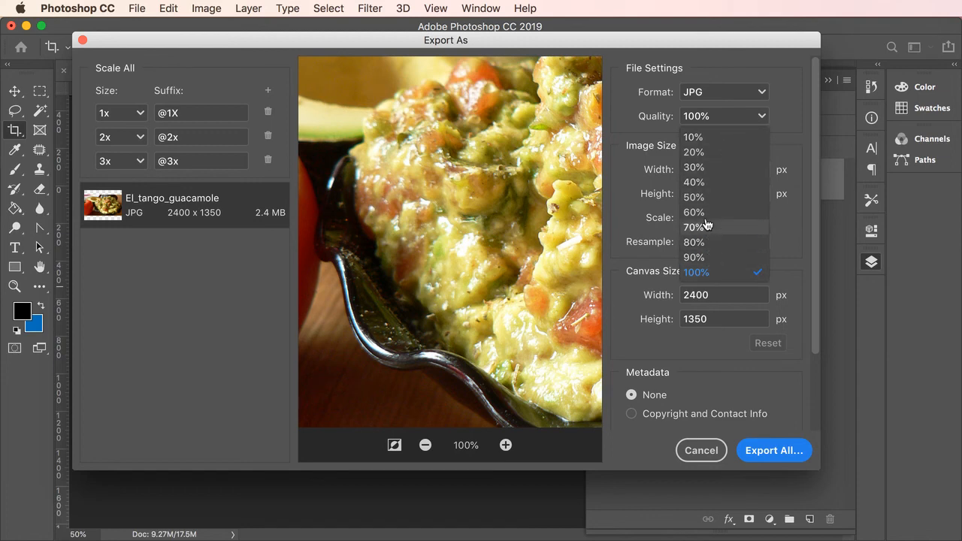
mouse_move(697, 257)
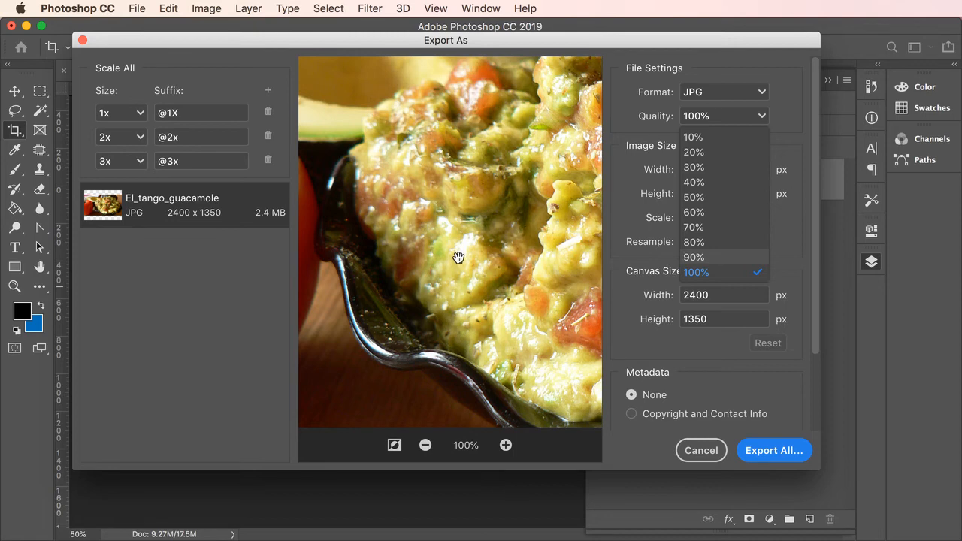
Step: Preview the bowl's rim at 10% JPG quality, then return quality to 100%
click(692, 137)
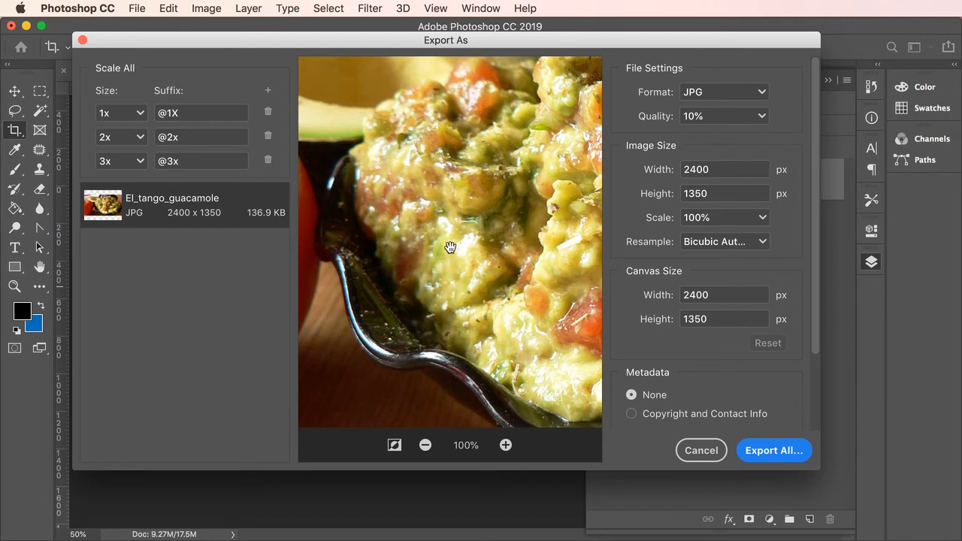
mouse_move(444, 320)
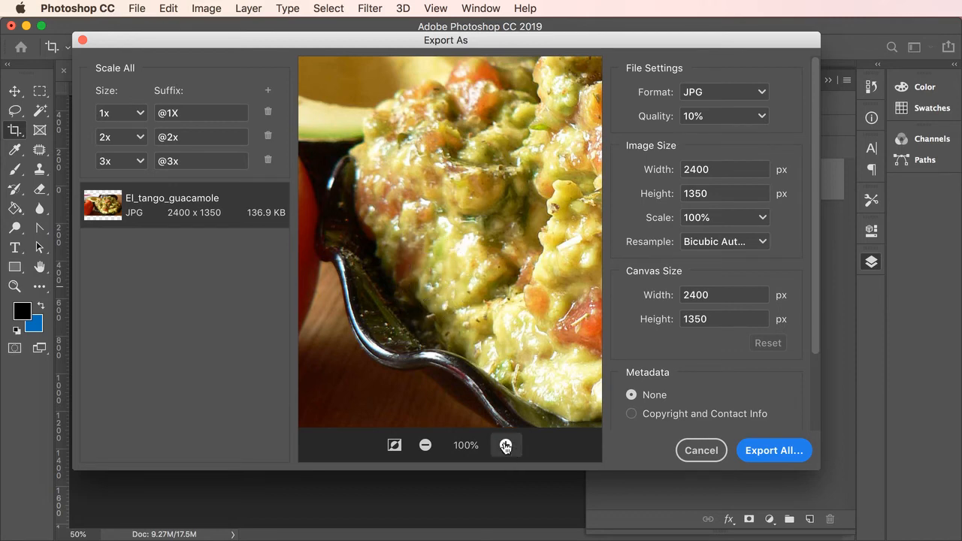
click(505, 445)
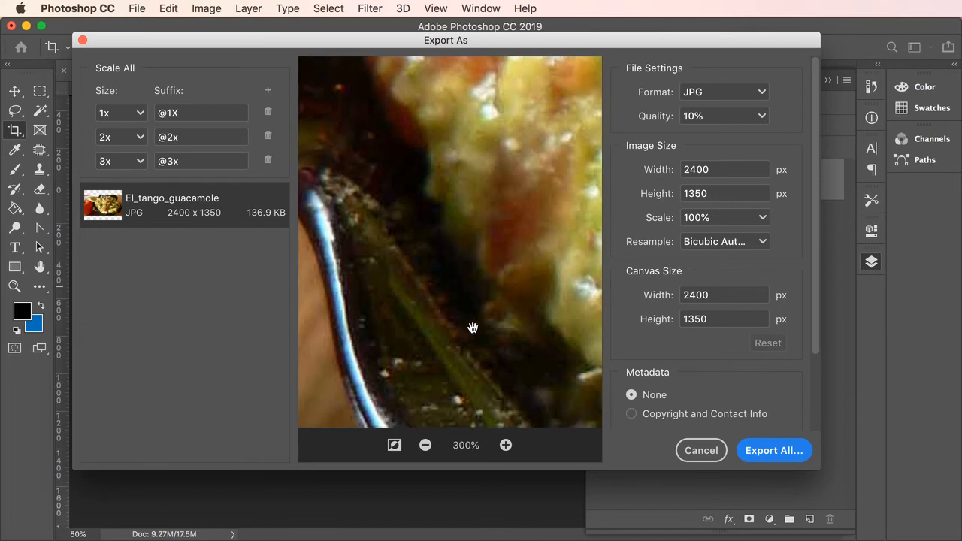
drag(472, 327, 484, 316)
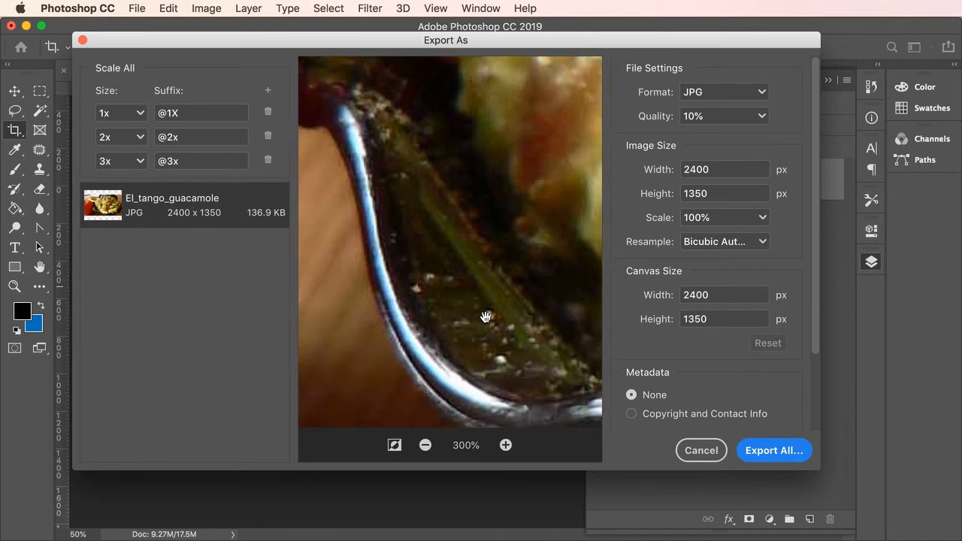
mouse_move(762, 120)
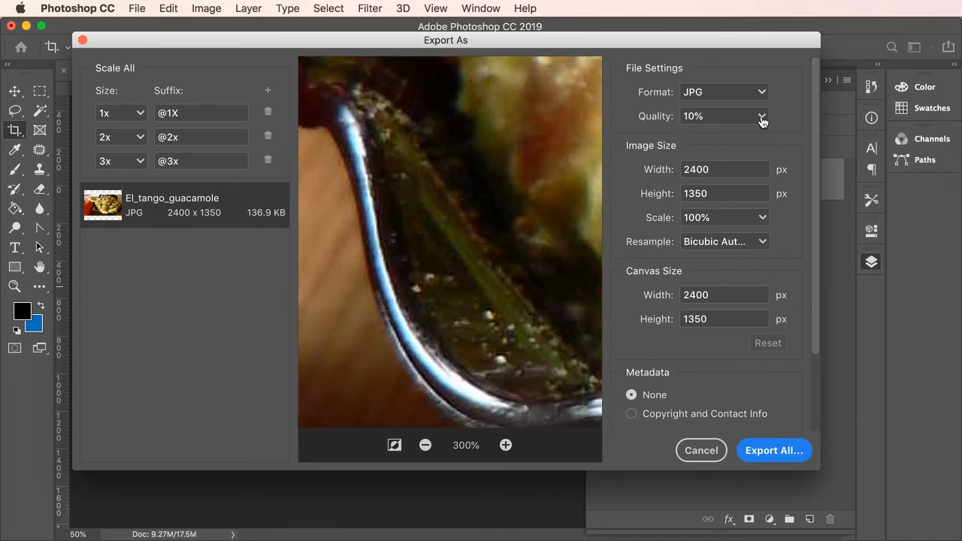
click(761, 115)
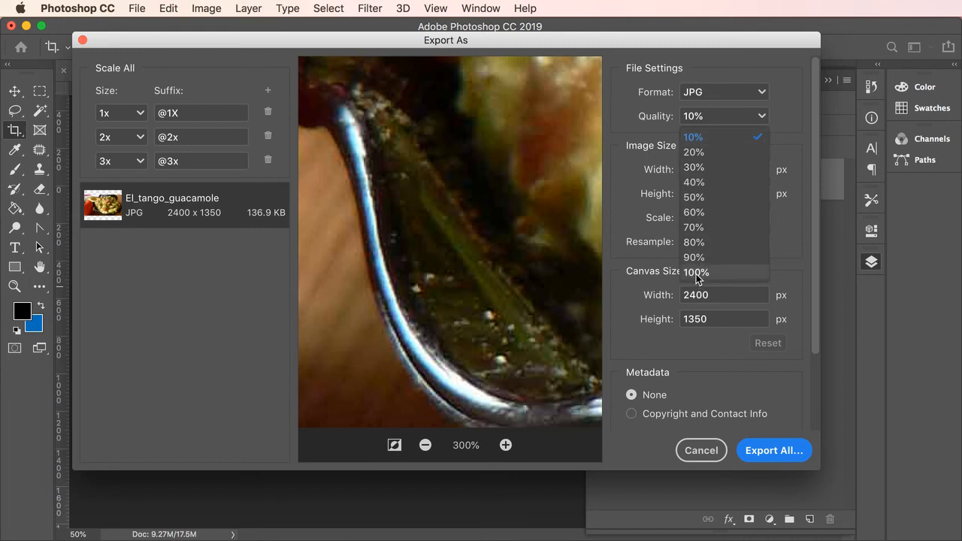
click(694, 272)
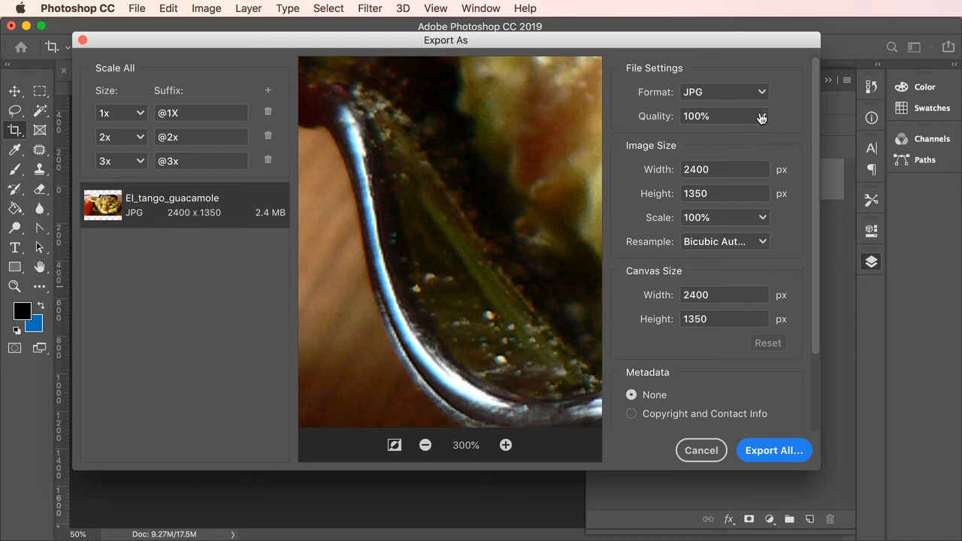
click(723, 116)
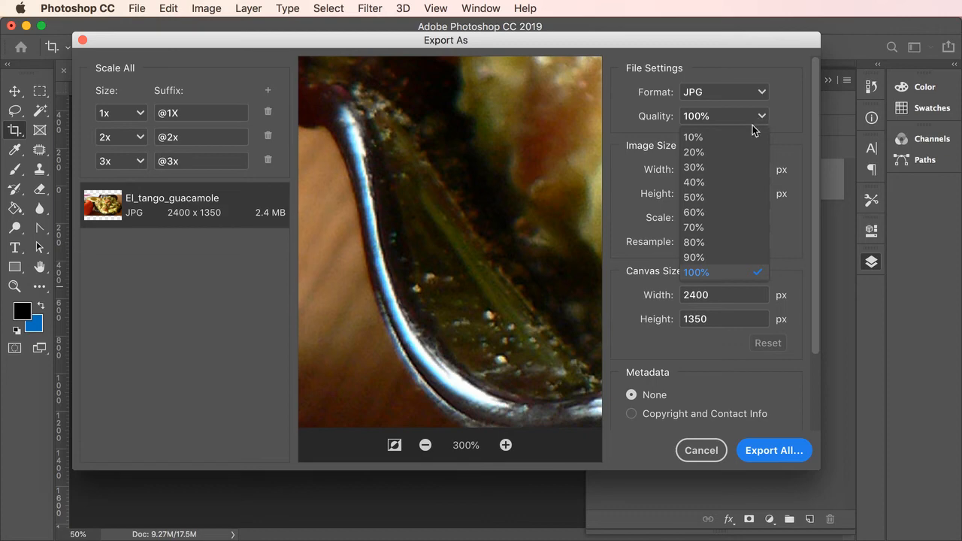
mouse_move(694, 196)
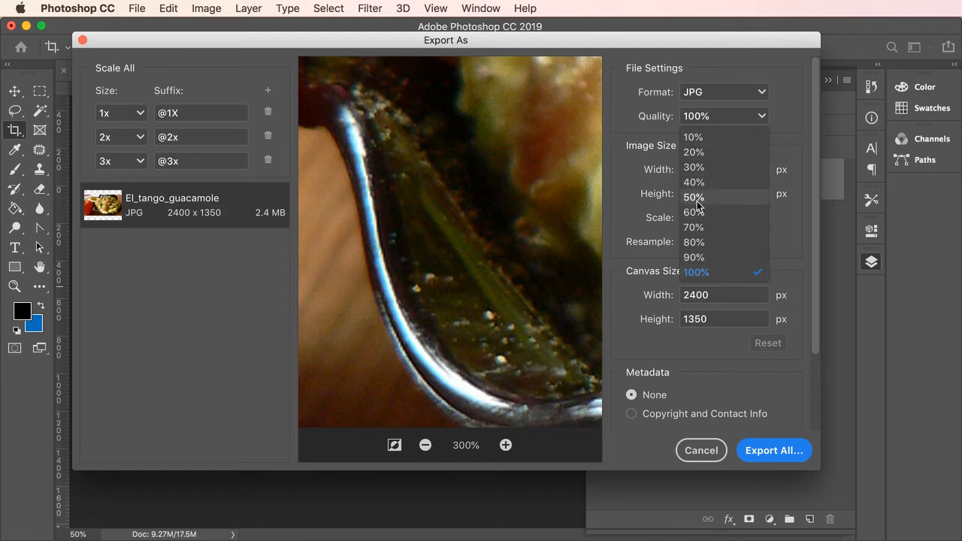
mouse_move(693, 212)
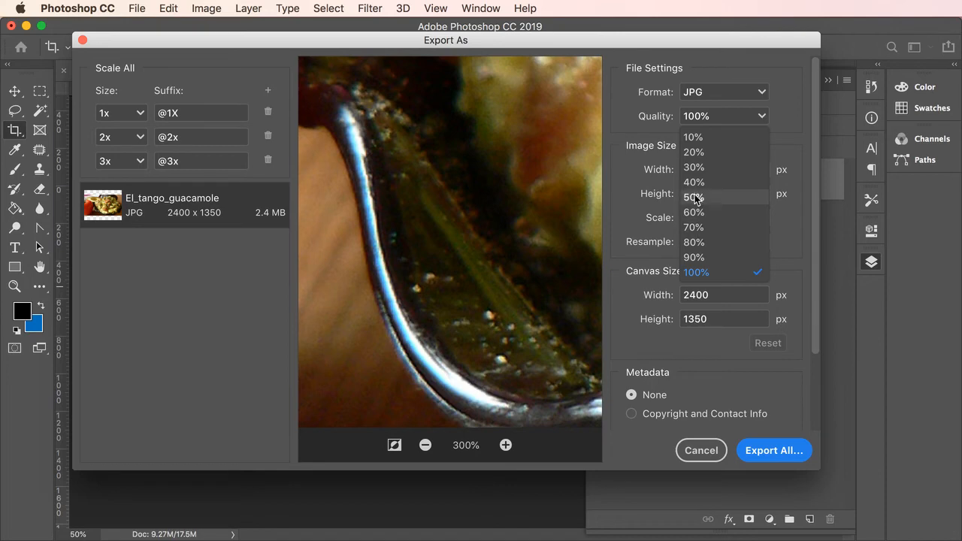
mouse_move(695, 199)
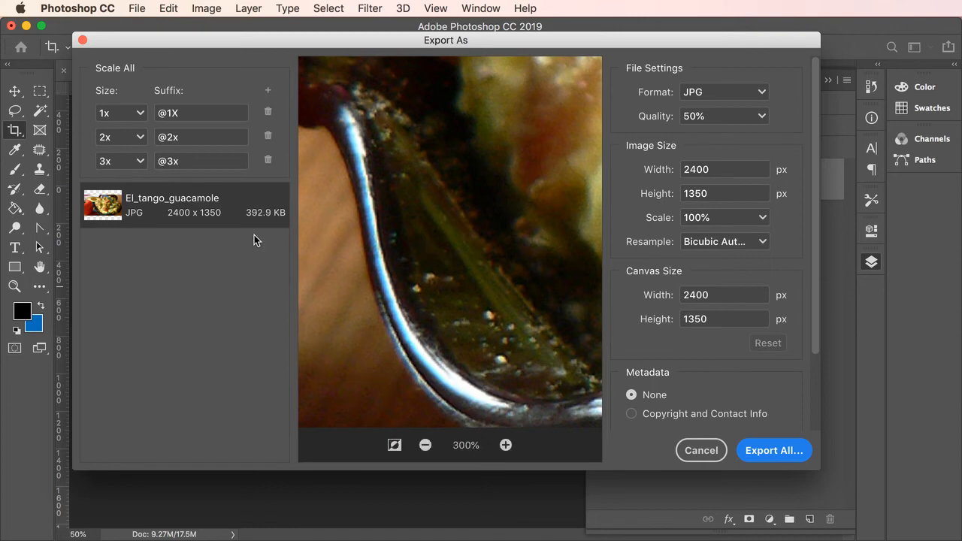
mouse_move(263, 225)
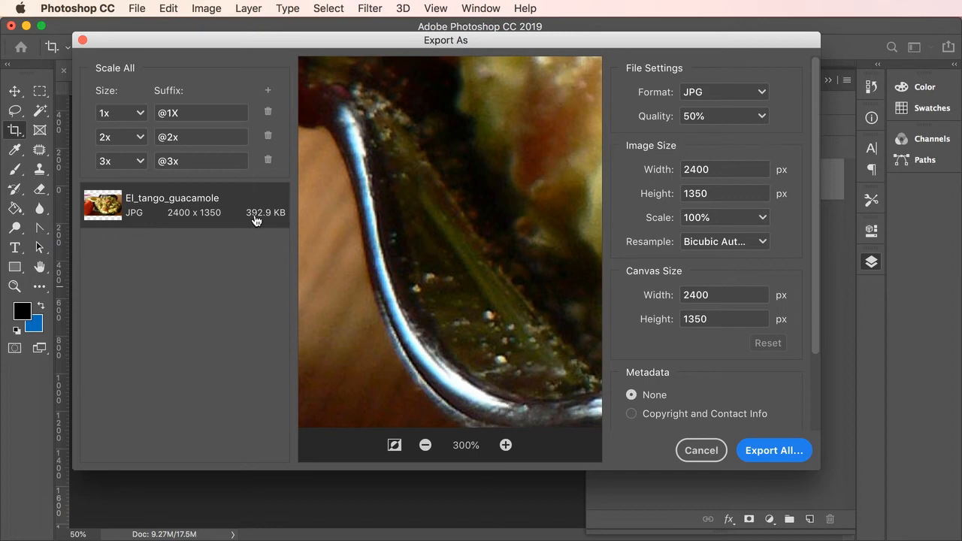
mouse_move(259, 219)
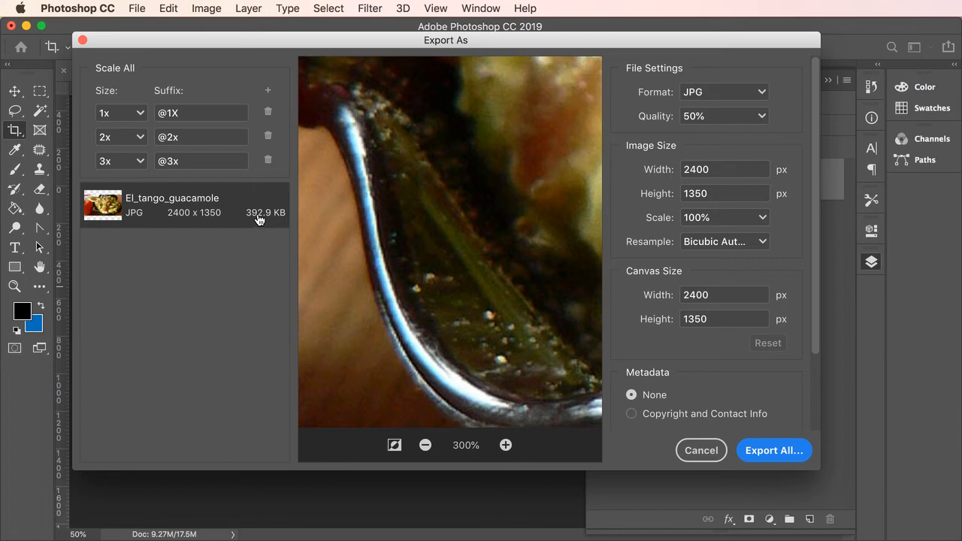
mouse_move(201, 219)
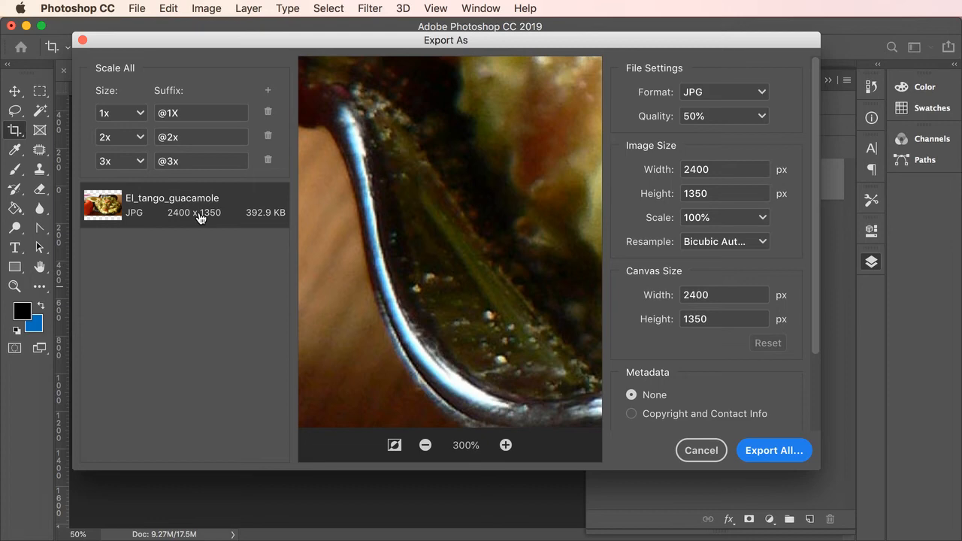
mouse_move(577, 193)
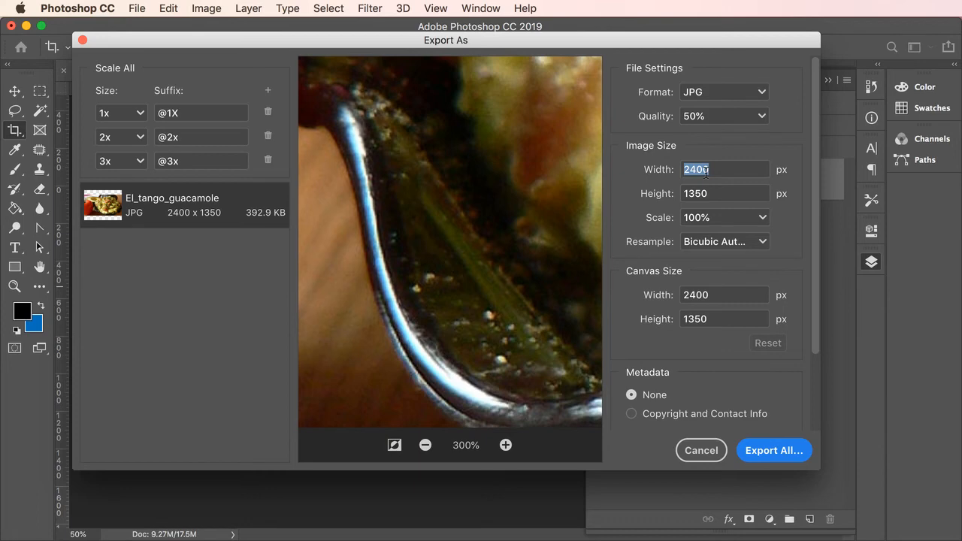
Step: Scale the export to 800 × 450 px (33.33%) by entering width 800
text(800)
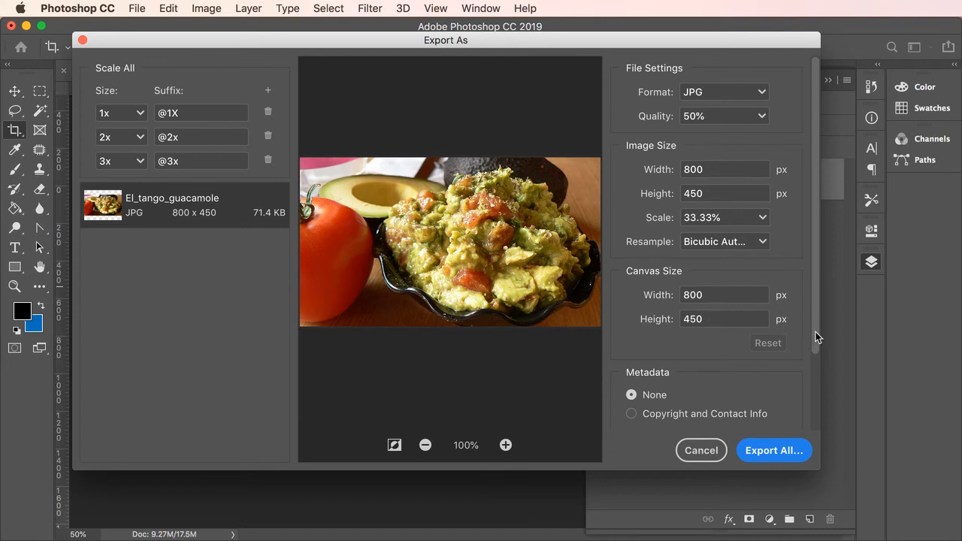
Step: Turn on Embed Color Profile alongside Convert to sRGB, raising the estimate to 74.5 KB
scroll(down, 3)
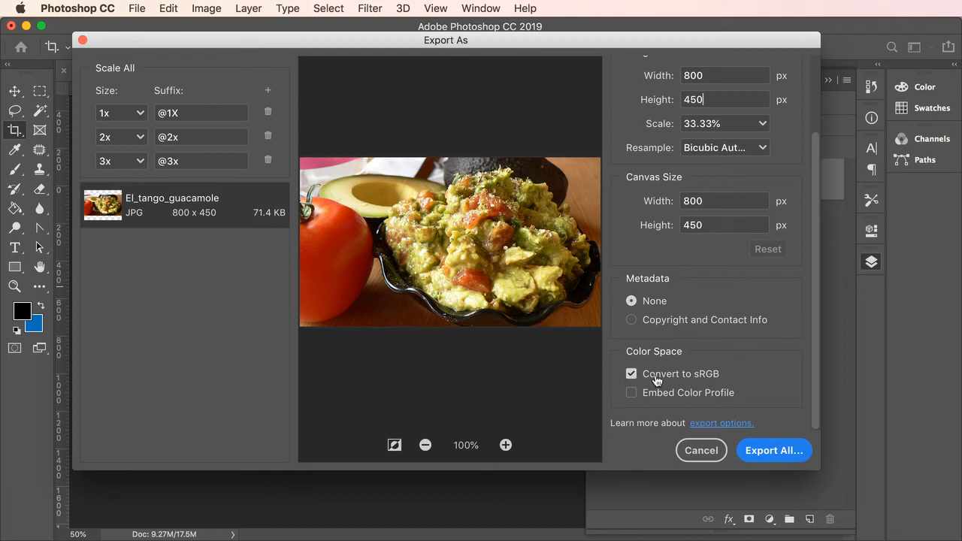
mouse_move(720, 380)
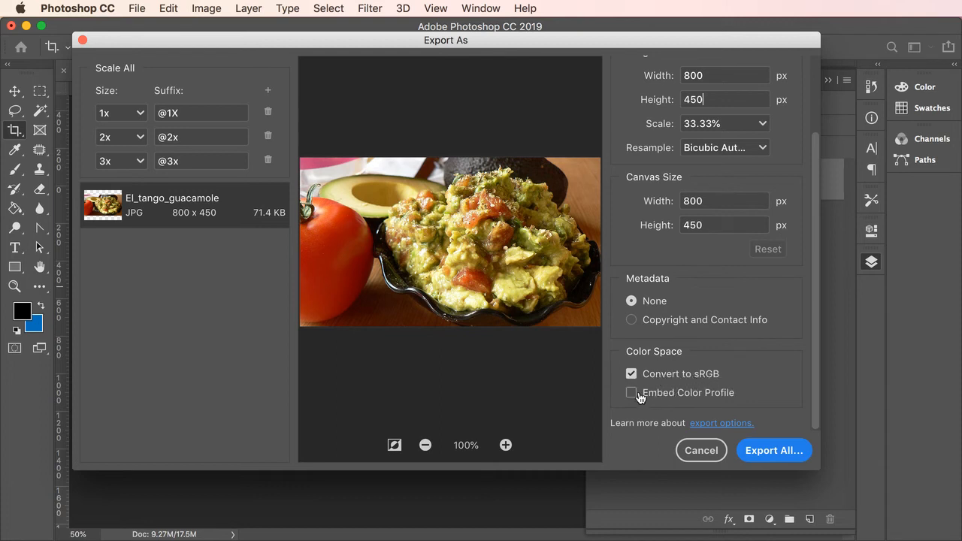
click(631, 392)
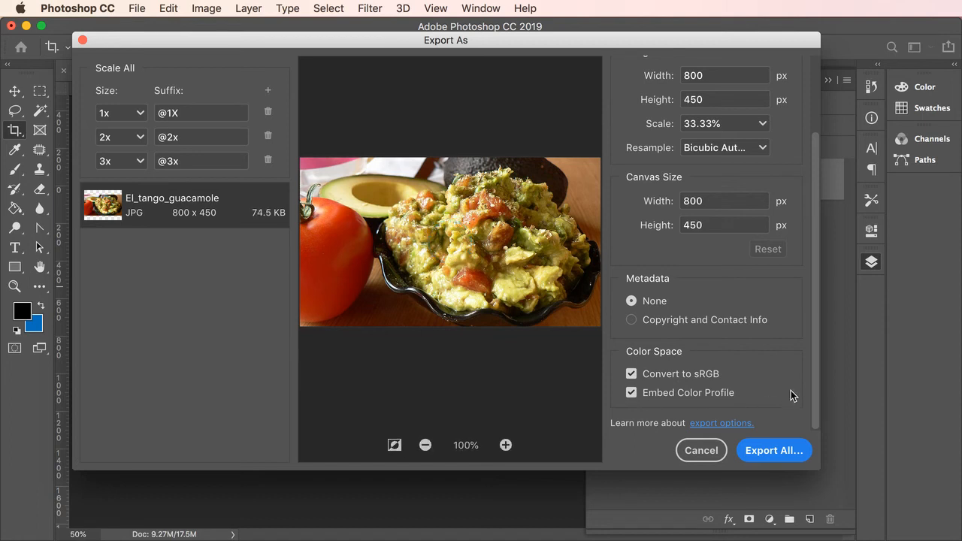
mouse_move(774, 367)
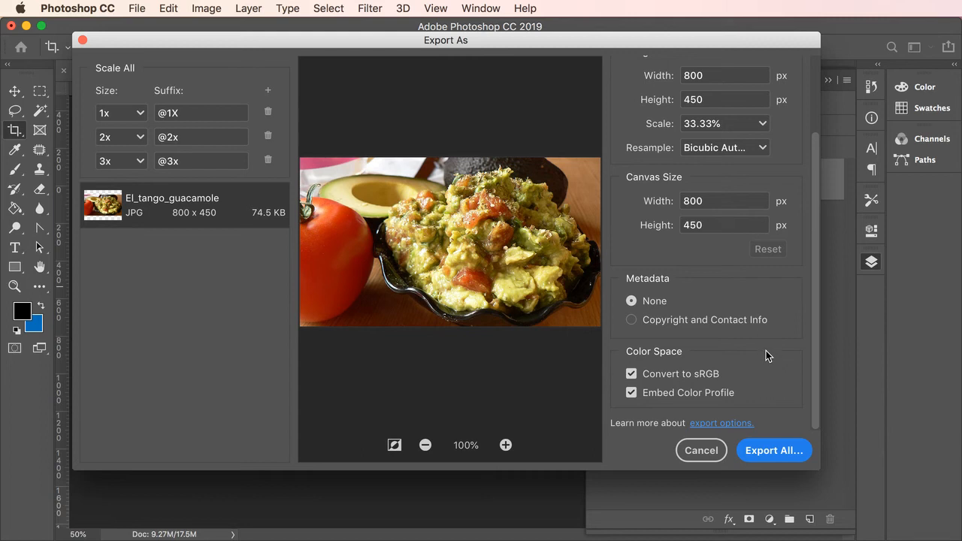
mouse_move(259, 228)
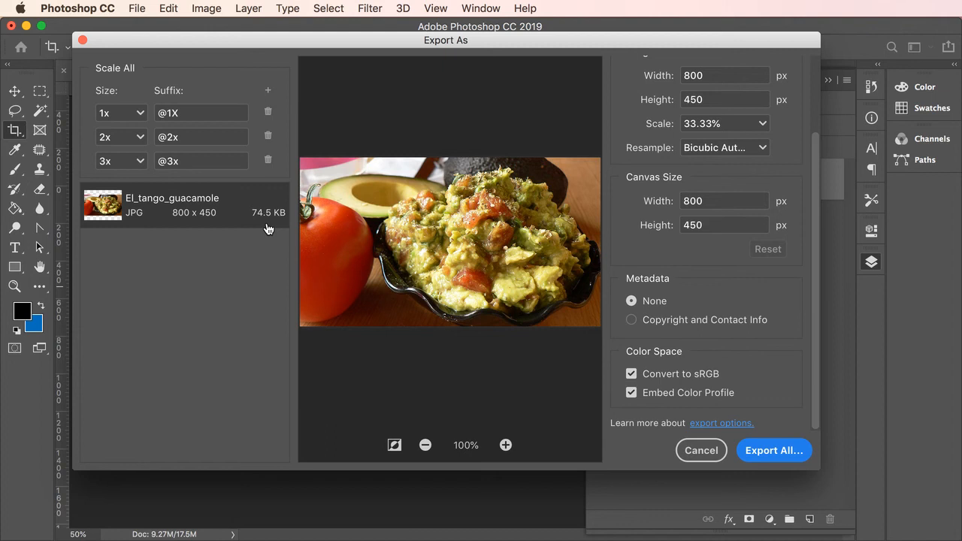
mouse_move(284, 211)
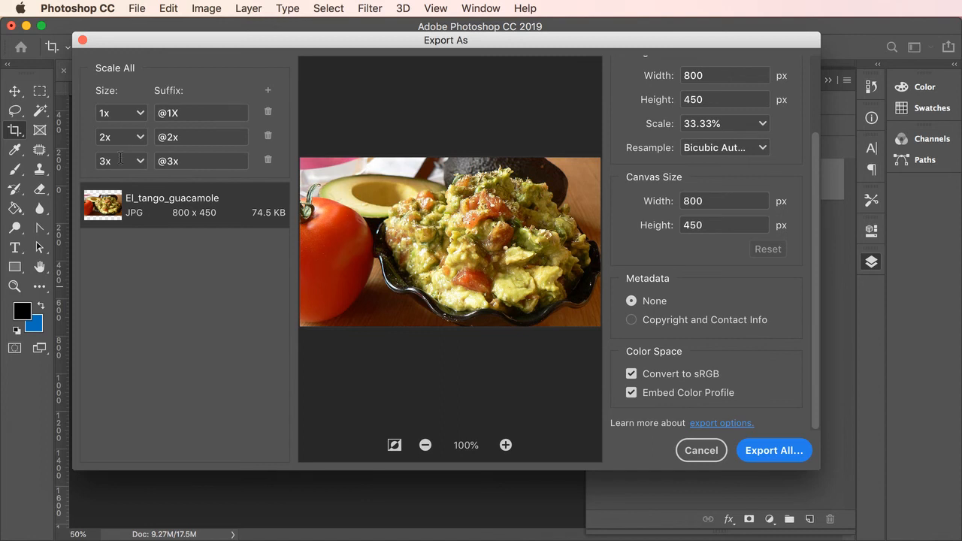
mouse_move(269, 161)
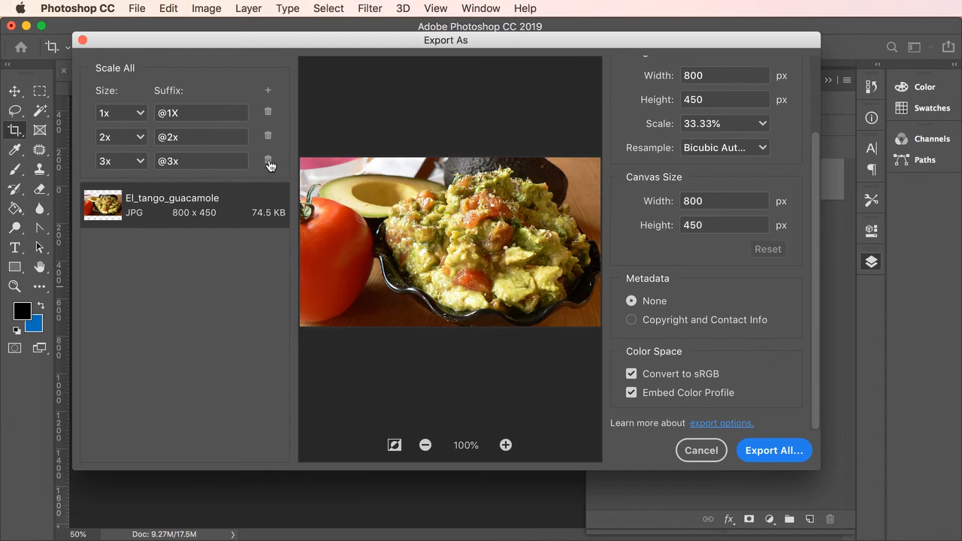
click(268, 160)
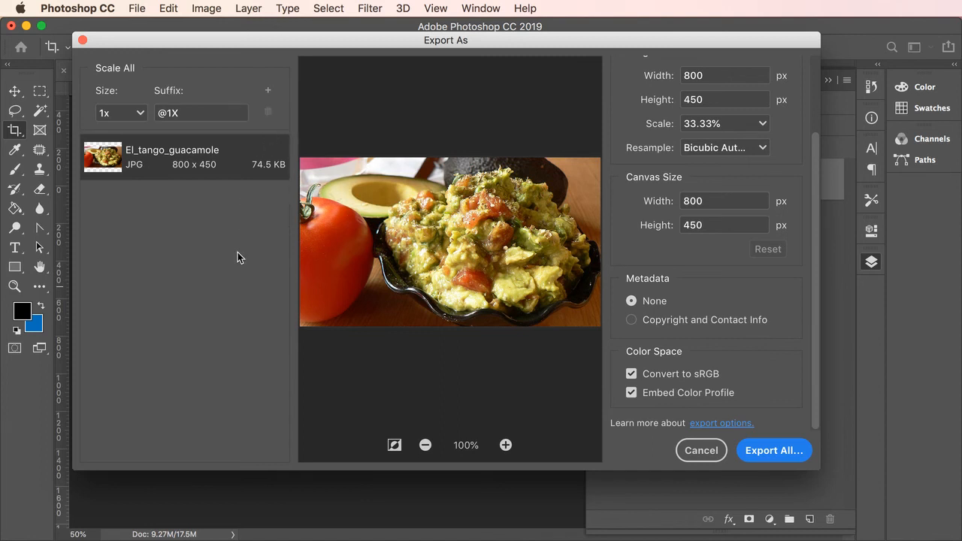
mouse_move(252, 263)
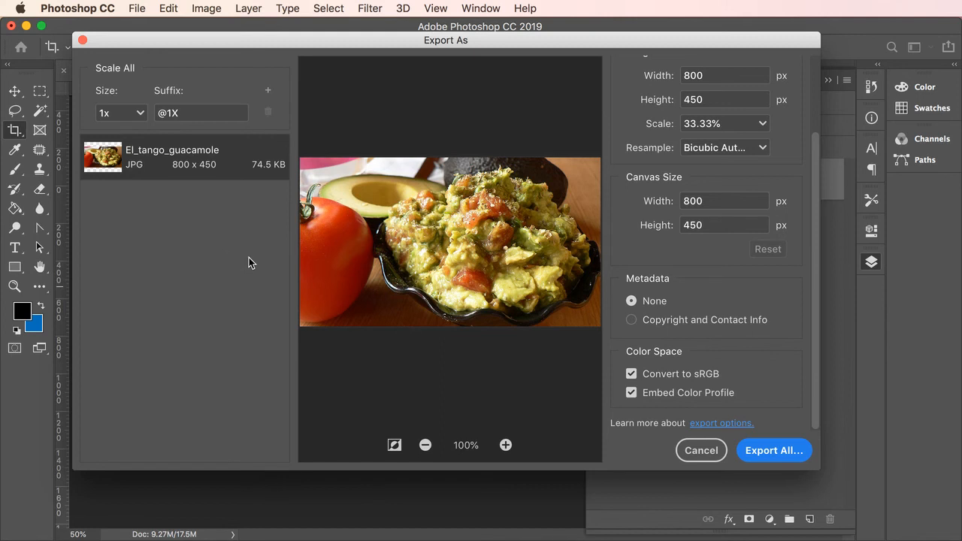
mouse_move(220, 261)
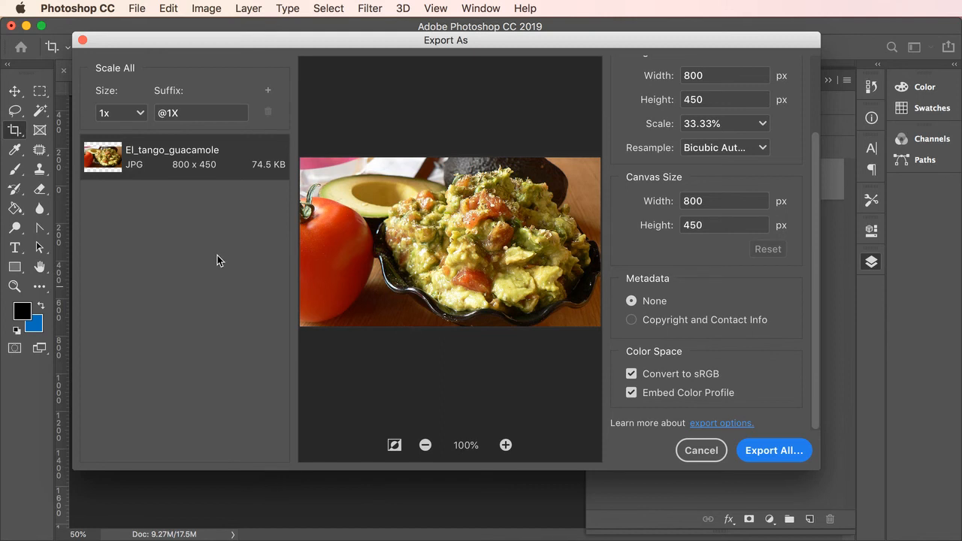
mouse_move(494, 50)
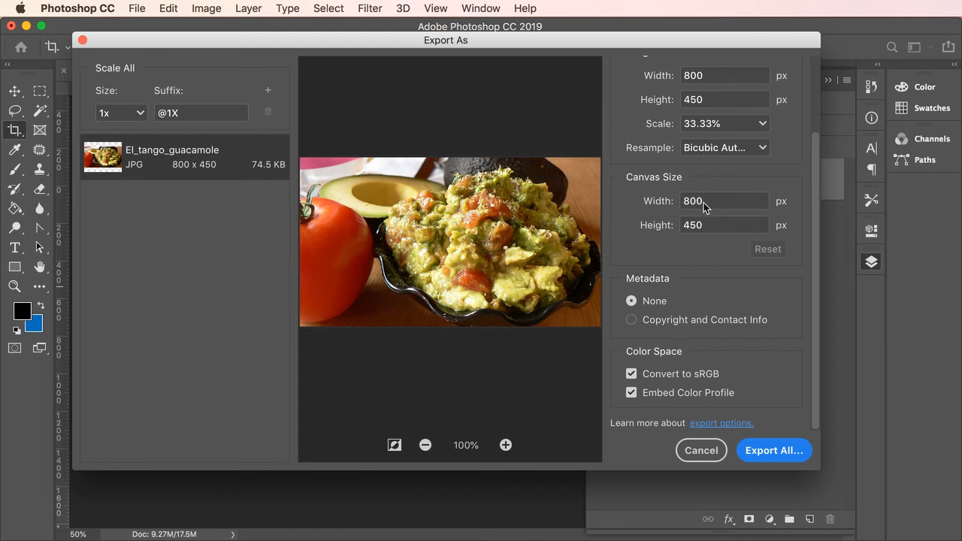
mouse_move(707, 224)
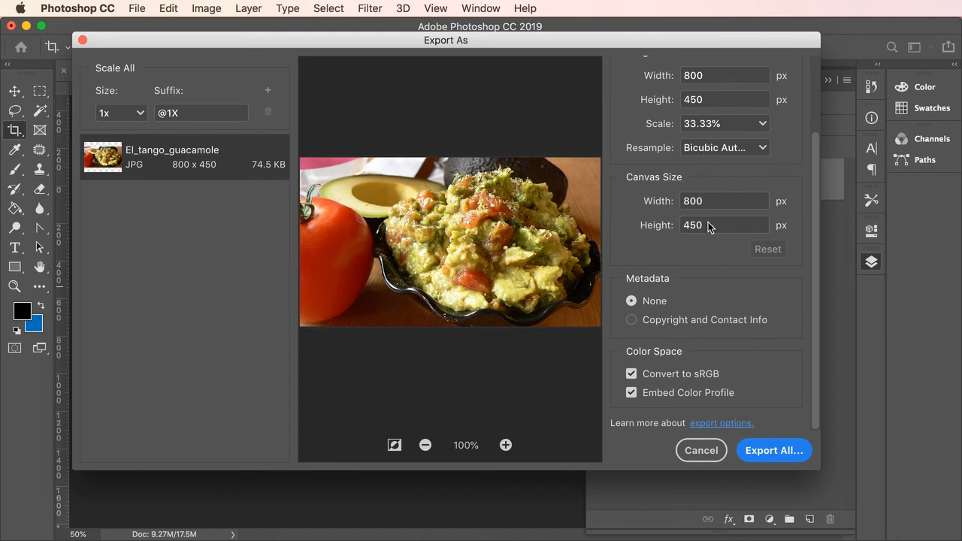
mouse_move(154, 126)
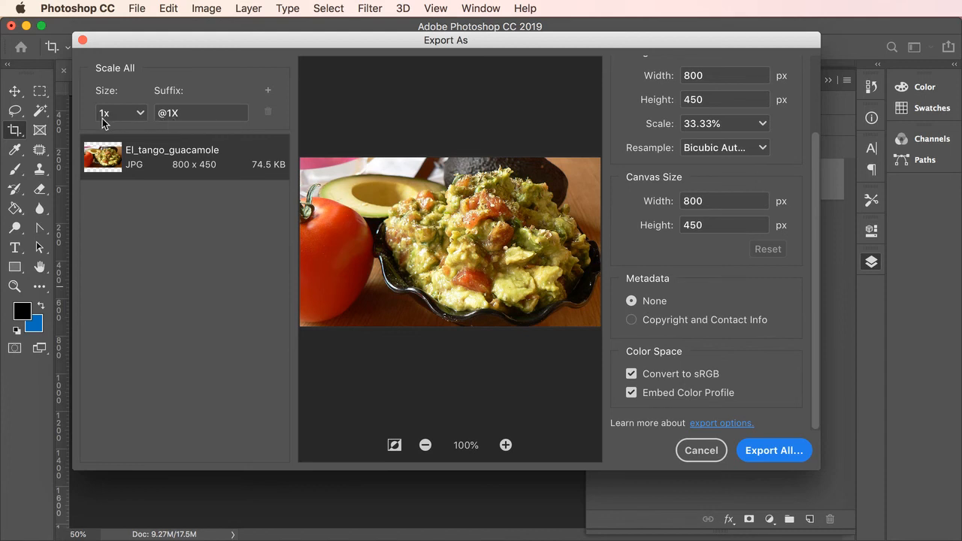
mouse_move(137, 116)
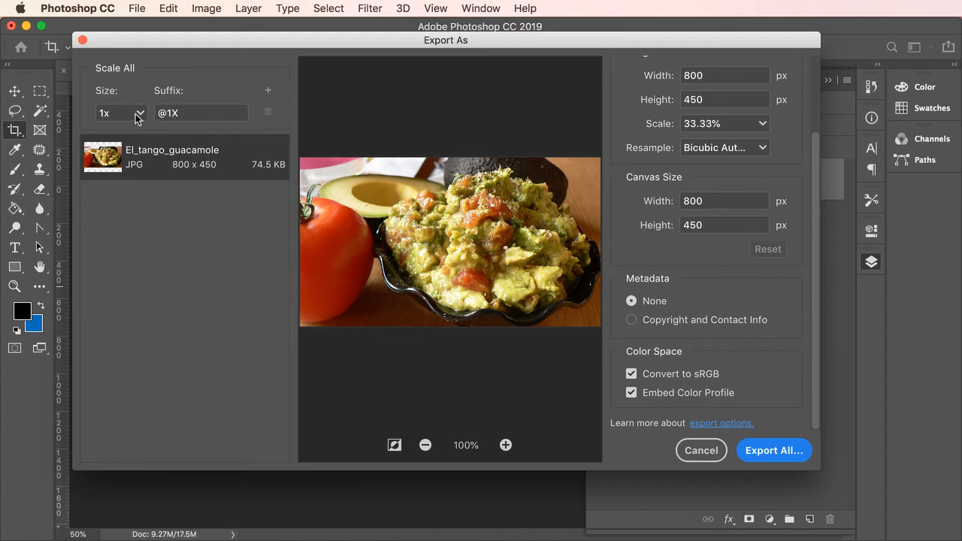
mouse_move(132, 124)
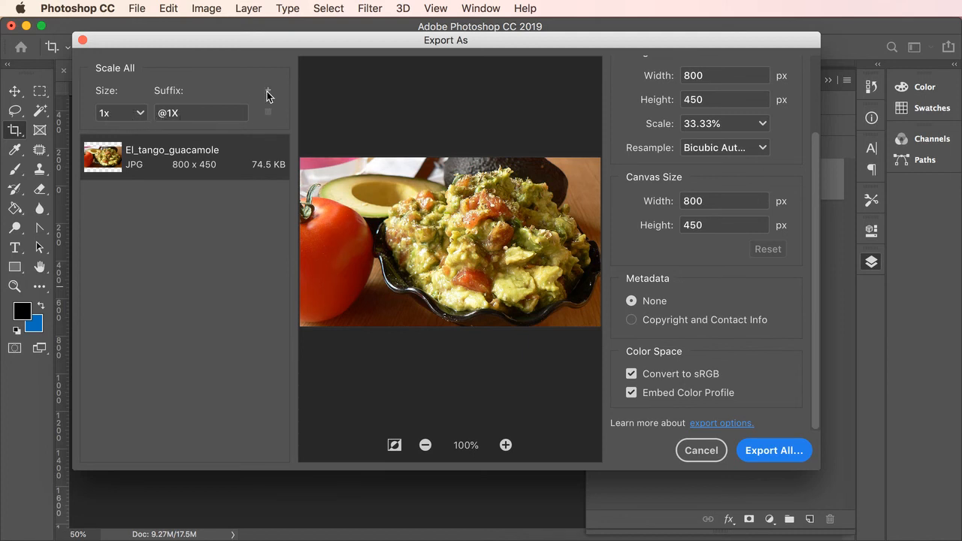
click(200, 113)
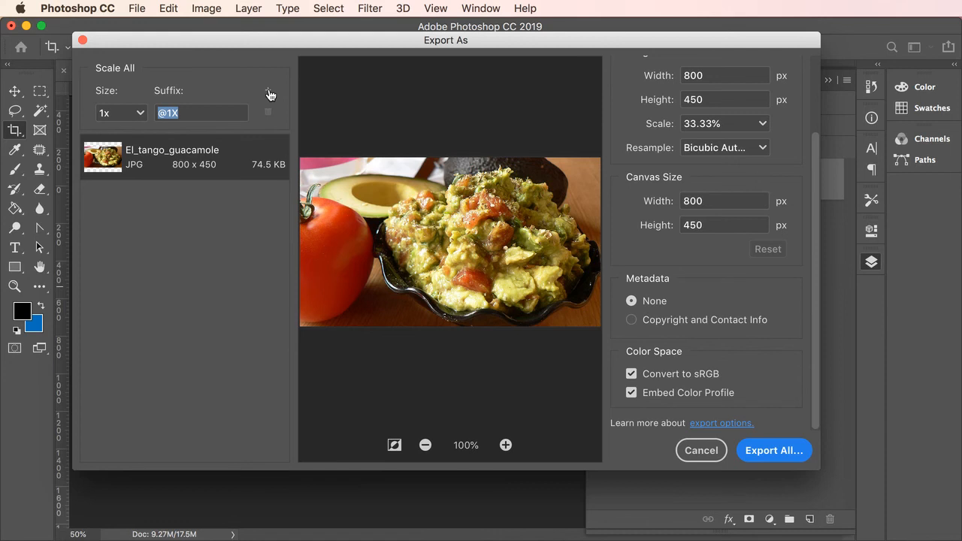
click(268, 90)
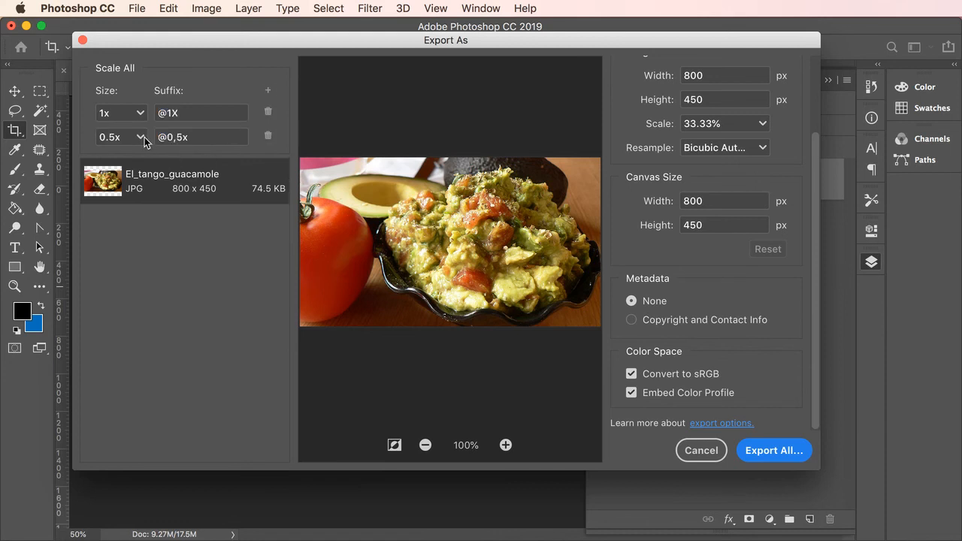
click(120, 137)
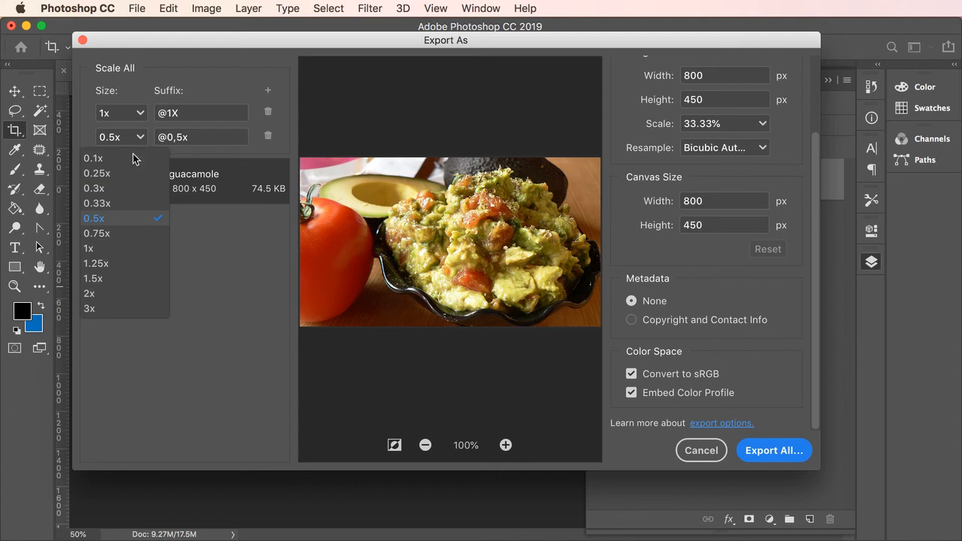
mouse_move(89, 293)
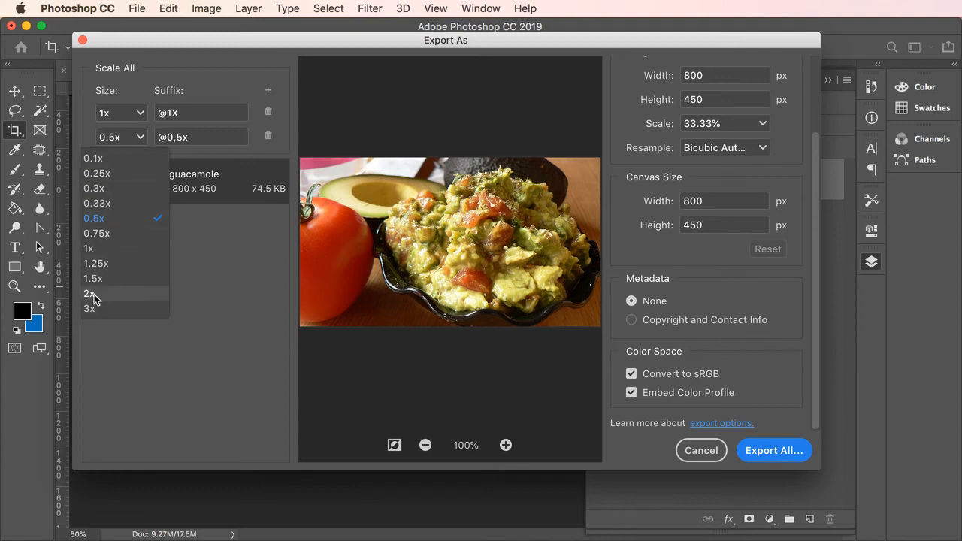
click(89, 293)
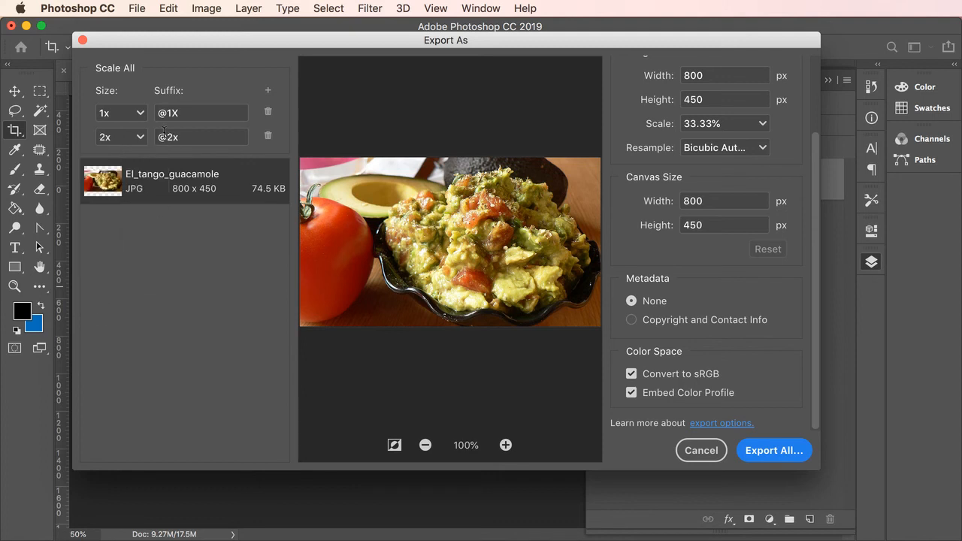
click(180, 137)
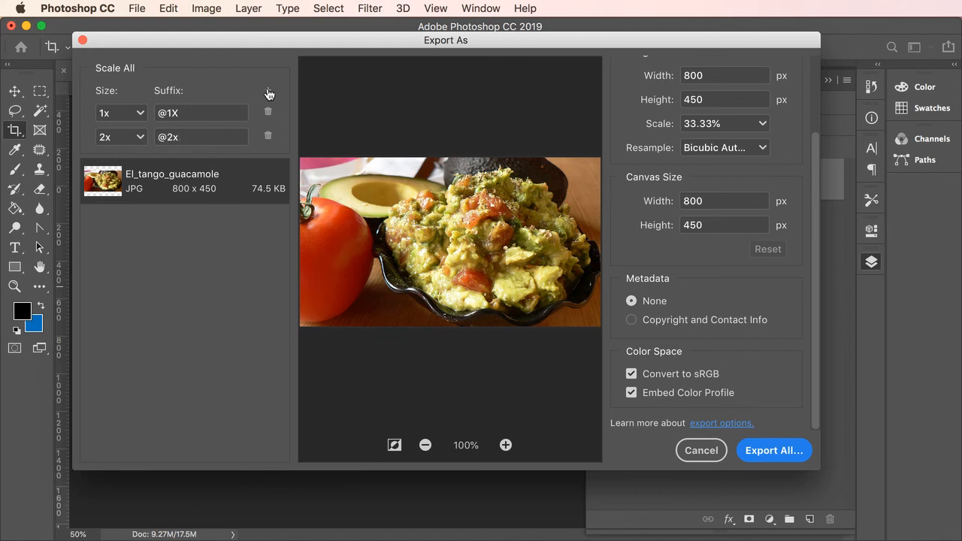
click(268, 90)
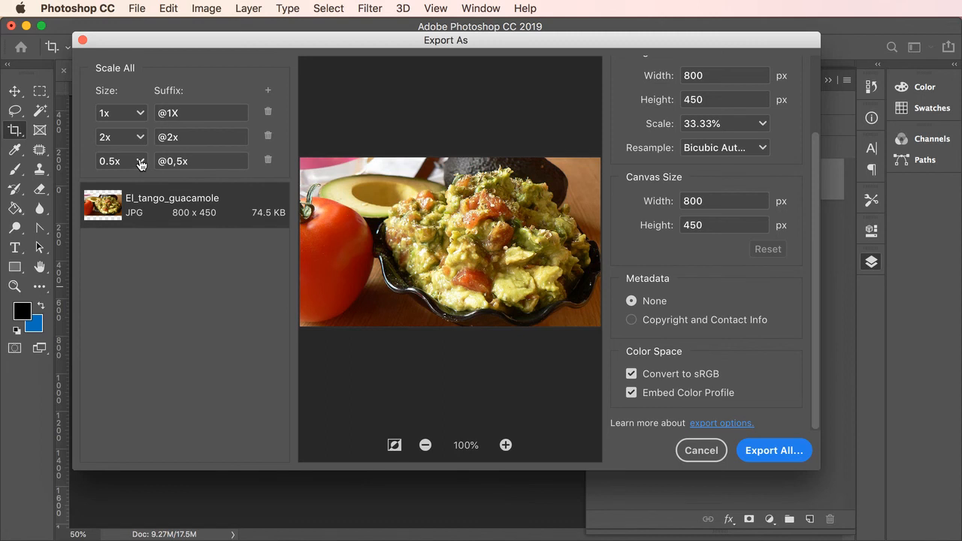
click(139, 161)
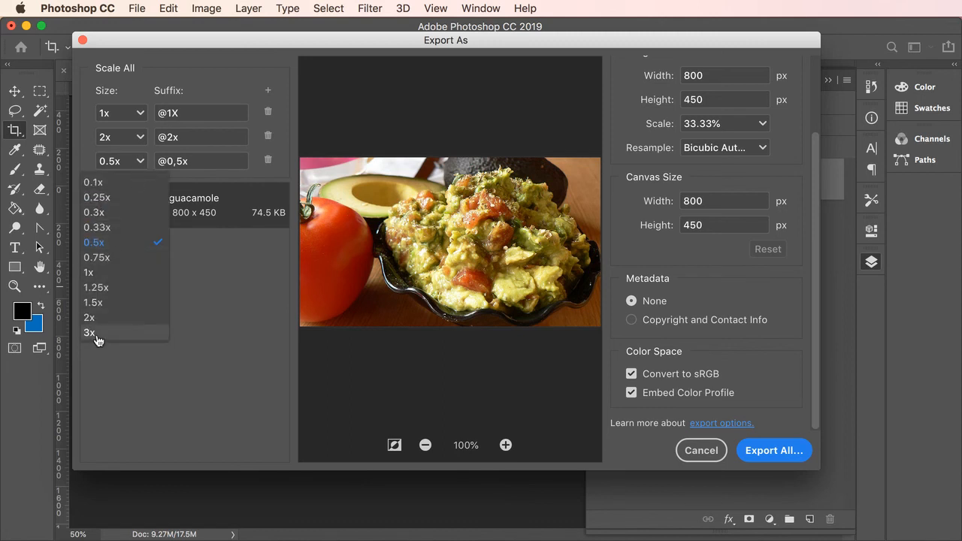
click(88, 332)
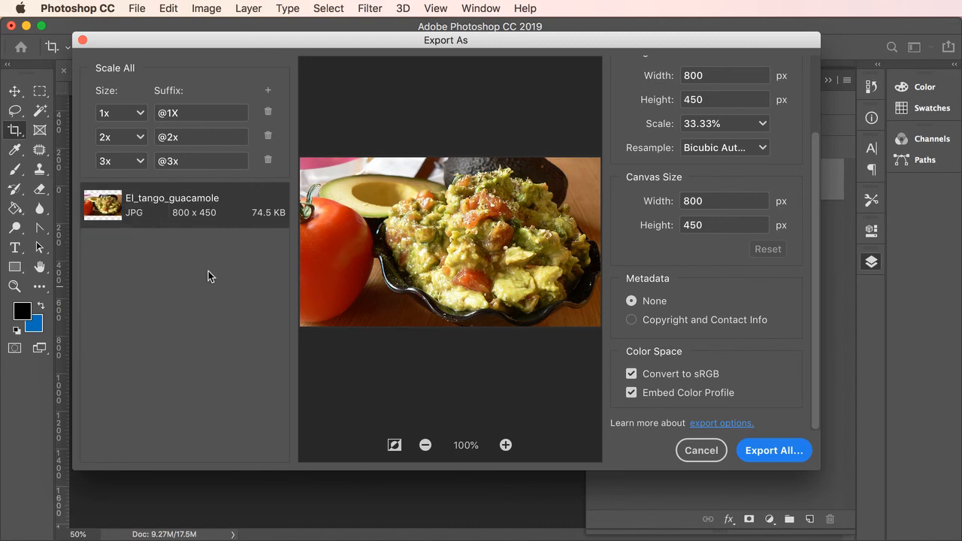
mouse_move(278, 506)
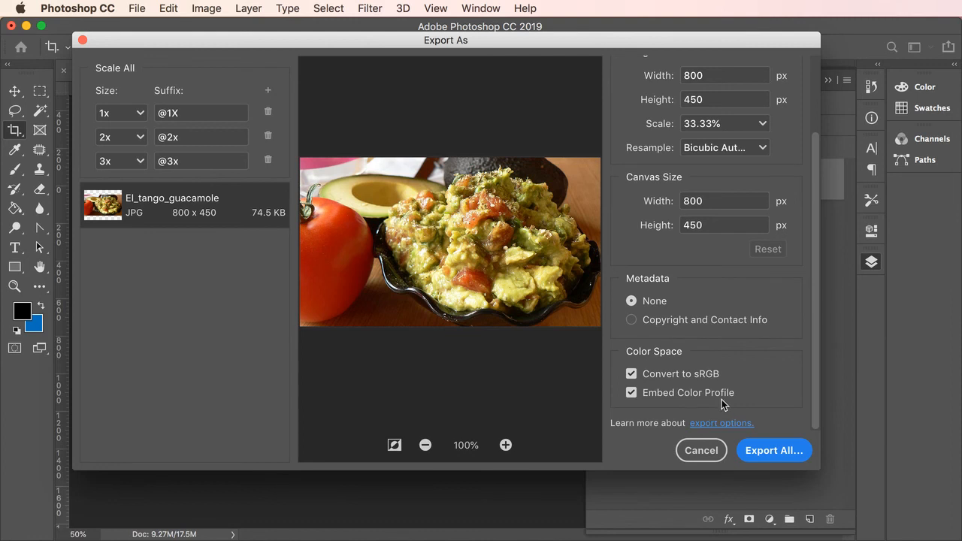
mouse_move(702, 386)
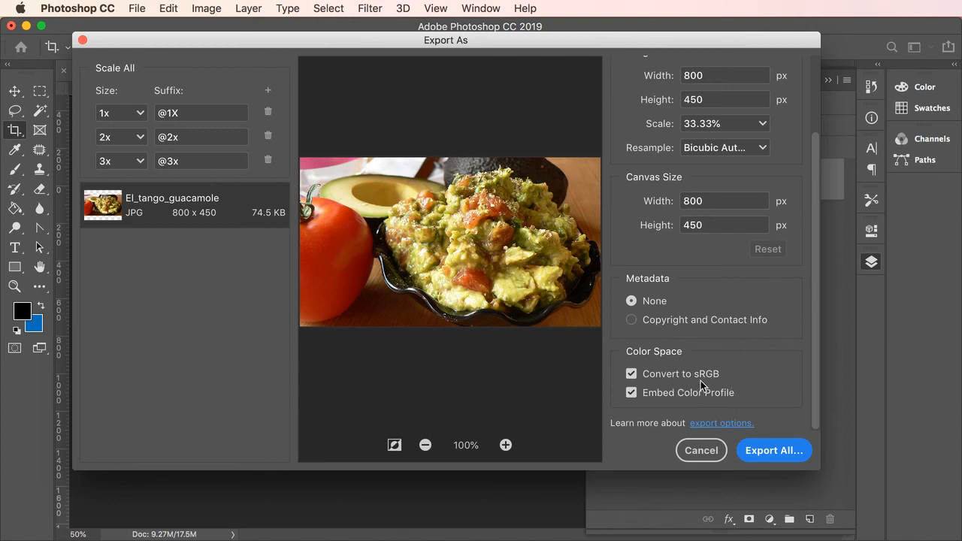
mouse_move(678, 376)
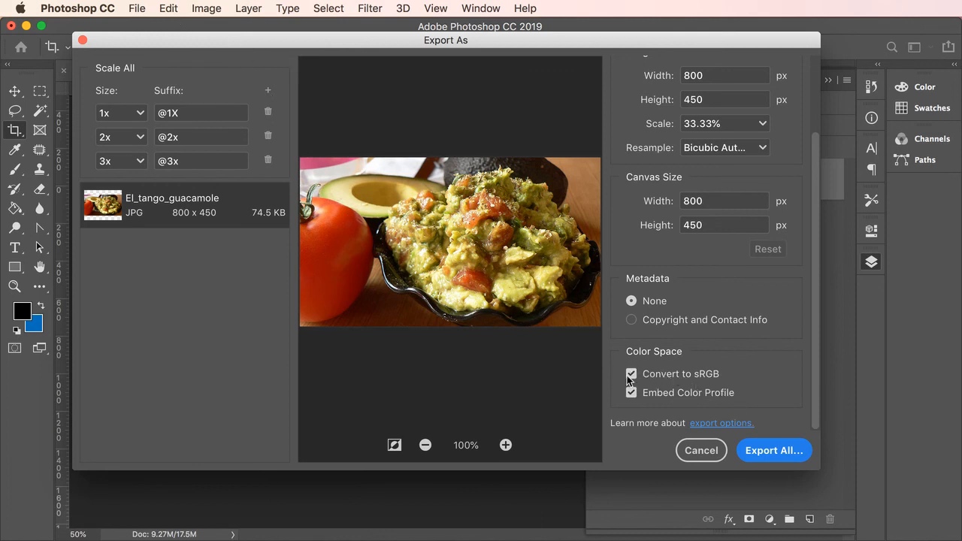
Step: Export all three JPG sizes, keeping sRGB conversion and embedded profile
click(631, 374)
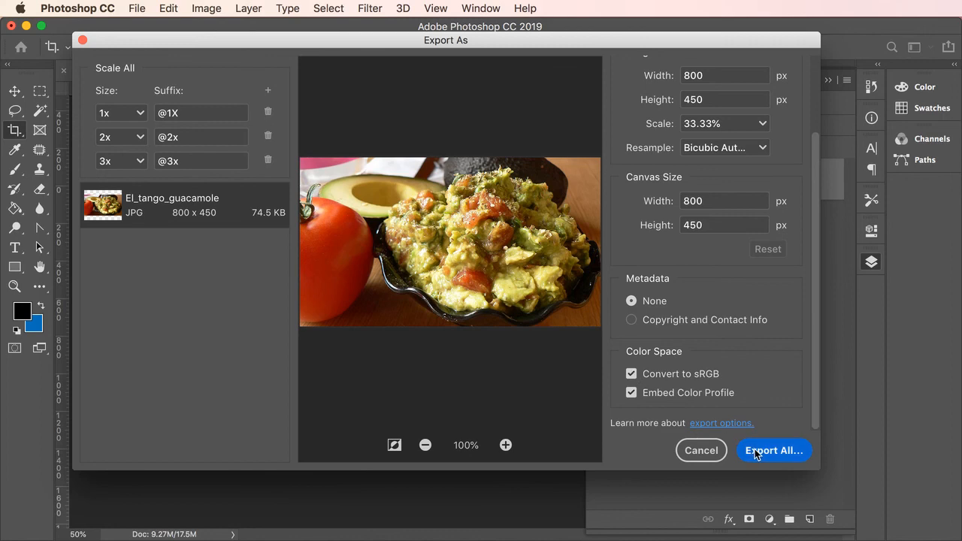
click(774, 450)
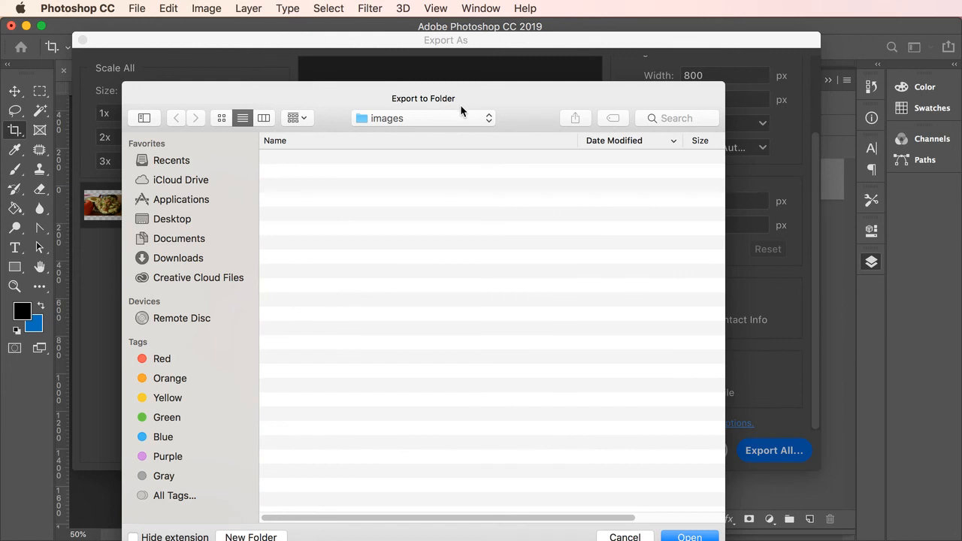
Step: Choose image-demo/images as the destination folder for the exported JPGs
click(423, 118)
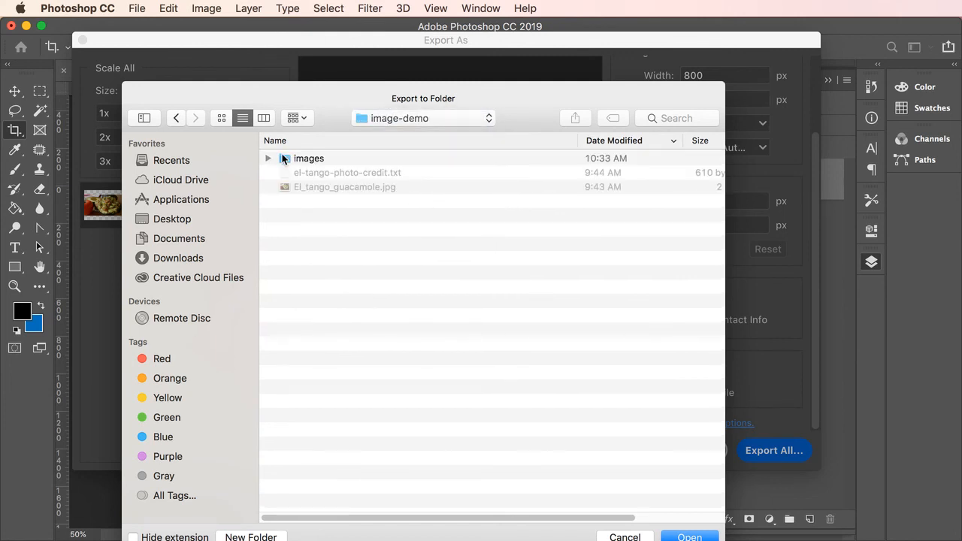
double_click(308, 158)
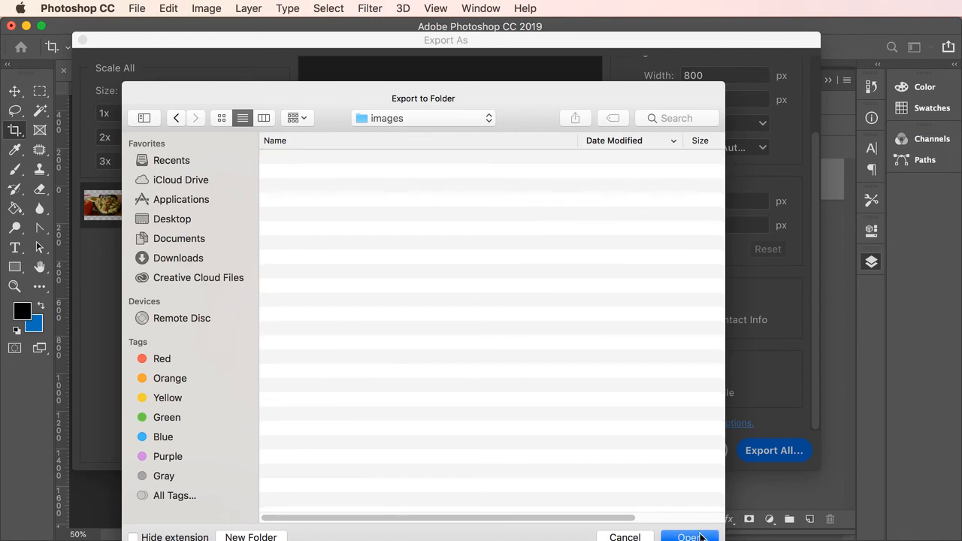
click(687, 536)
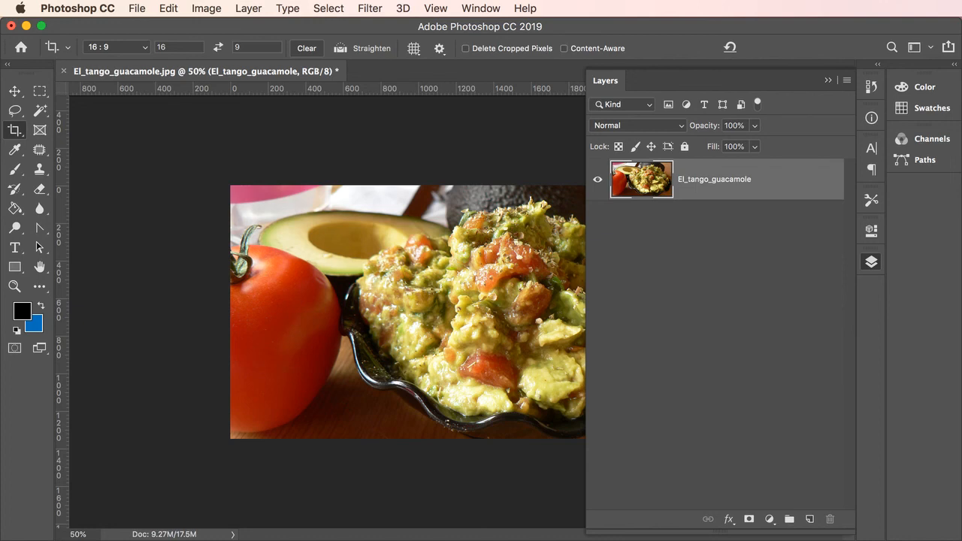
click(57, 8)
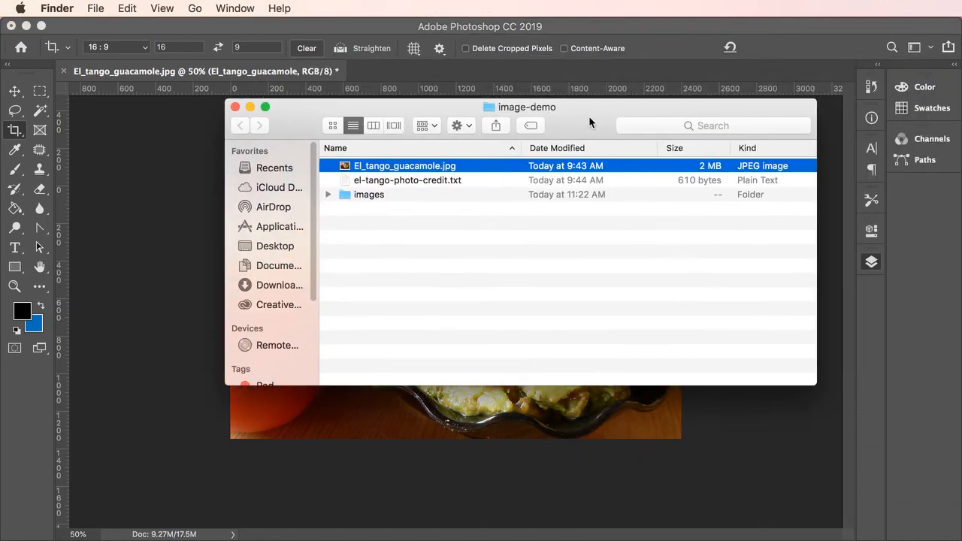
mouse_move(327, 197)
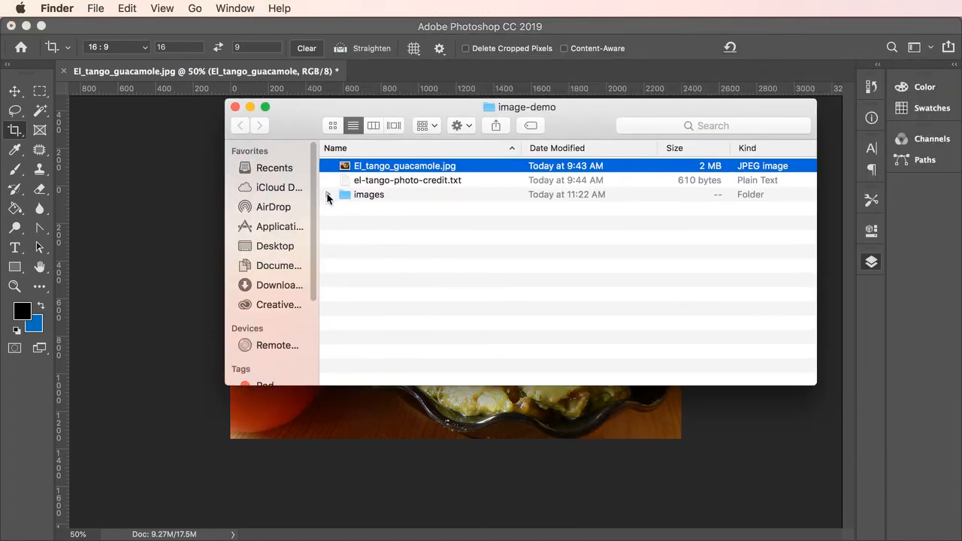
click(327, 194)
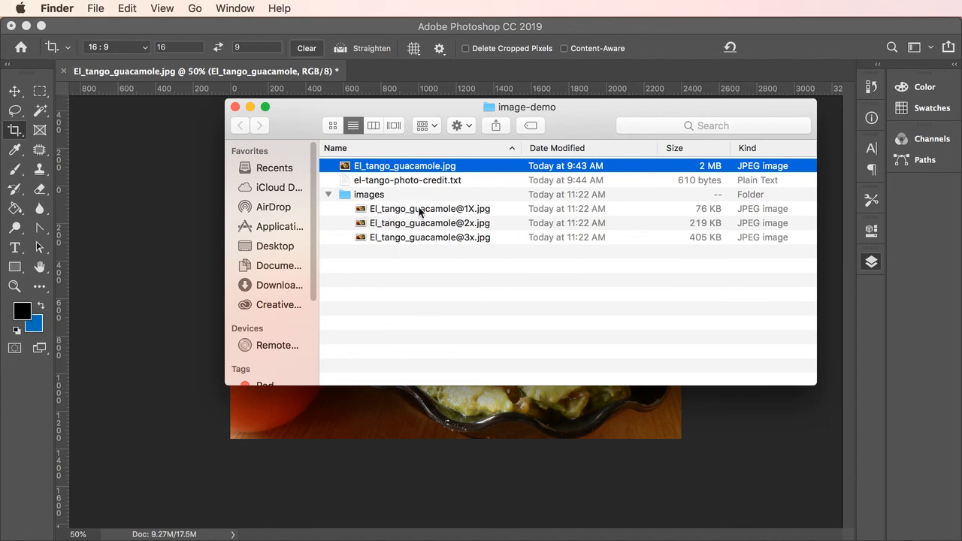
mouse_move(472, 224)
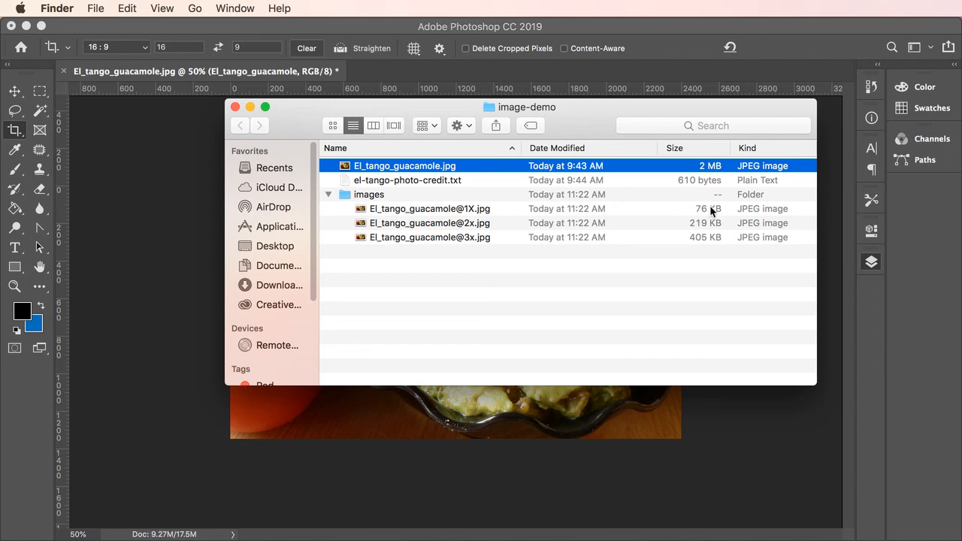
mouse_move(710, 243)
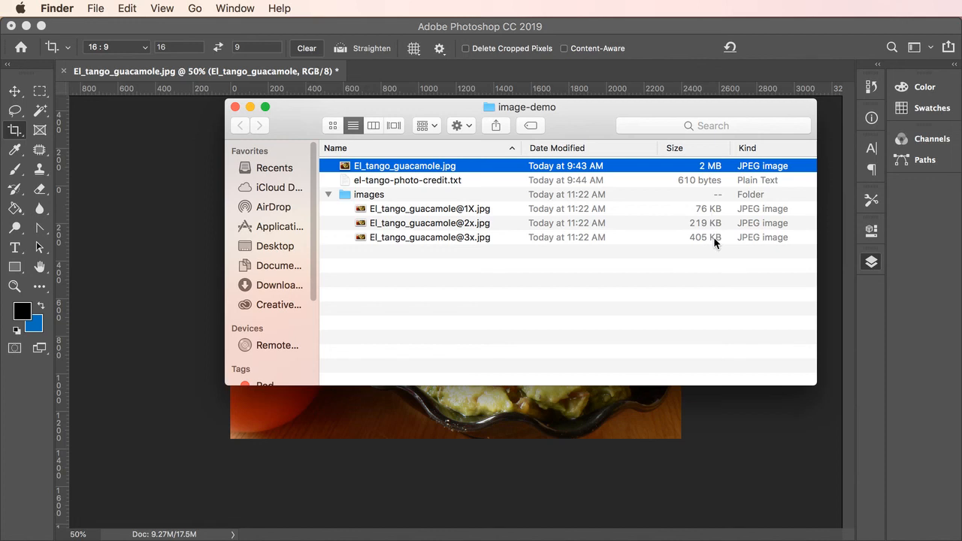
click(429, 208)
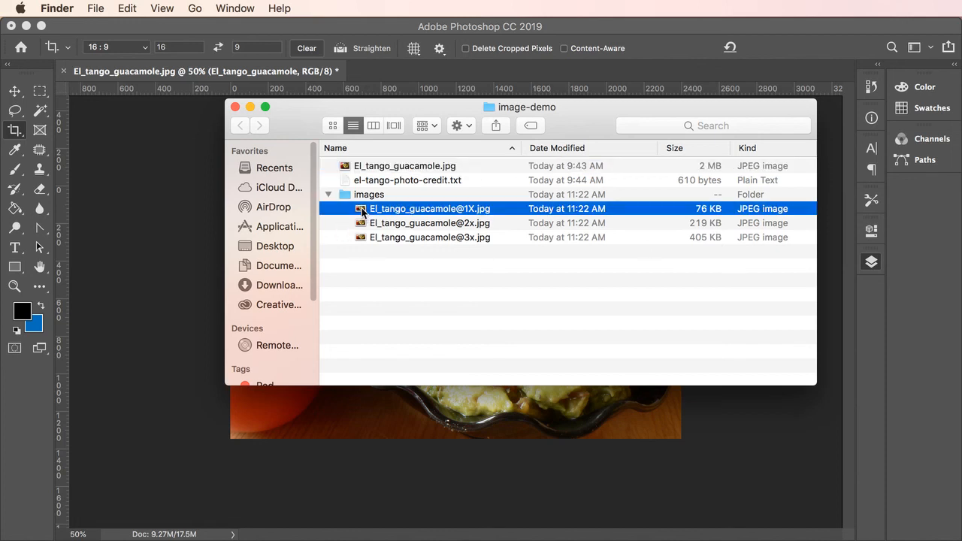
click(429, 237)
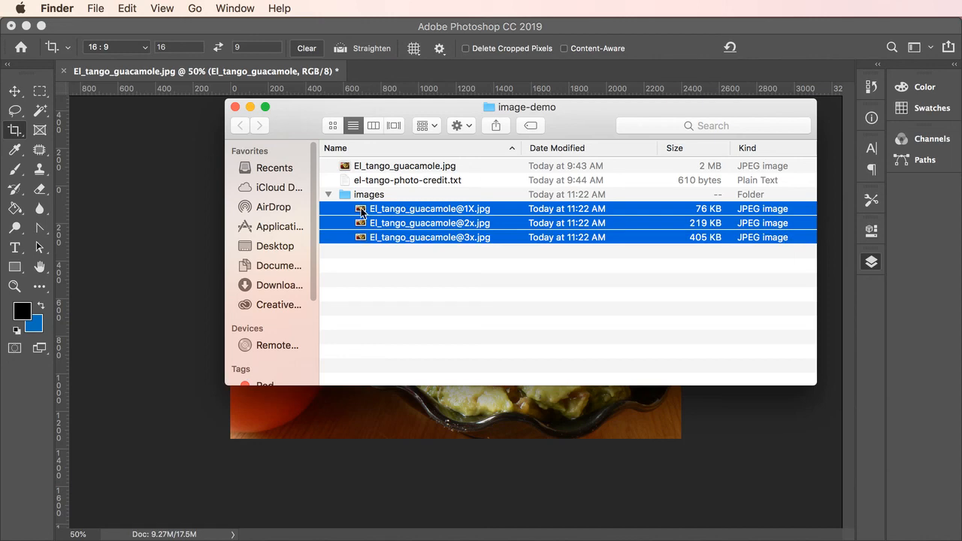
double_click(429, 208)
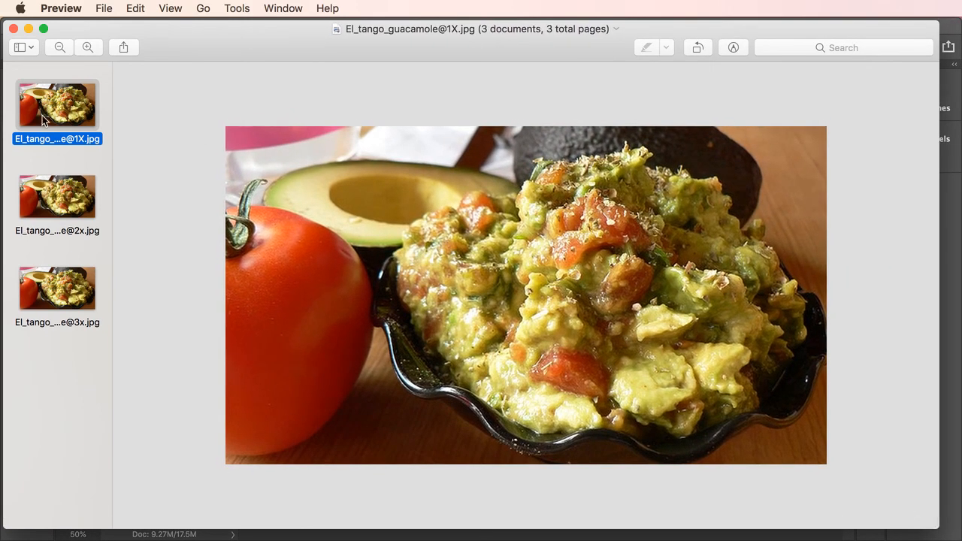
Step: Check the 1X and 2x images with Adjust Size, confirming the 2x is 1600×900 px
click(236, 9)
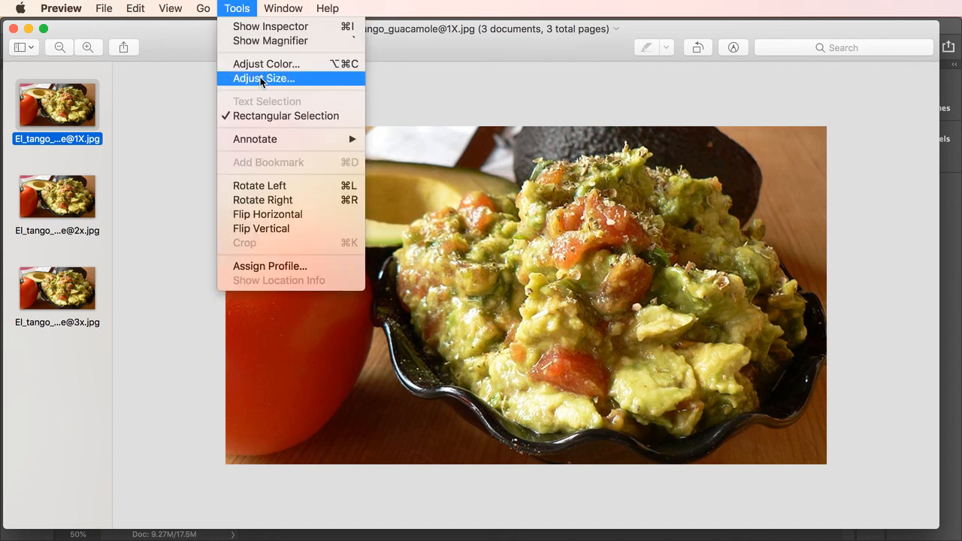
click(263, 78)
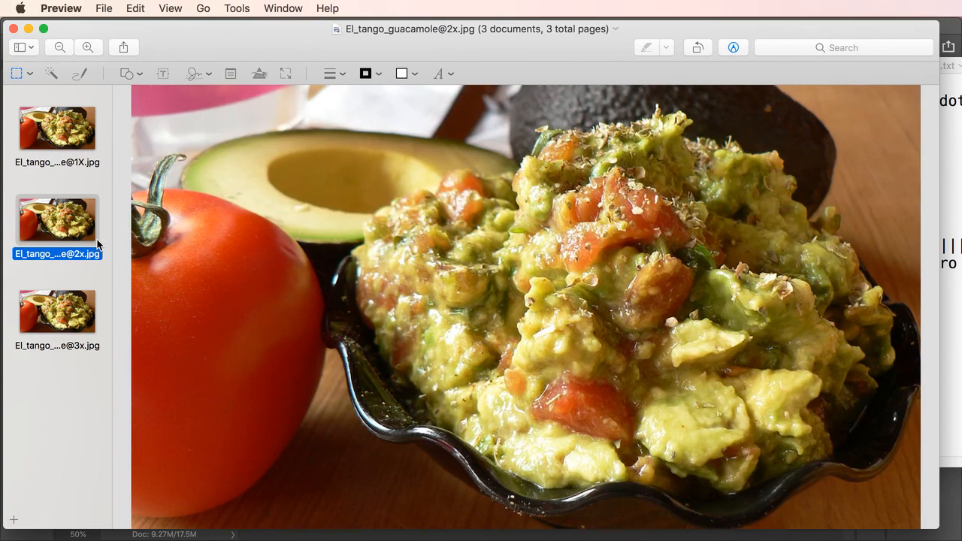
click(237, 8)
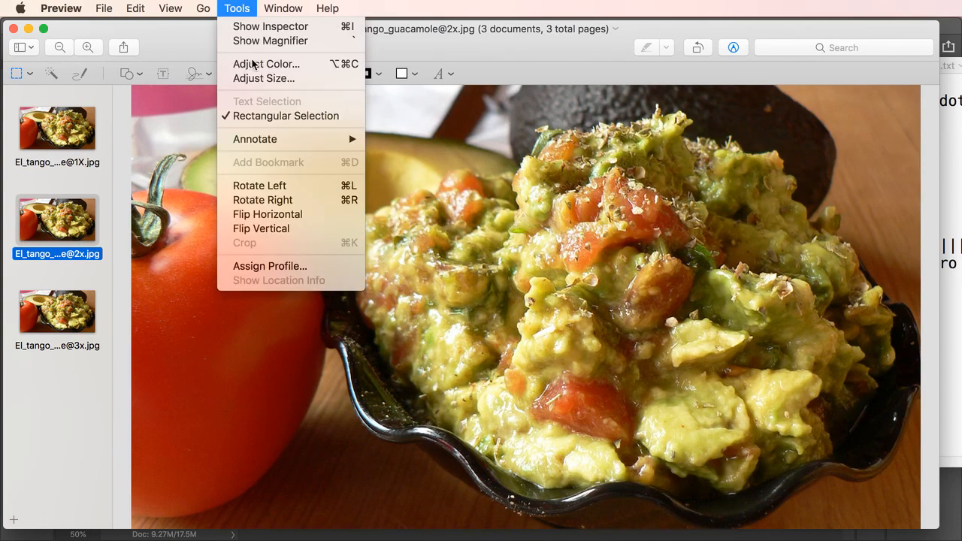
click(264, 78)
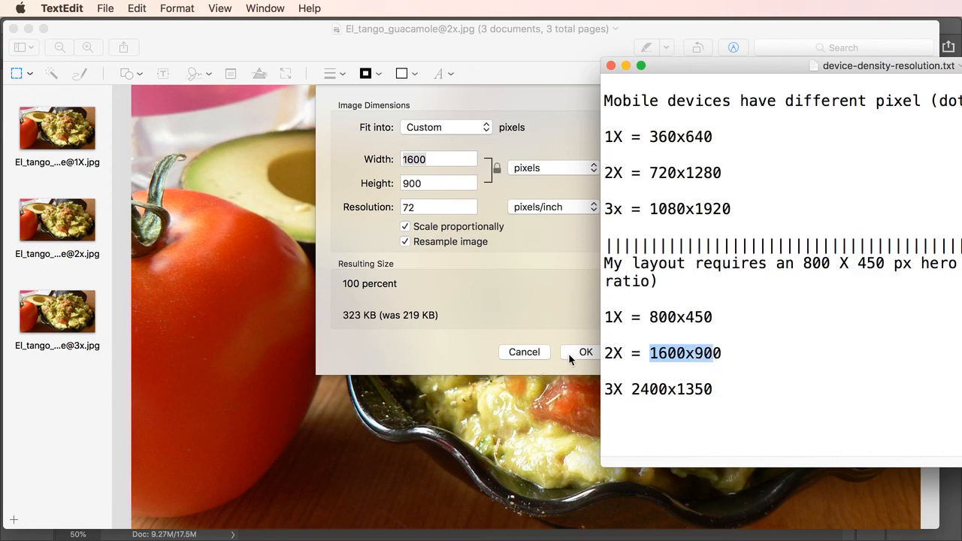
click(585, 352)
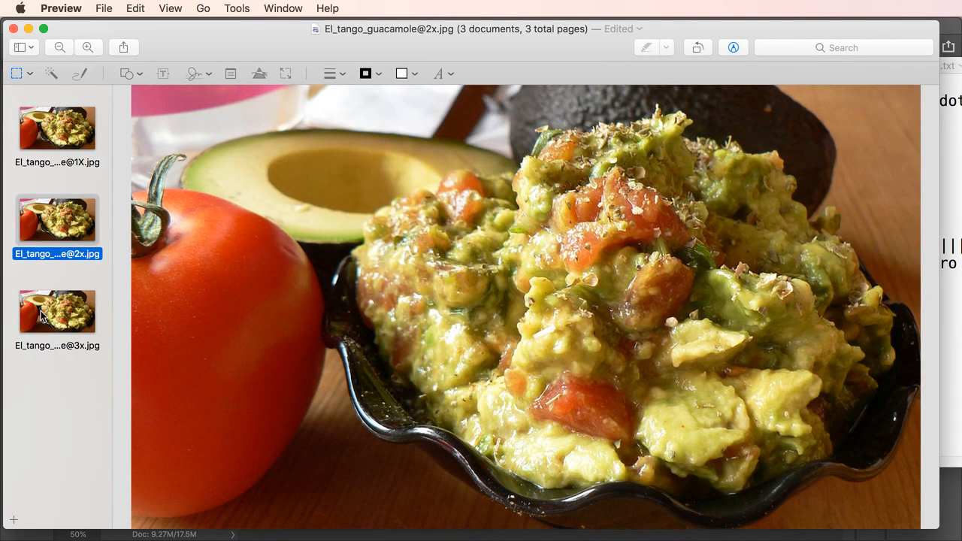
click(57, 312)
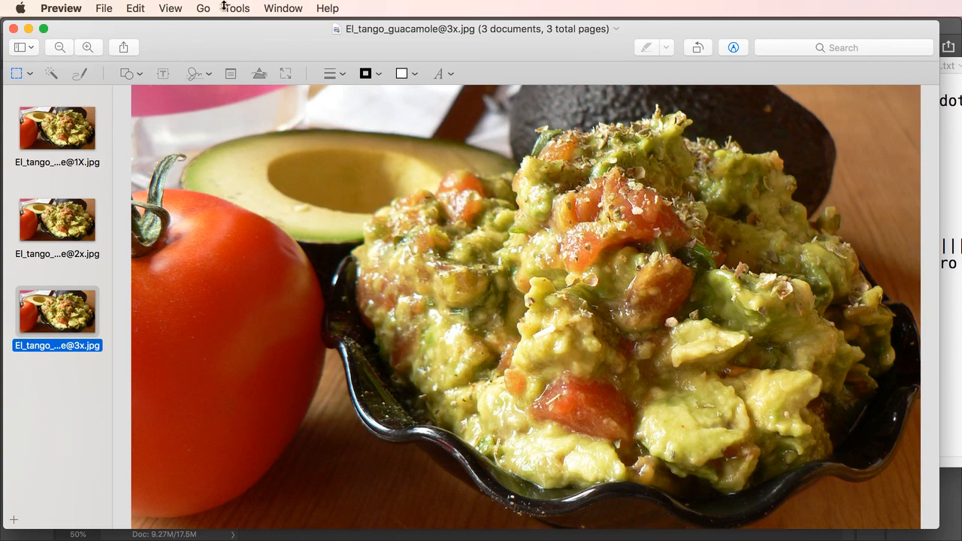
click(237, 9)
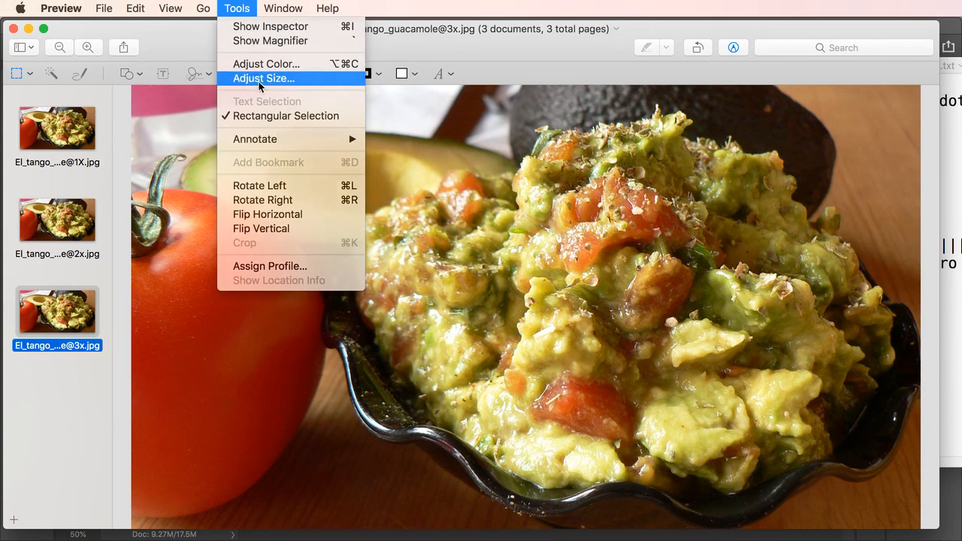
click(263, 78)
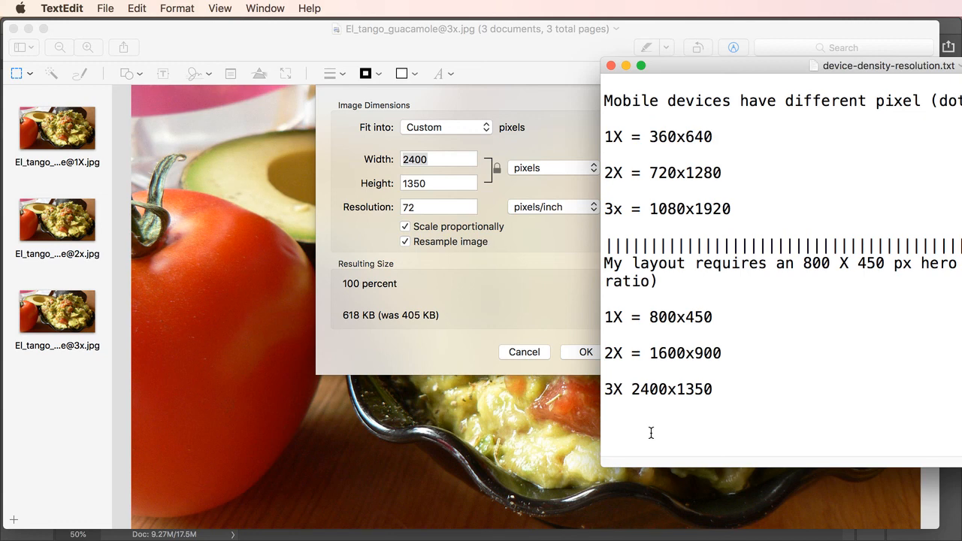
click(712, 389)
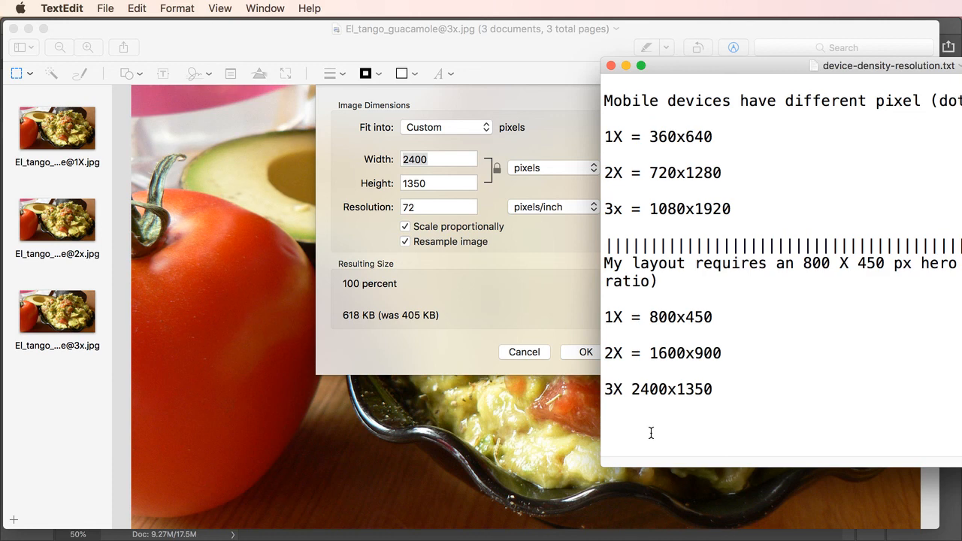
click(713, 389)
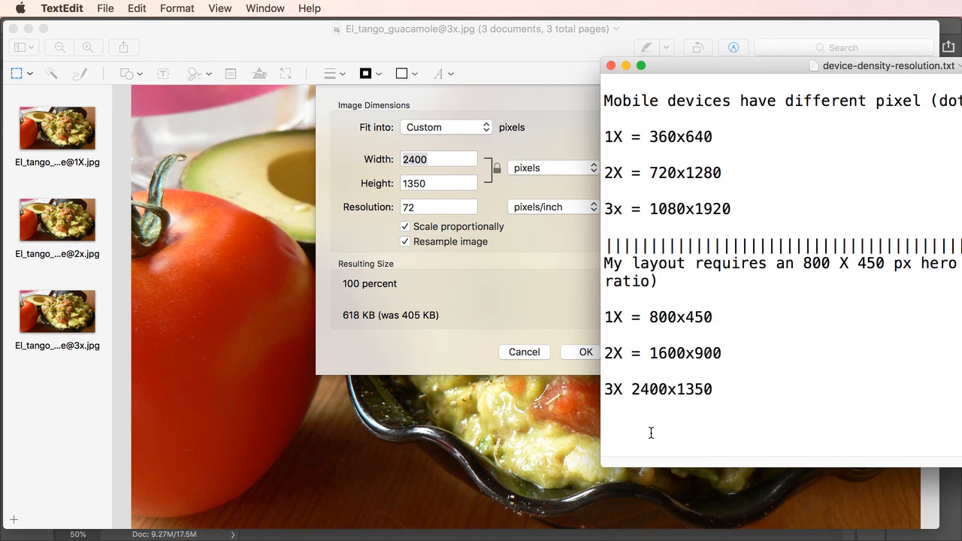
click(713, 388)
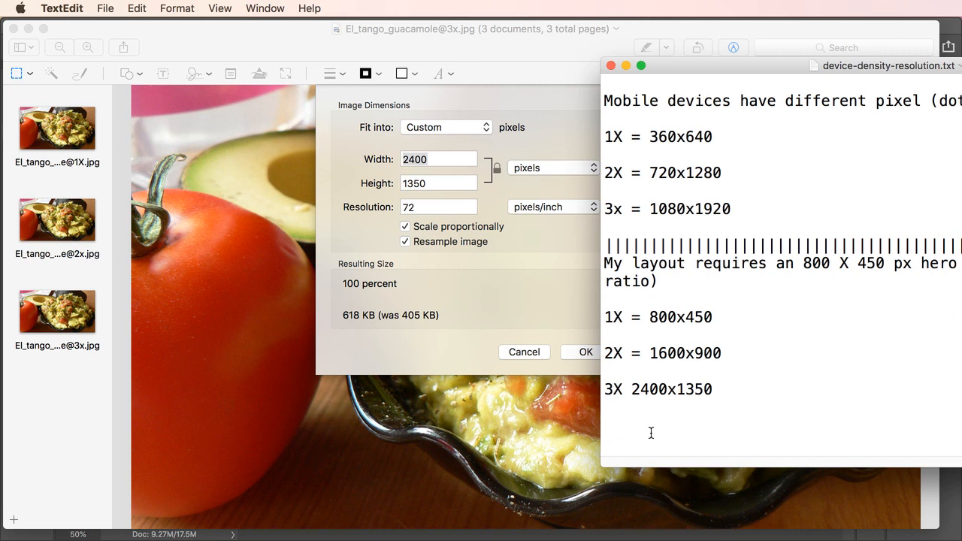
click(712, 388)
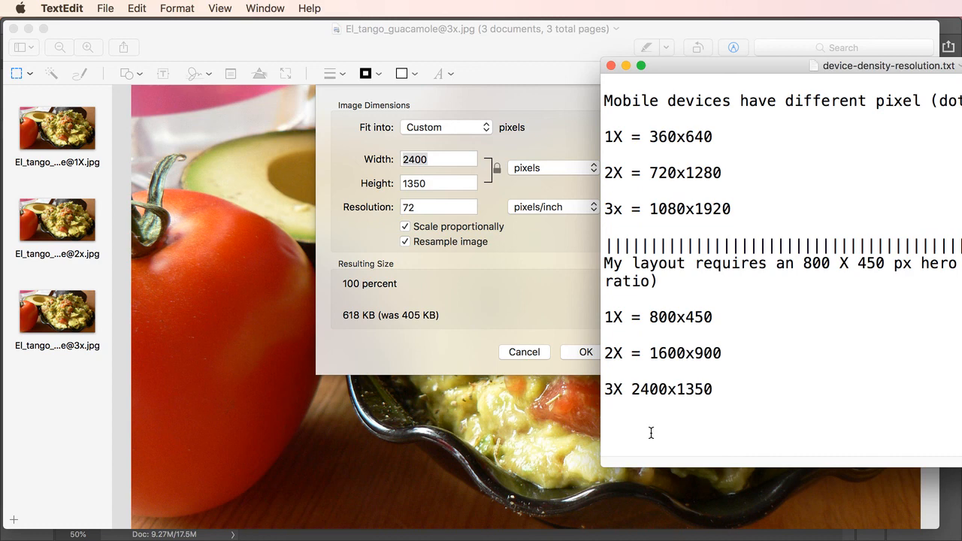
click(710, 388)
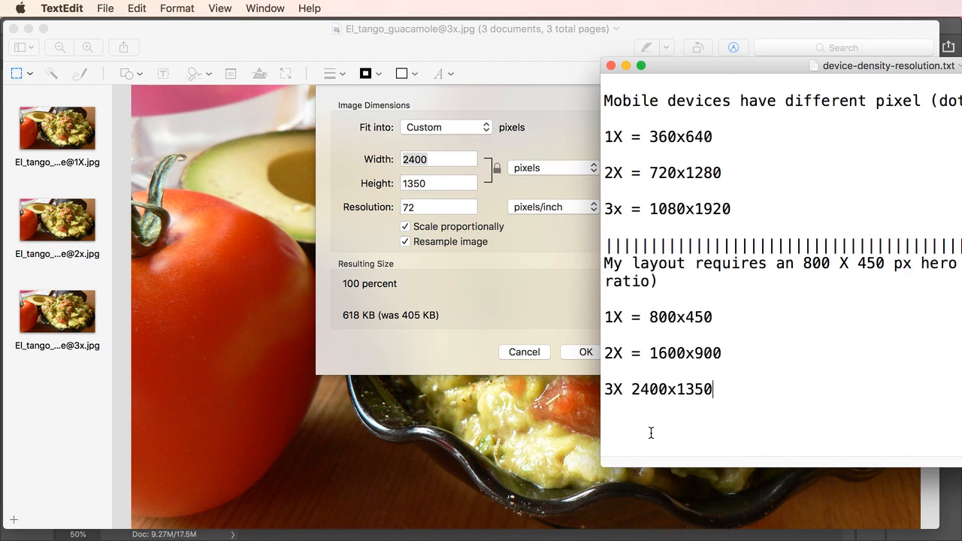